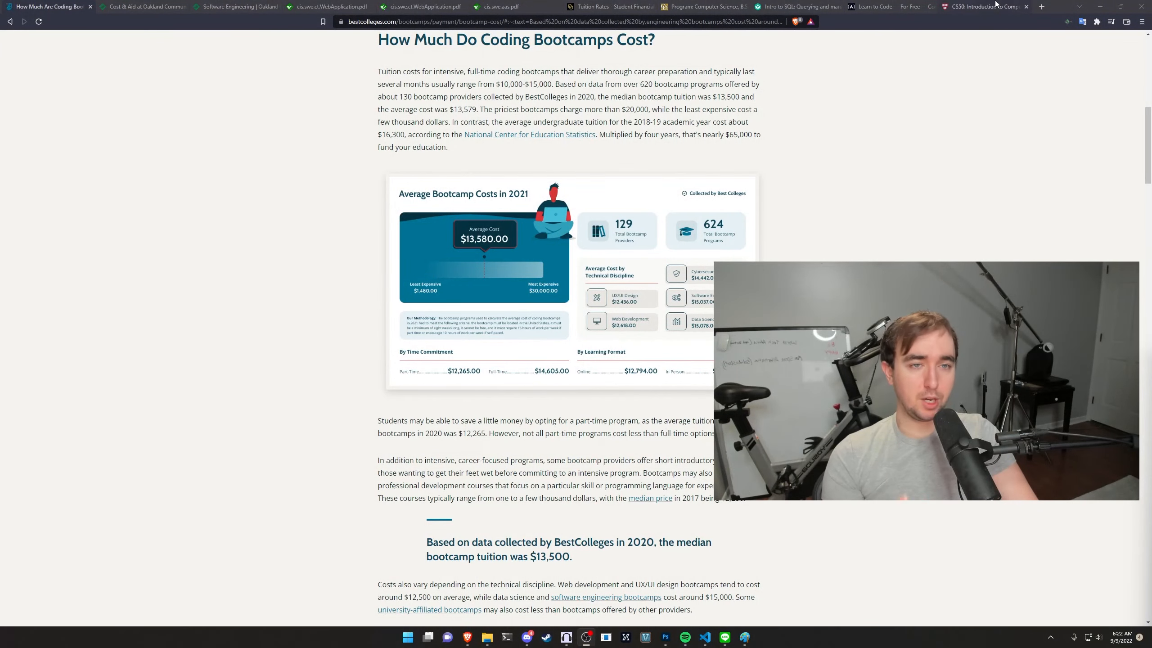
Review the free, self-paced Harvard CS50x course details, then move to the freeCodeCamp homepage
left_click(983, 7)
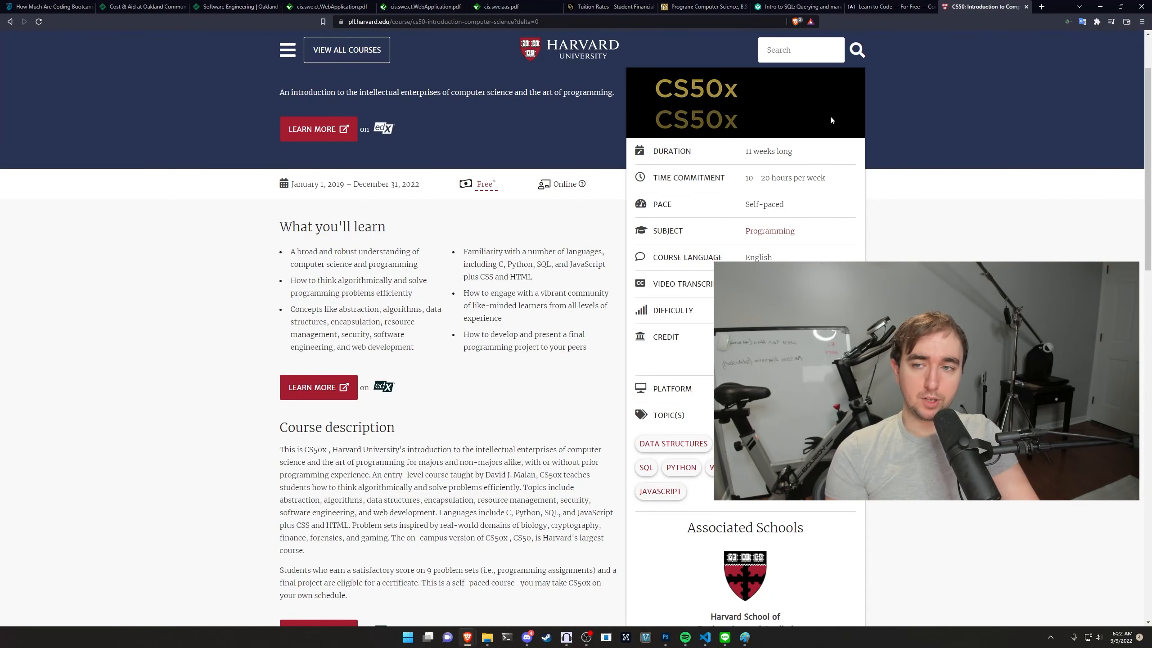
mouse_move(803, 107)
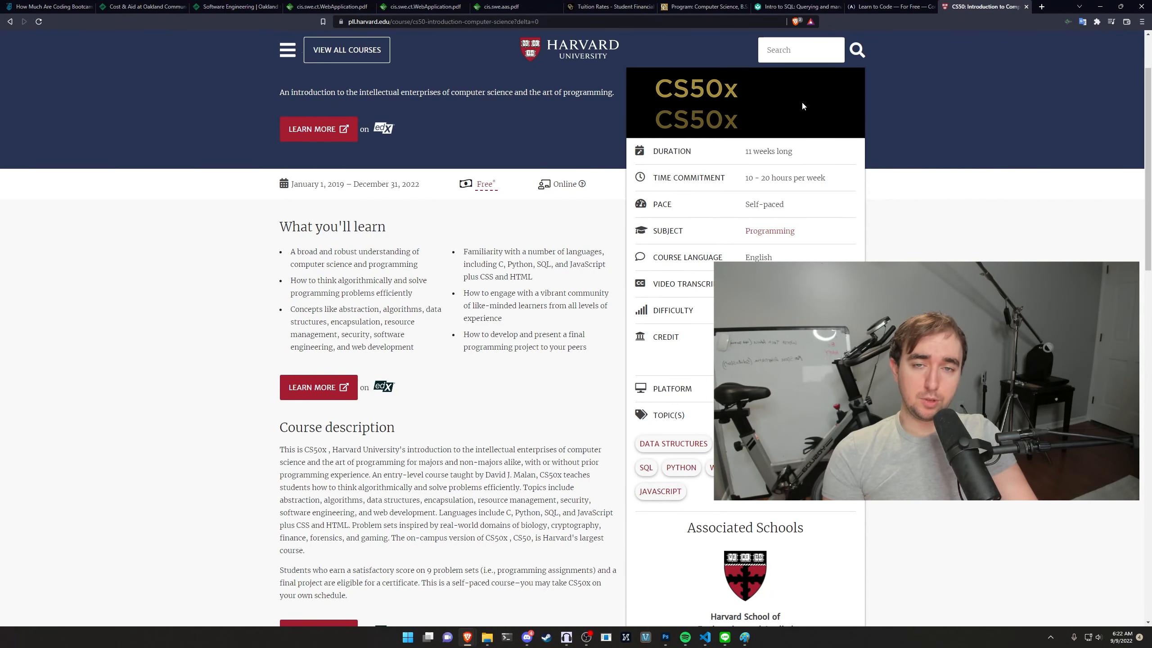
mouse_move(733, 200)
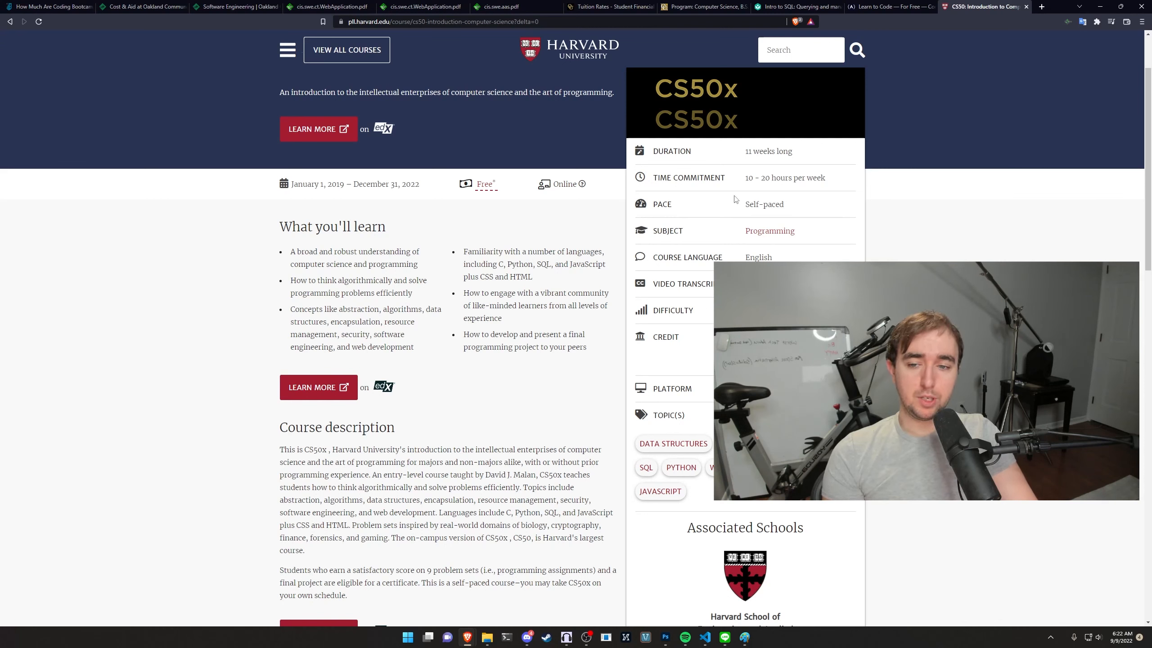
mouse_move(849, 238)
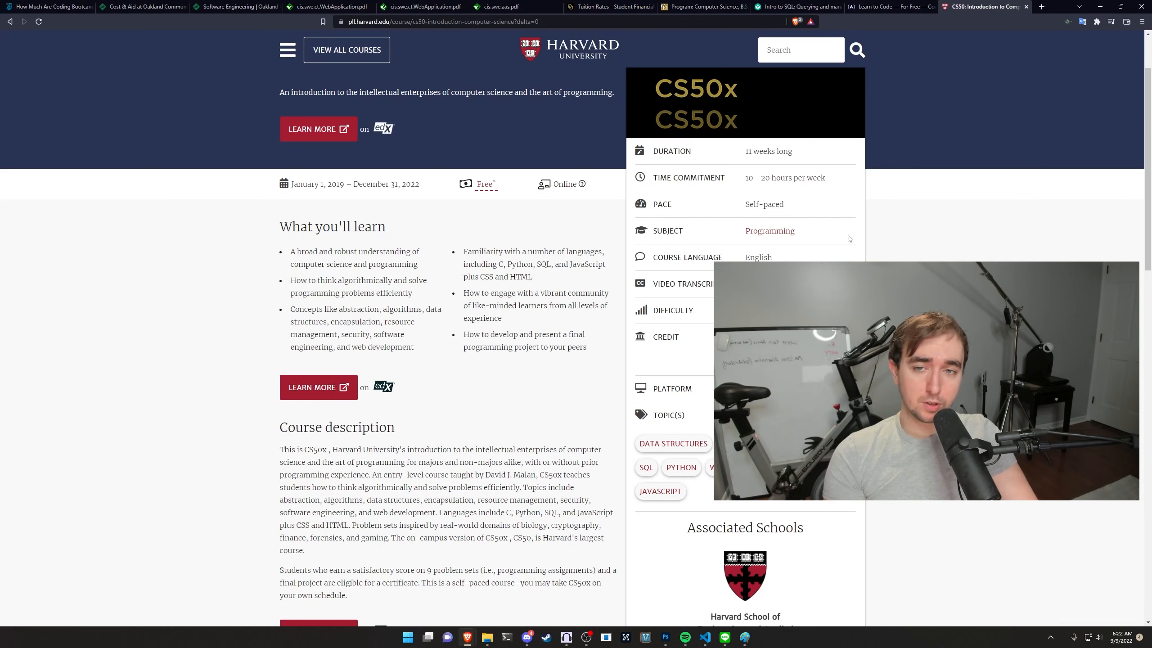
scroll("down", 3)
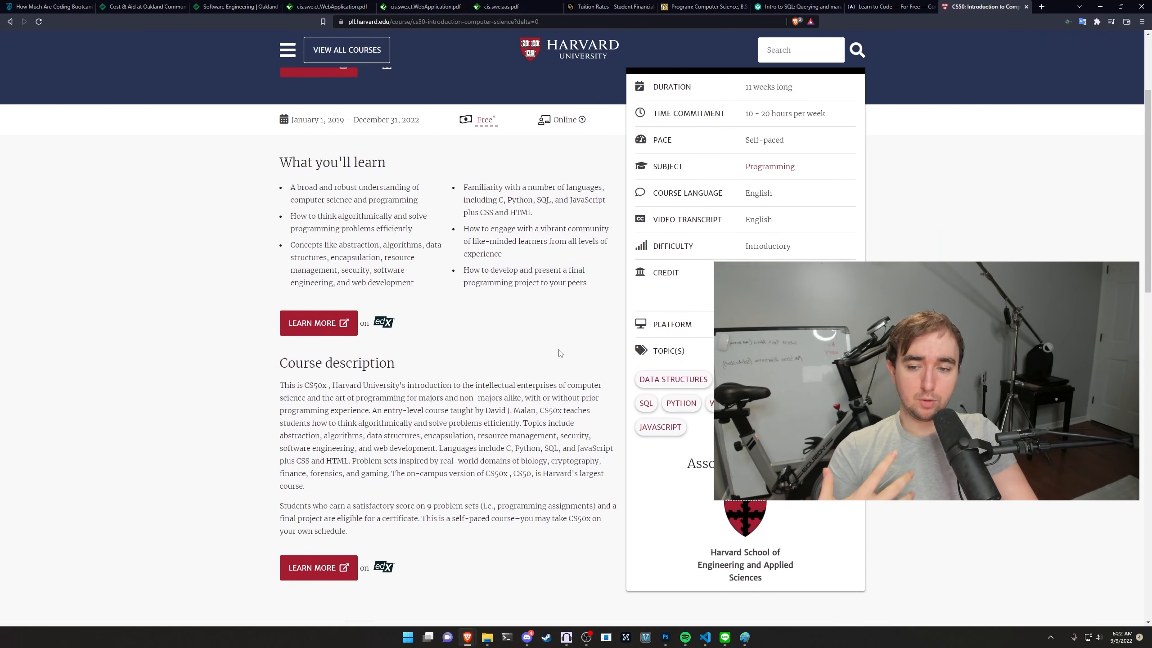
scroll("down", 3)
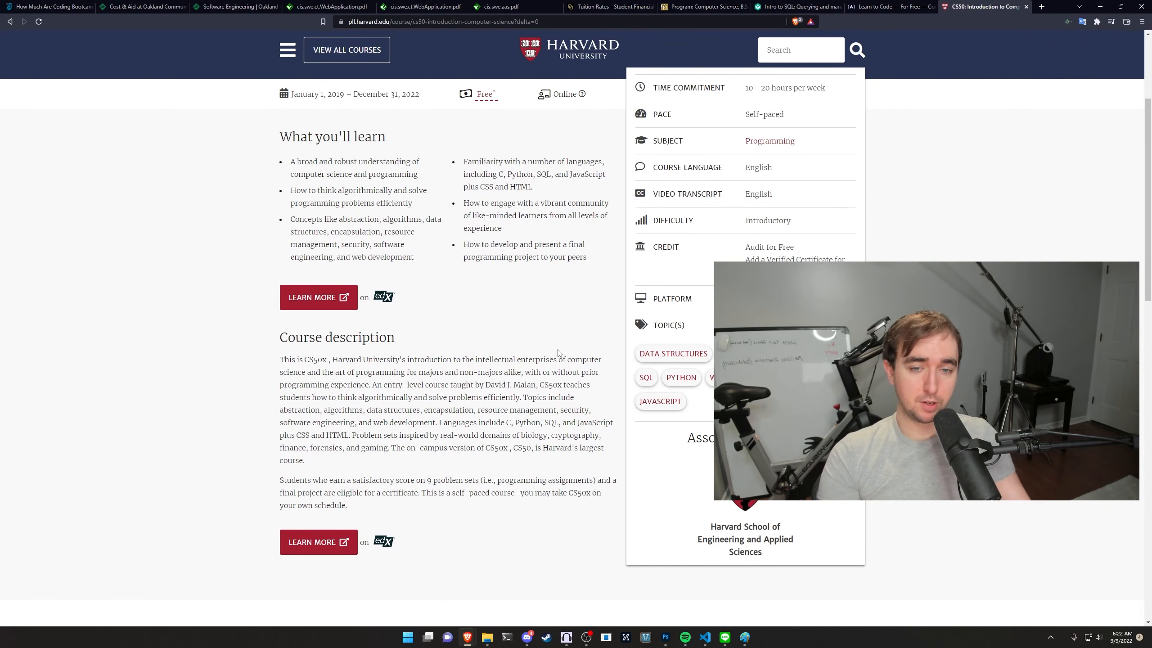
mouse_move(1009, 233)
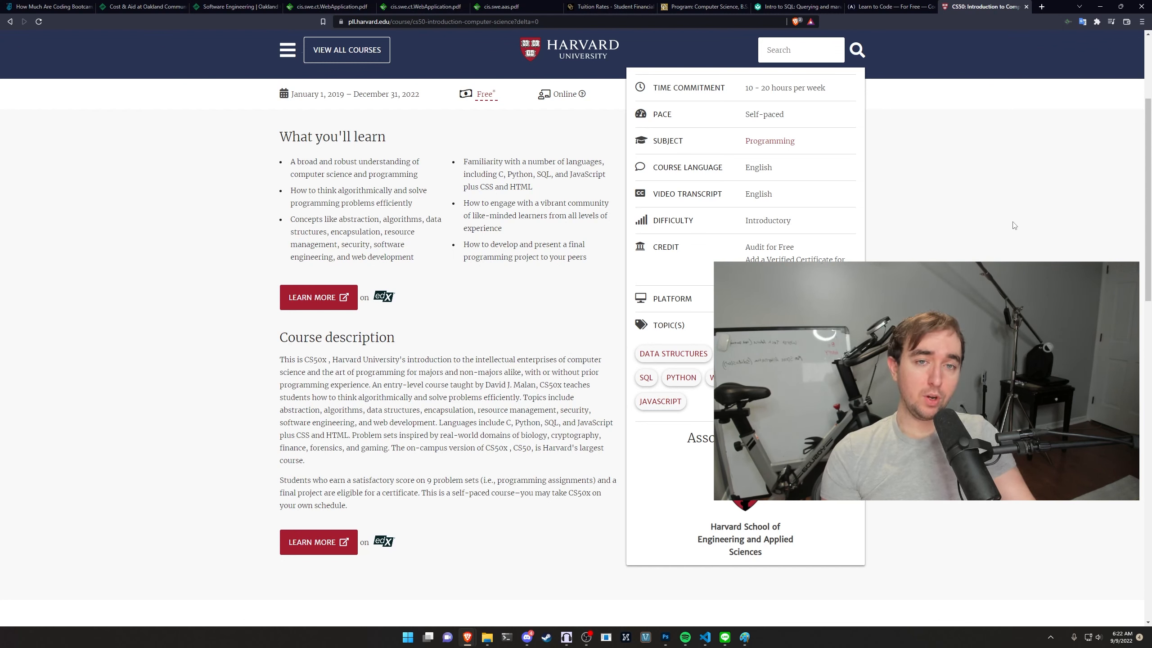
left_click(892, 7)
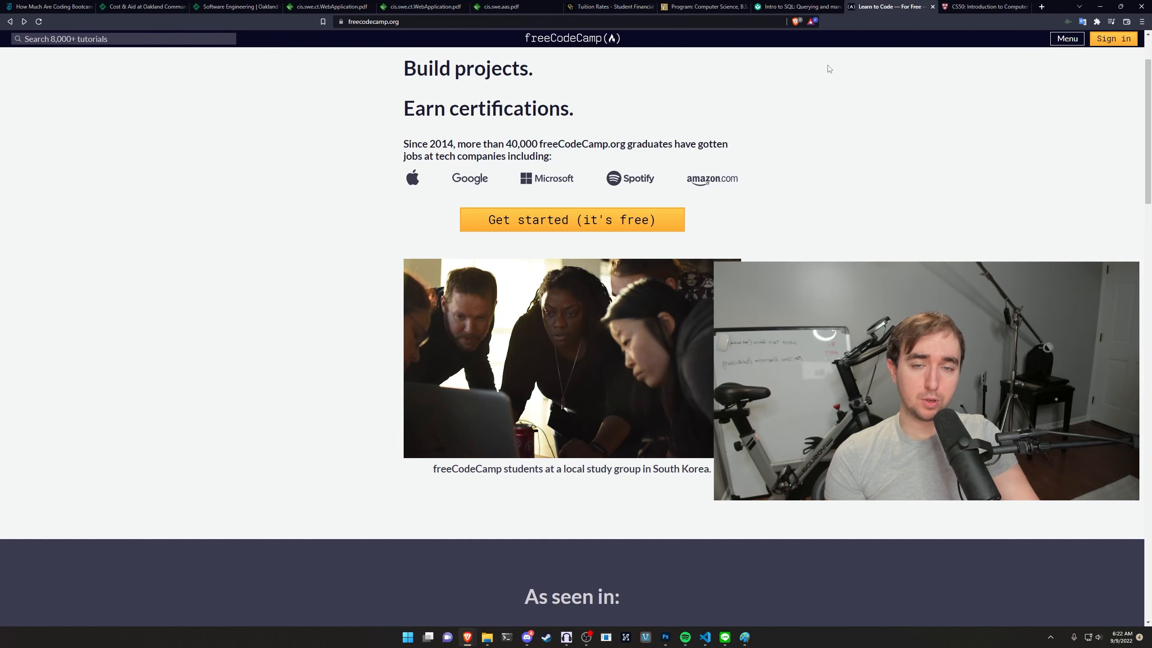
left_click(796, 6)
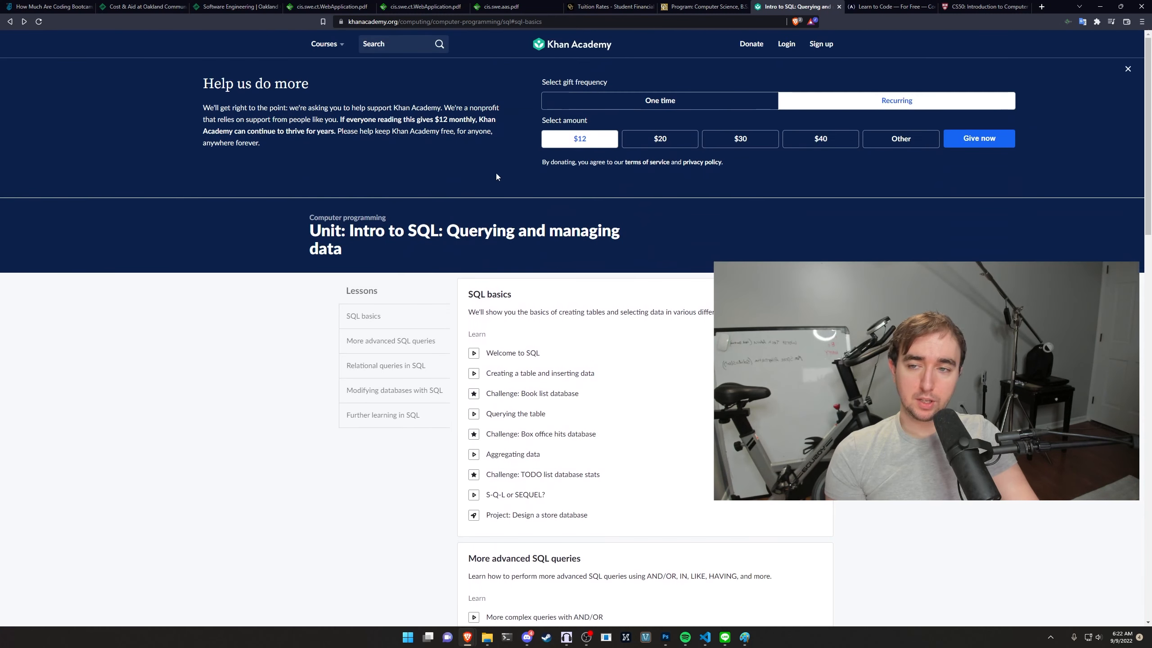
left_click(324, 43)
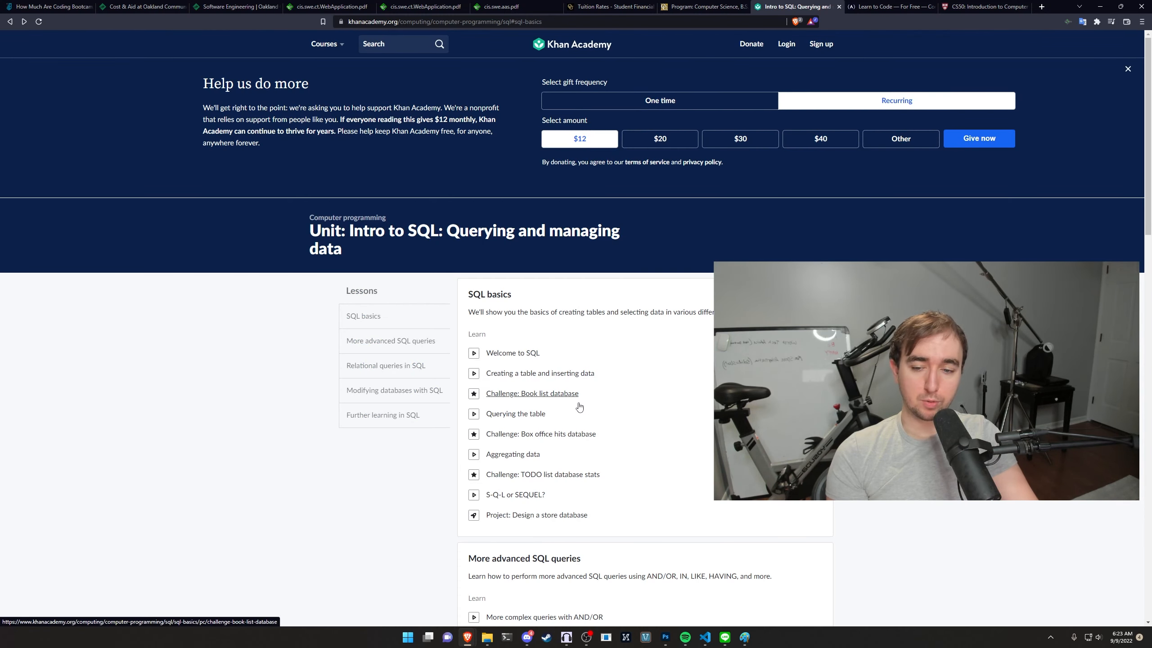
mouse_move(381, 57)
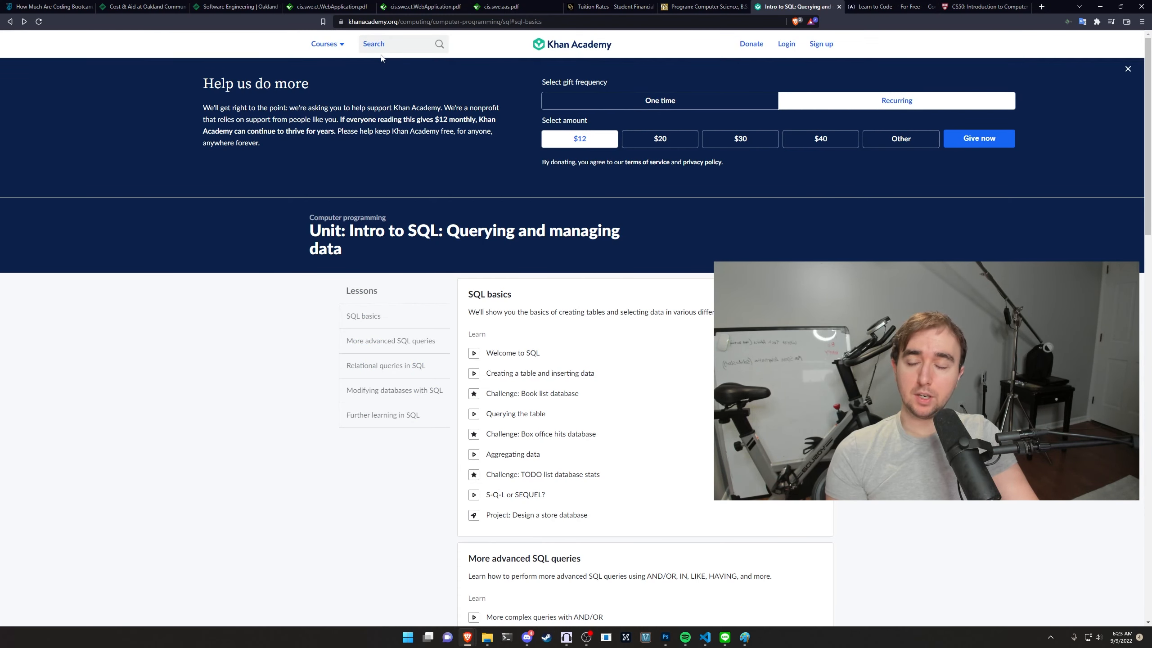
left_click(324, 43)
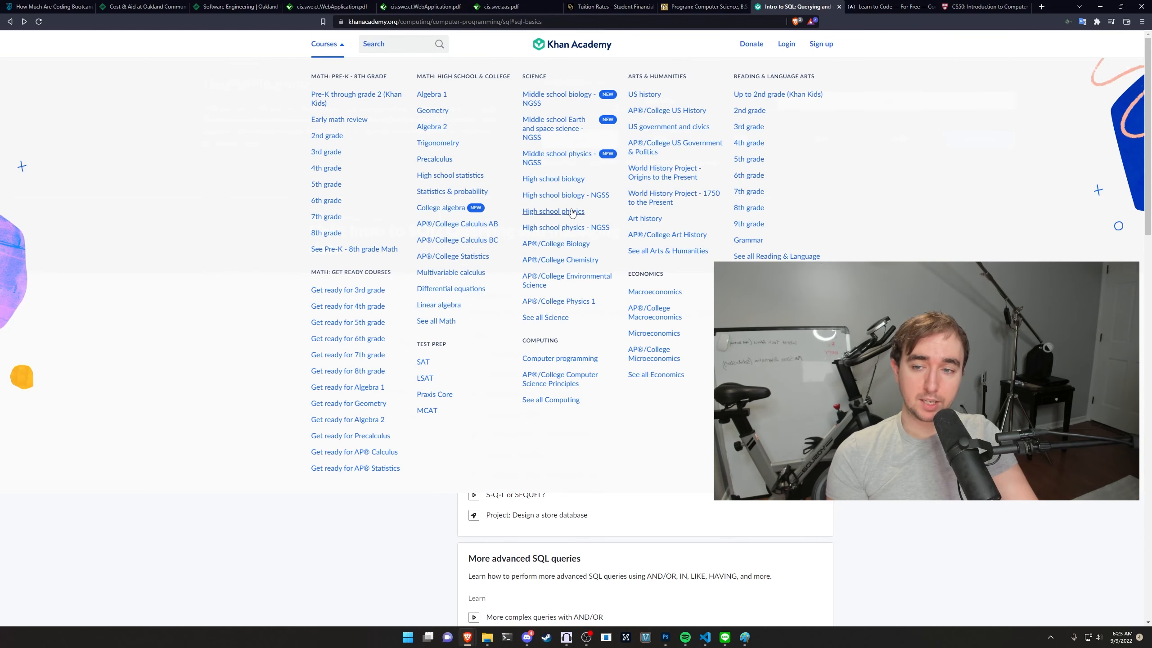
mouse_move(452, 191)
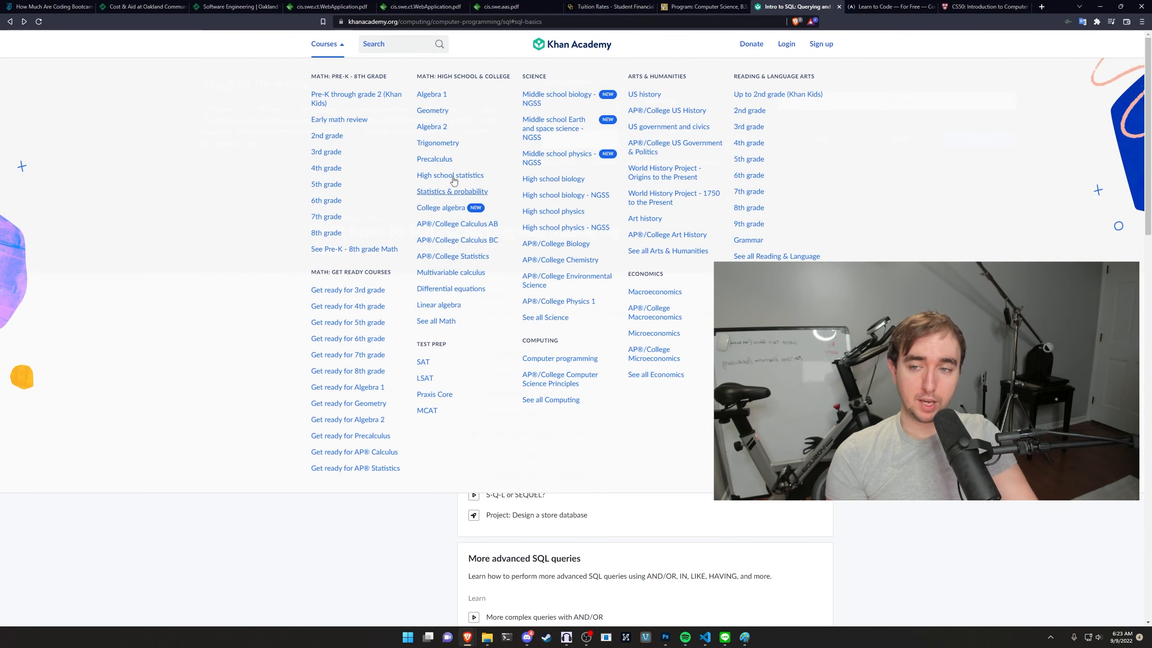
mouse_move(672, 125)
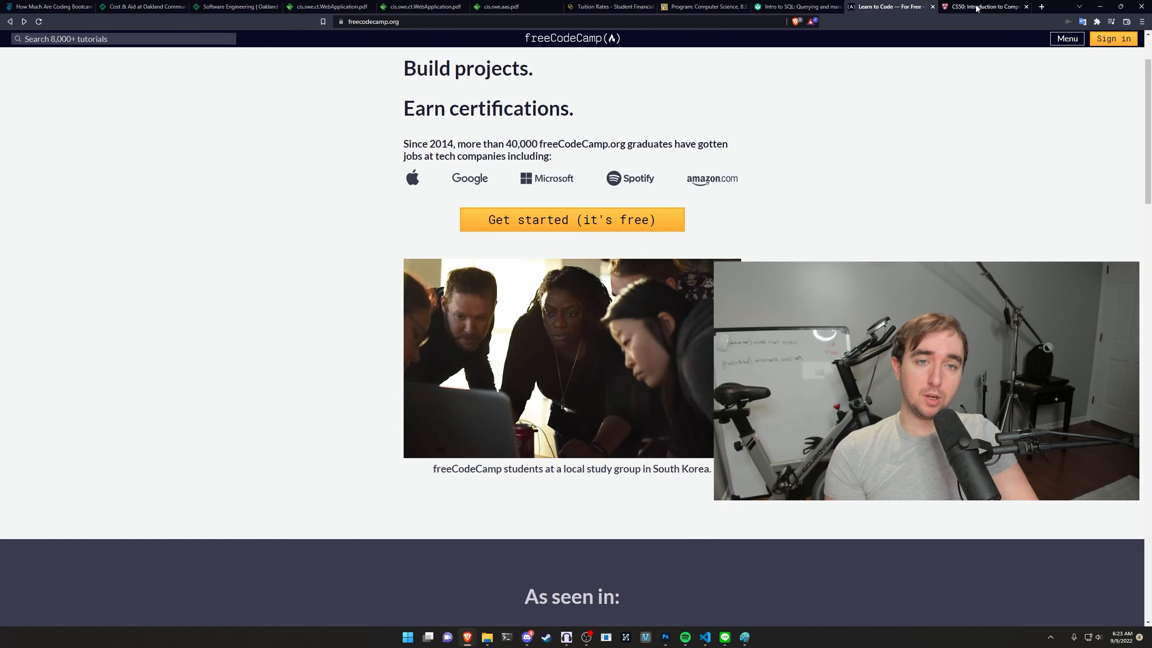
mouse_move(985, 7)
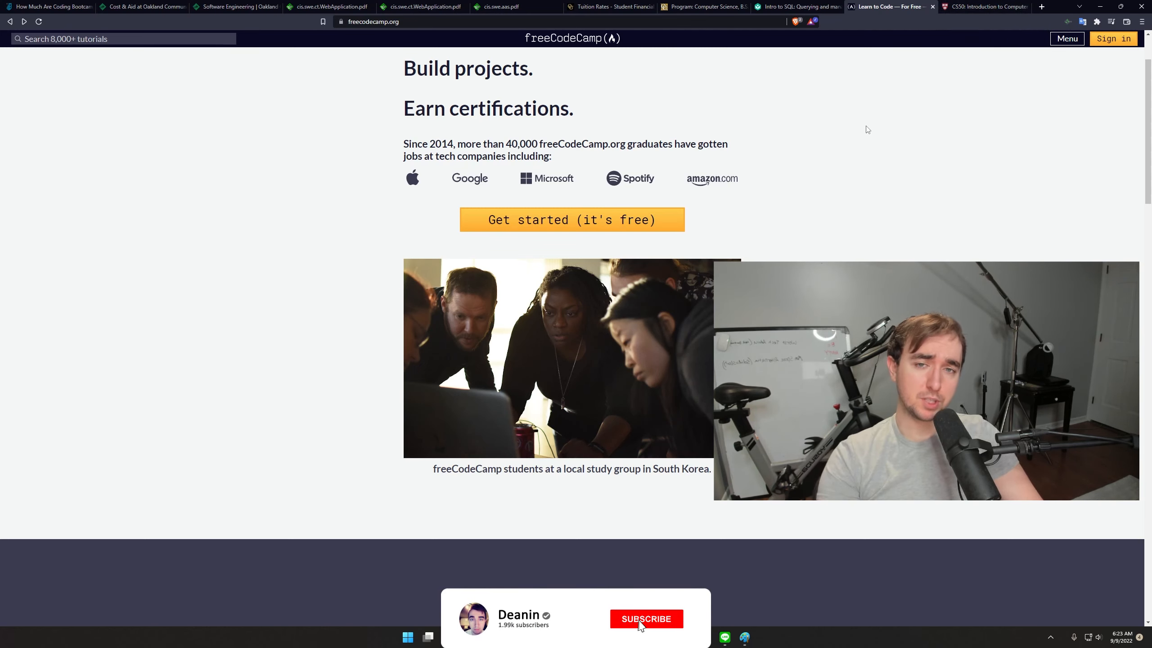
Scroll Oakland's Computer Science B.S. catalog page through math, science and CS core courses
left_click(704, 7)
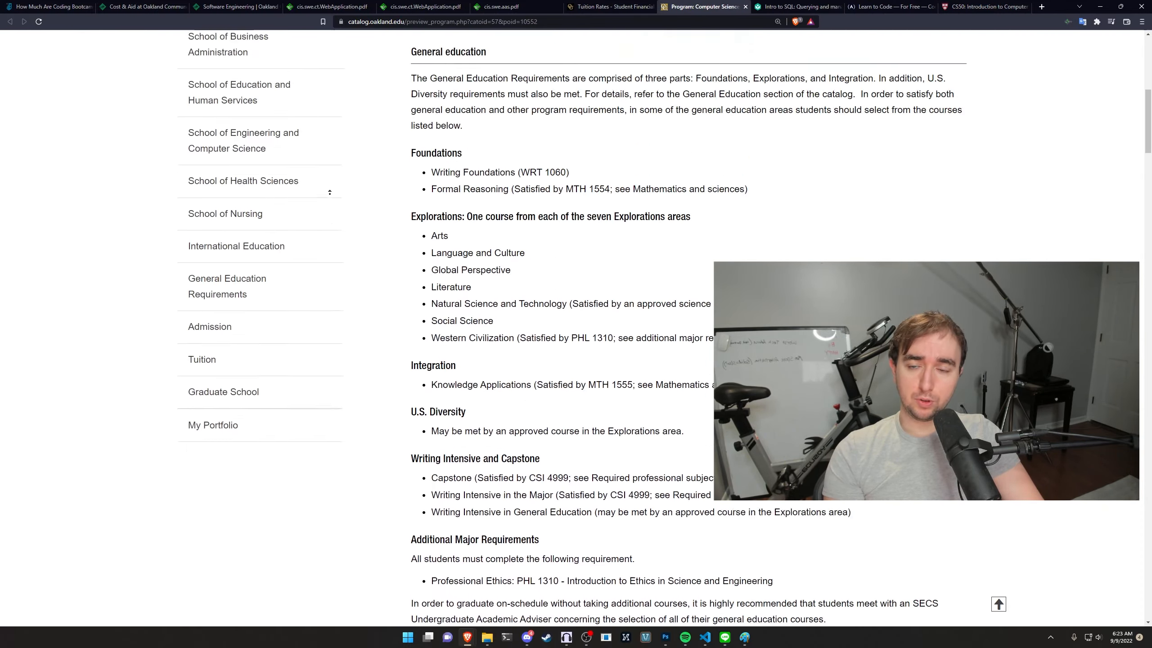
scroll("up", 3)
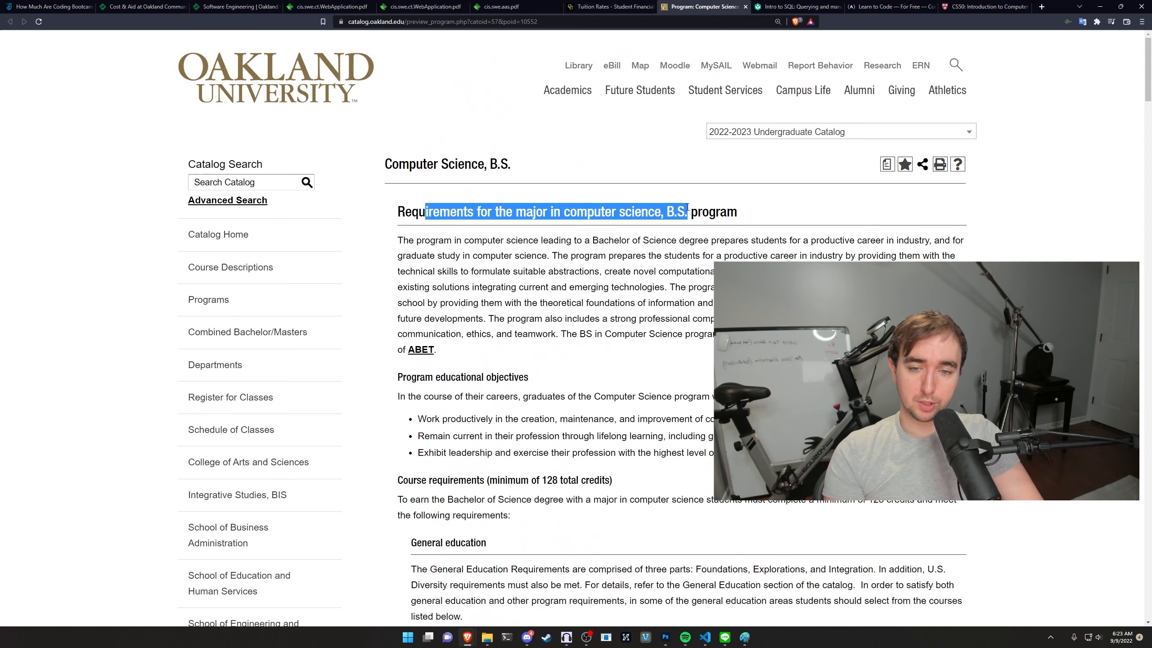
scroll("down", 3)
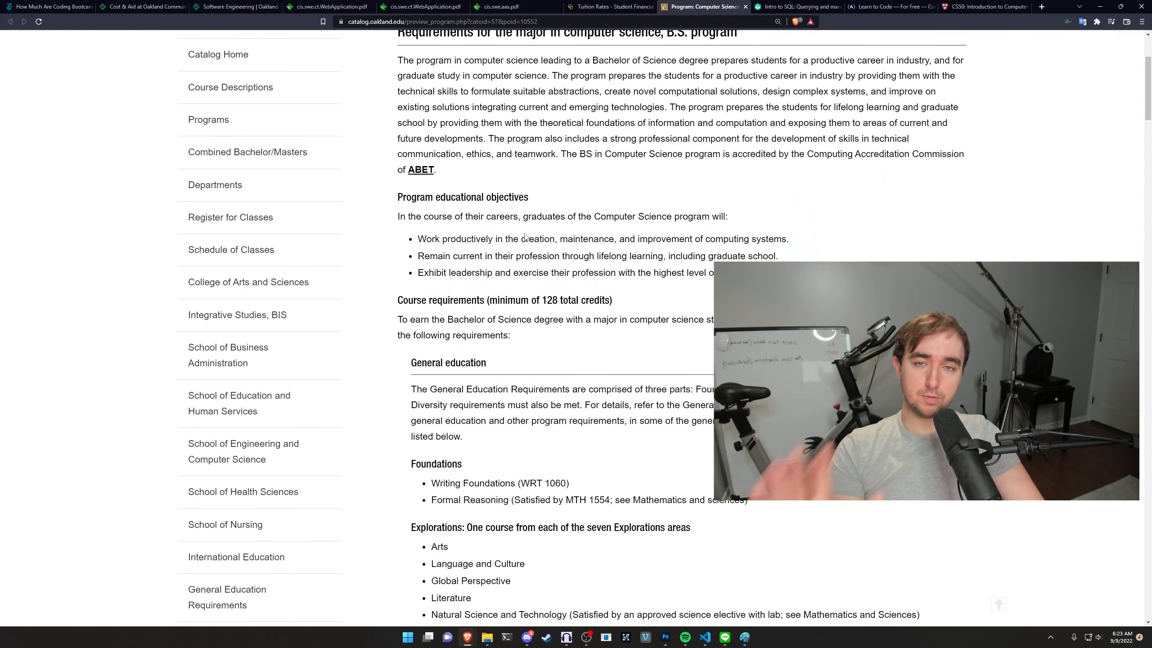
scroll("down", 3)
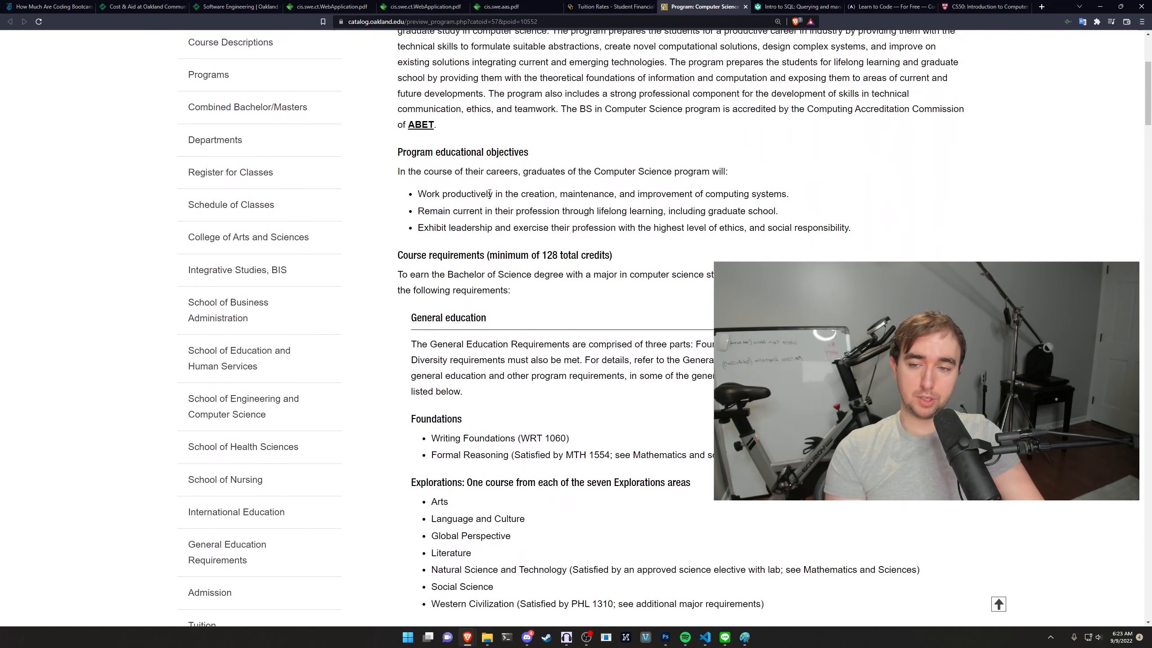
mouse_move(812, 140)
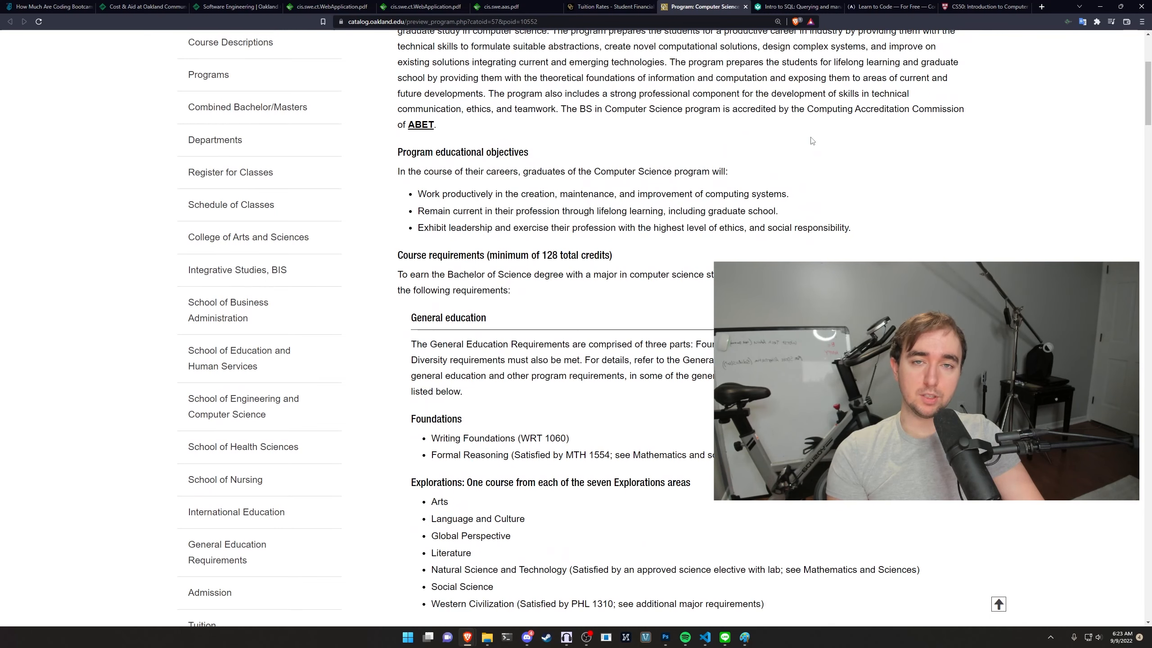
scroll("down", 3)
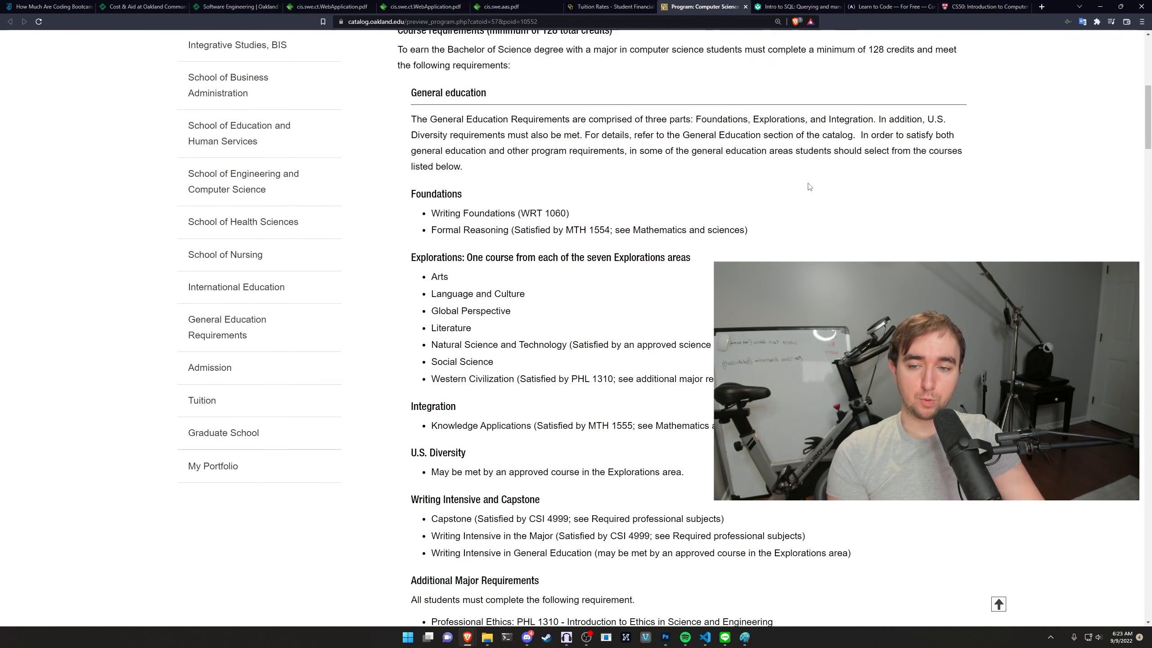
scroll("down", 3)
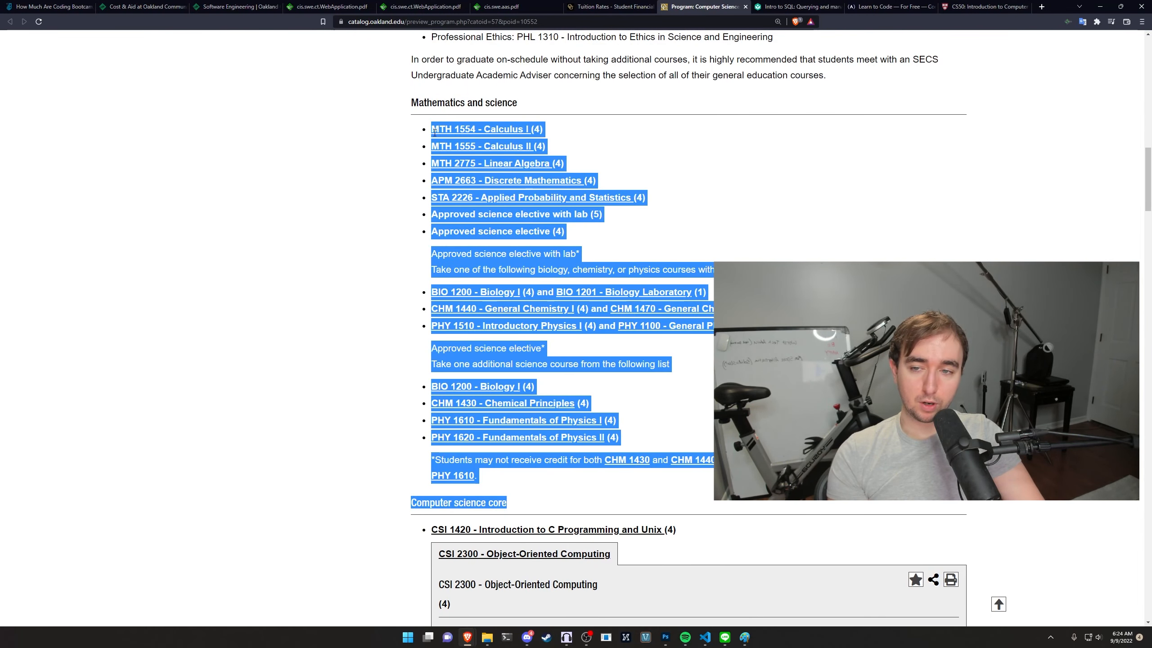
mouse_move(717, 155)
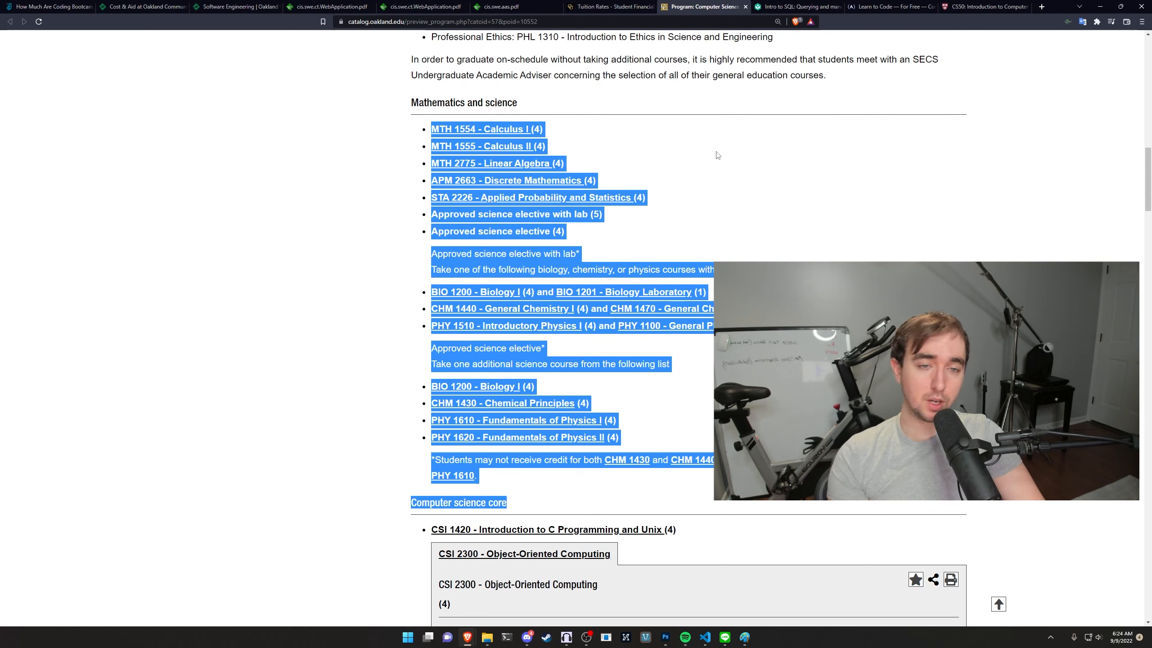
left_click(717, 154)
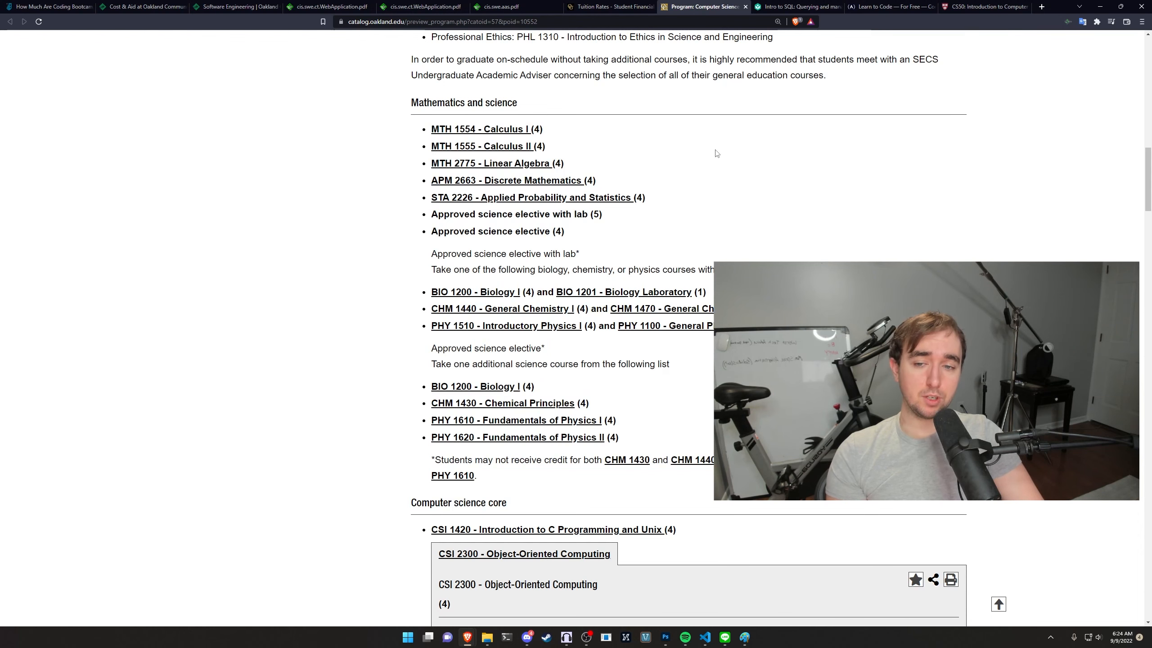
mouse_move(722, 165)
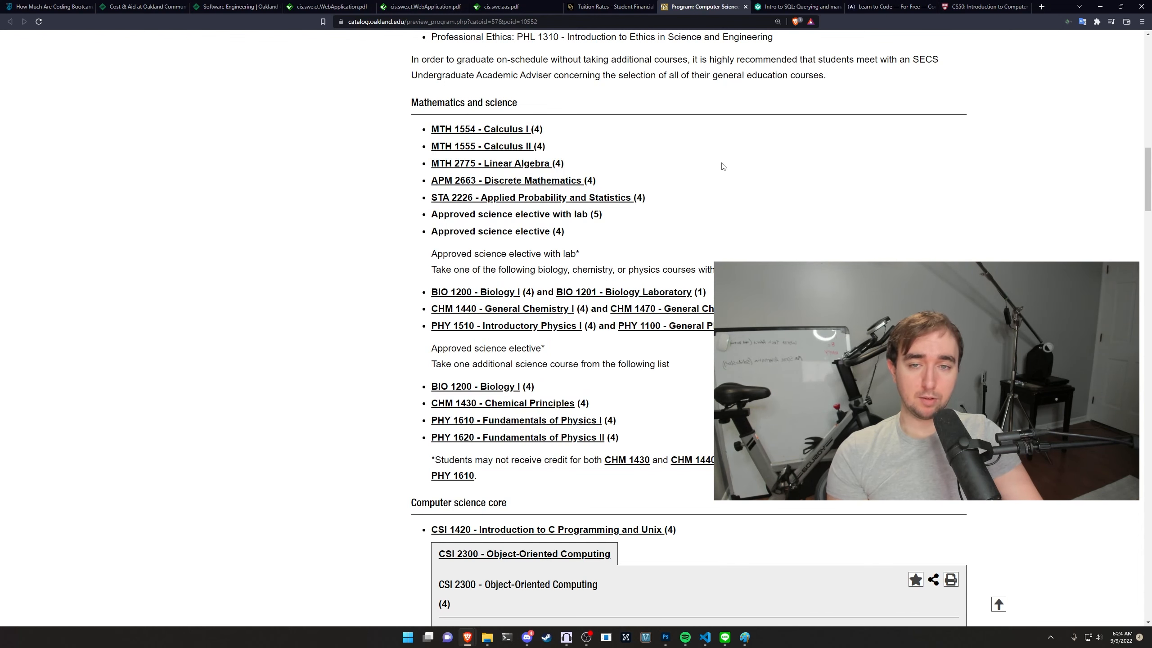
scroll("down", 3)
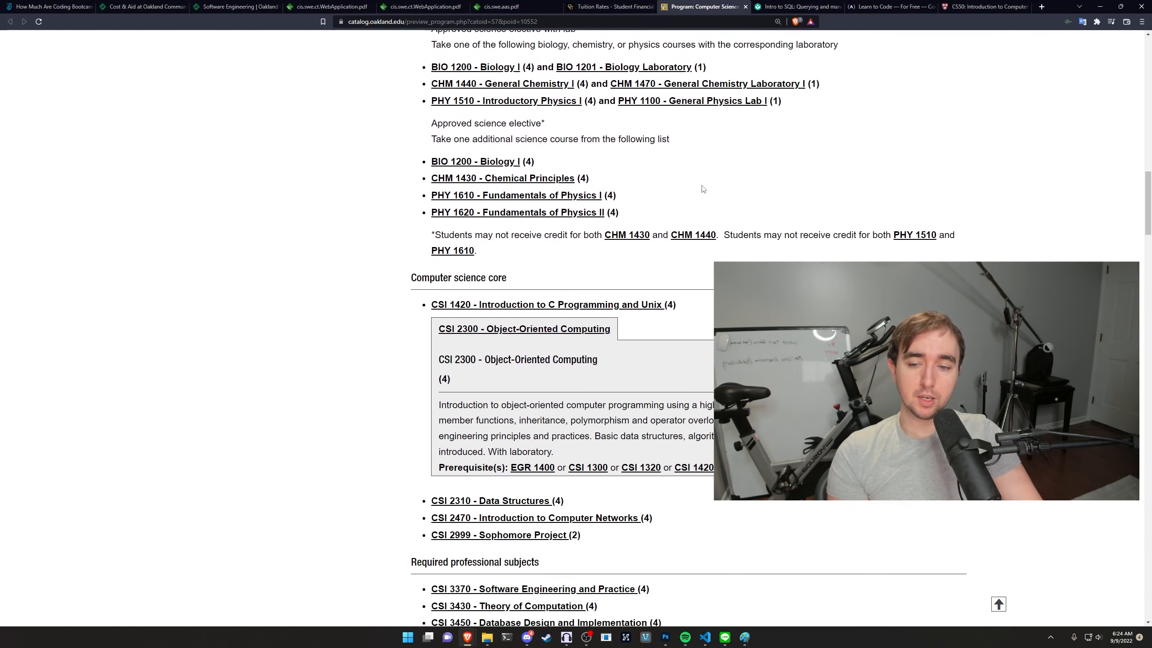
scroll("down", 3)
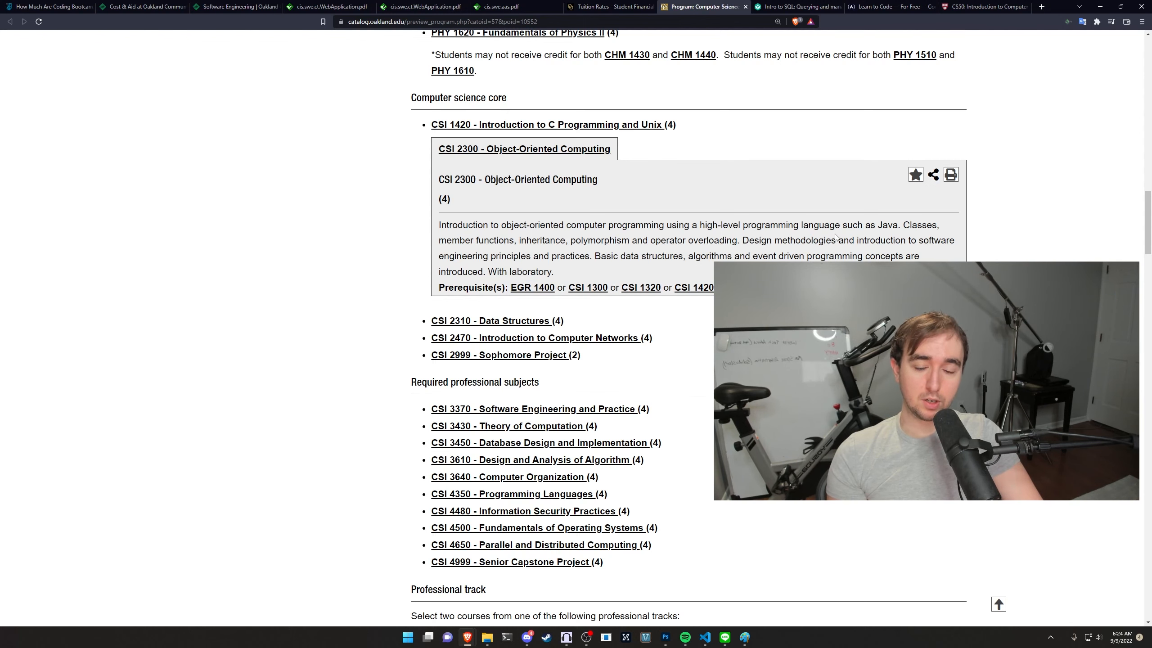
mouse_move(597, 250)
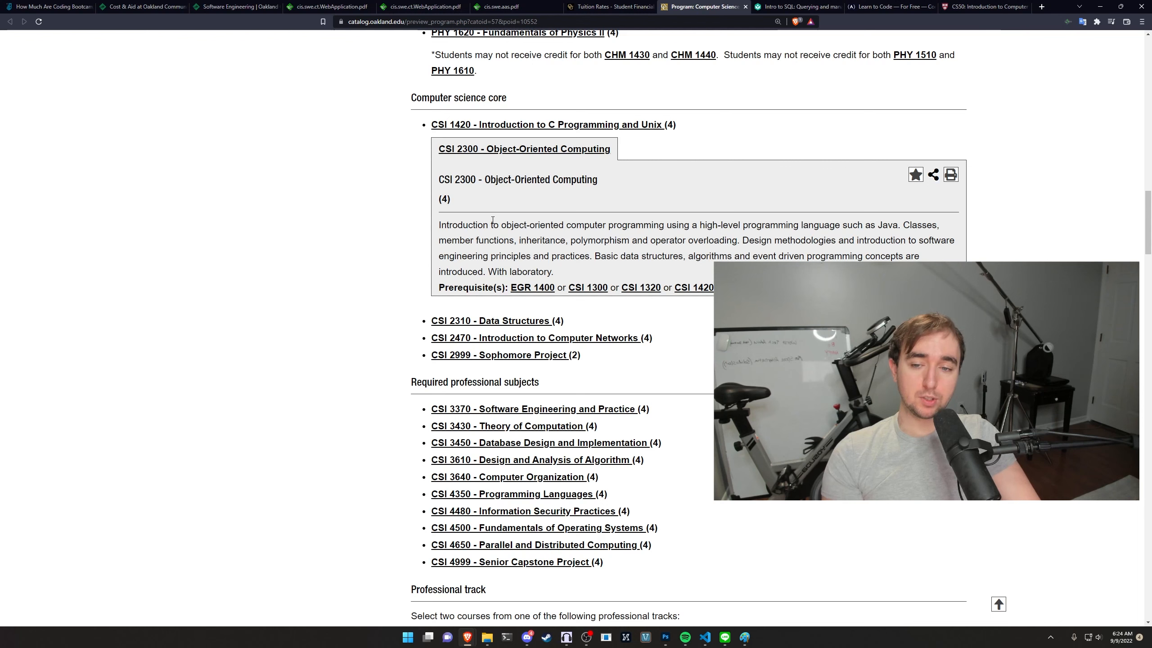
mouse_move(502, 237)
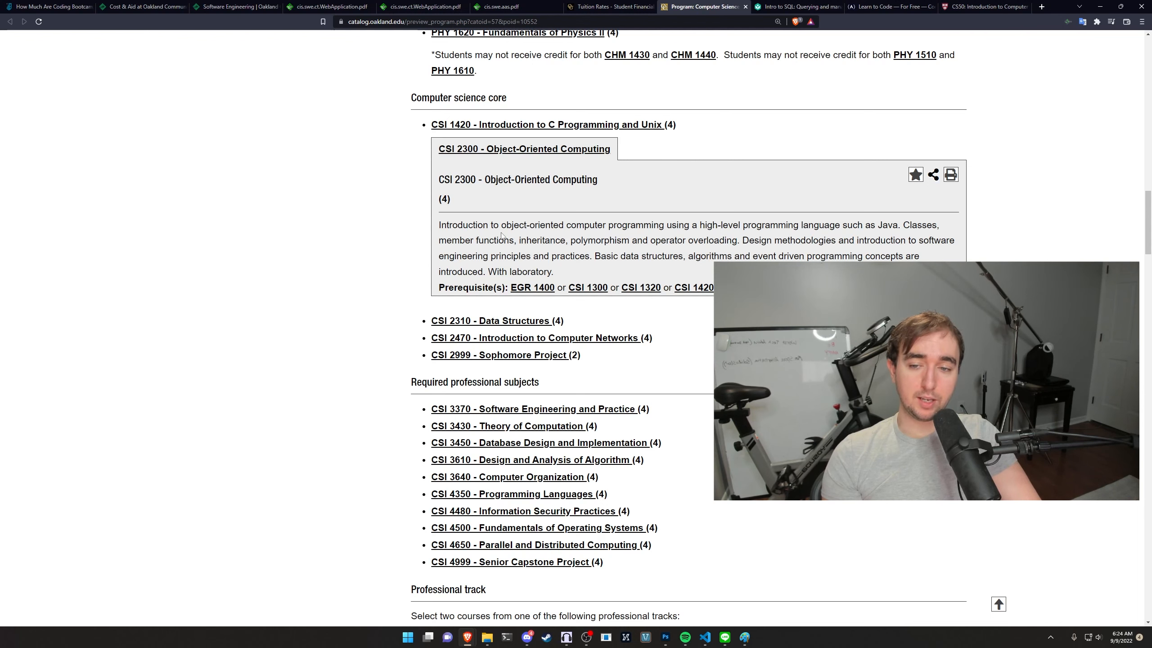
double_click(494, 240)
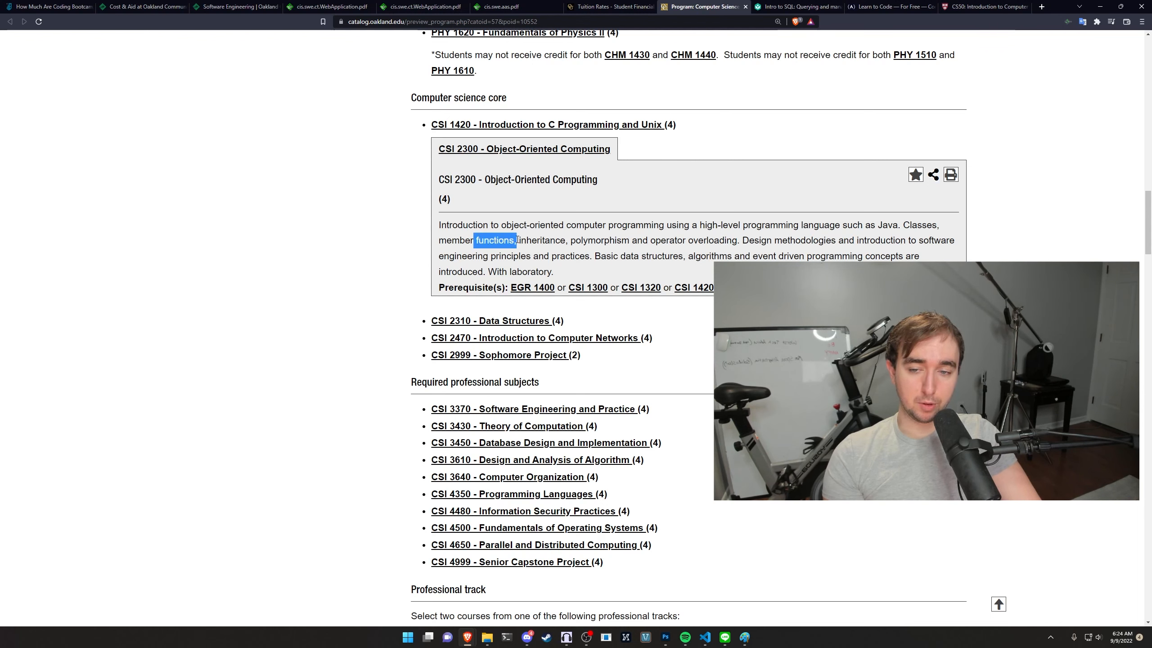
double_click(599, 240)
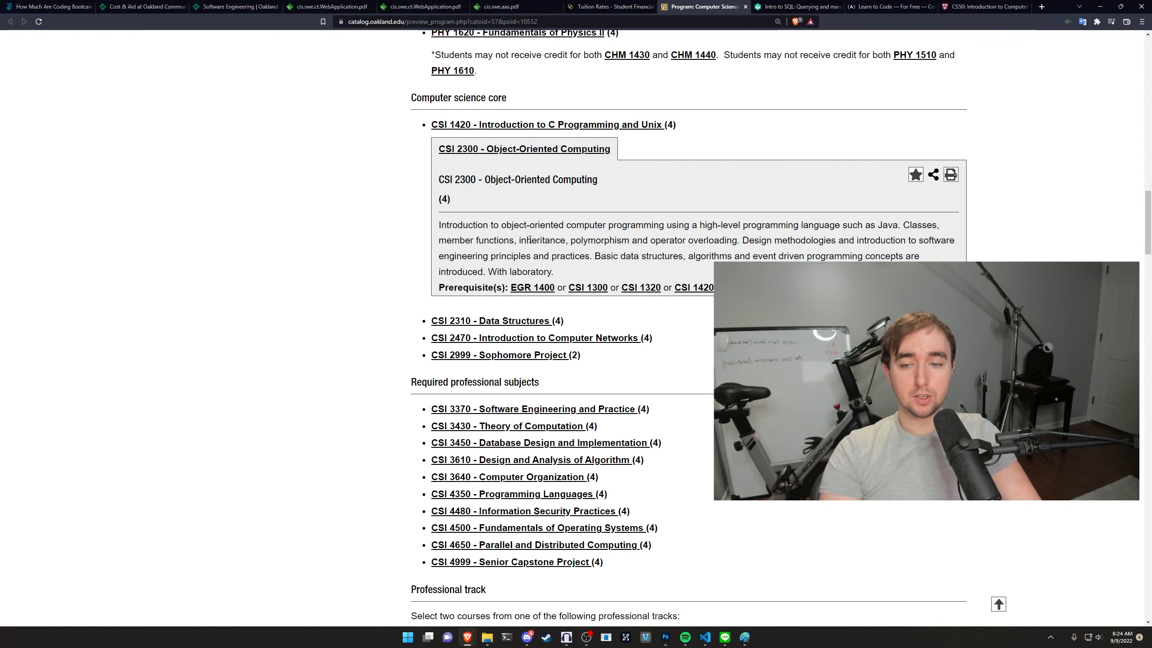
double_click(599, 241)
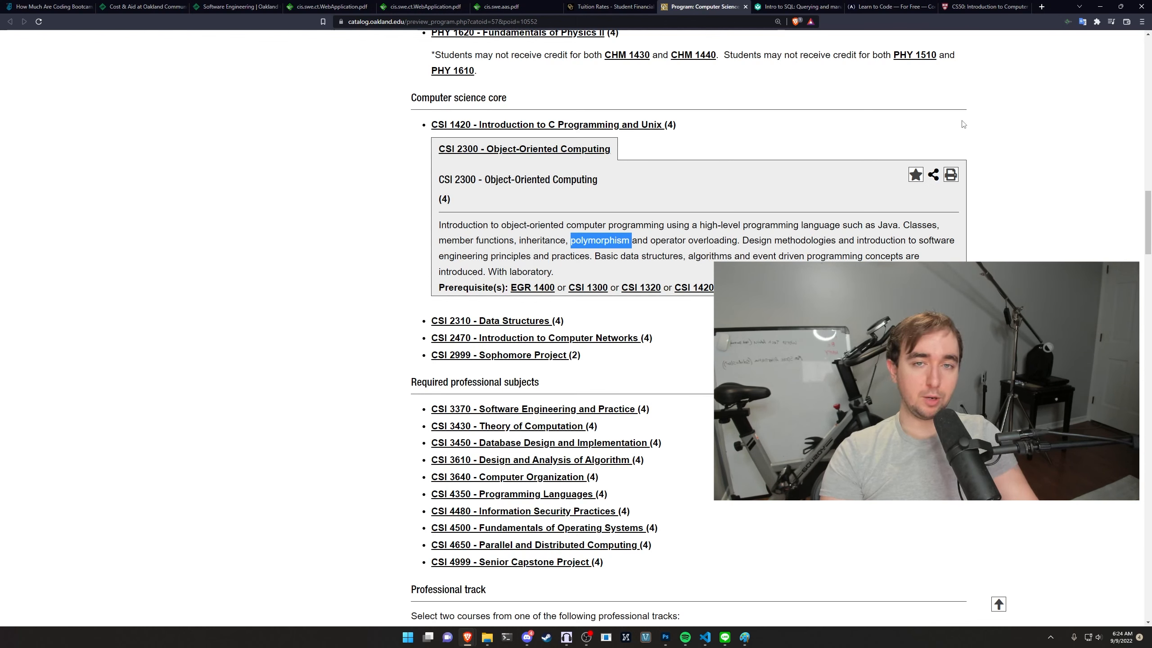
Search YouTube in a new tab for 'polymorphism in java' using the suggestion
left_click(1041, 7)
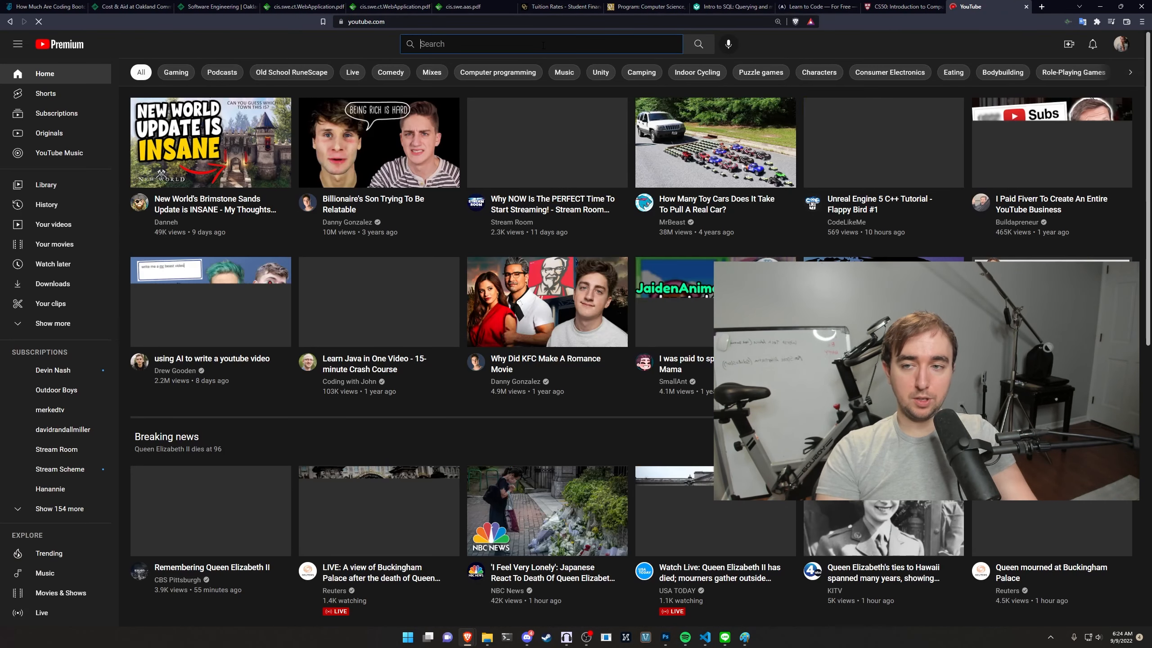
type("polymorphism in")
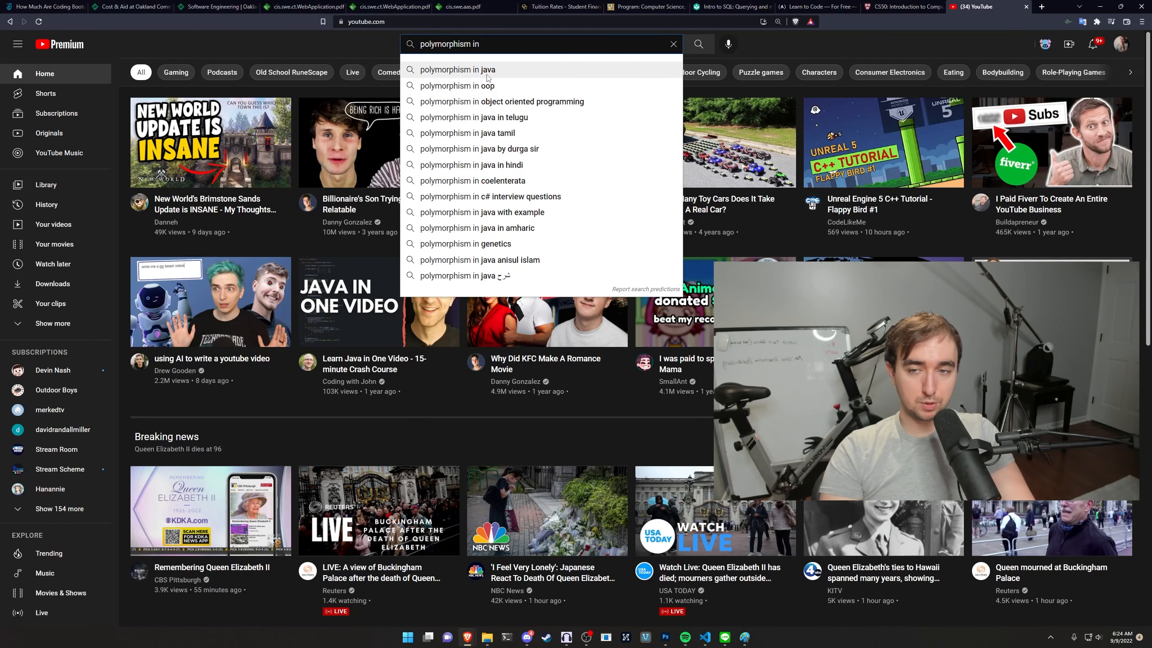
left_click(457, 68)
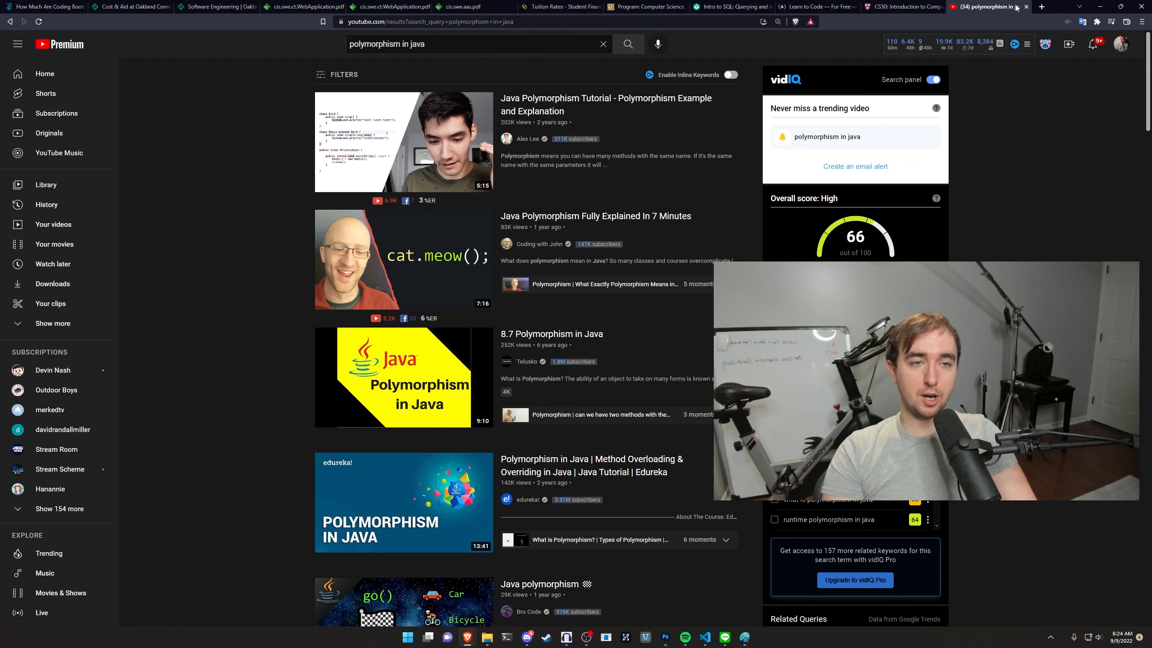
Close the YouTube results and clear the polymorphism highlight on the Oakland catalog
left_click(698, 7)
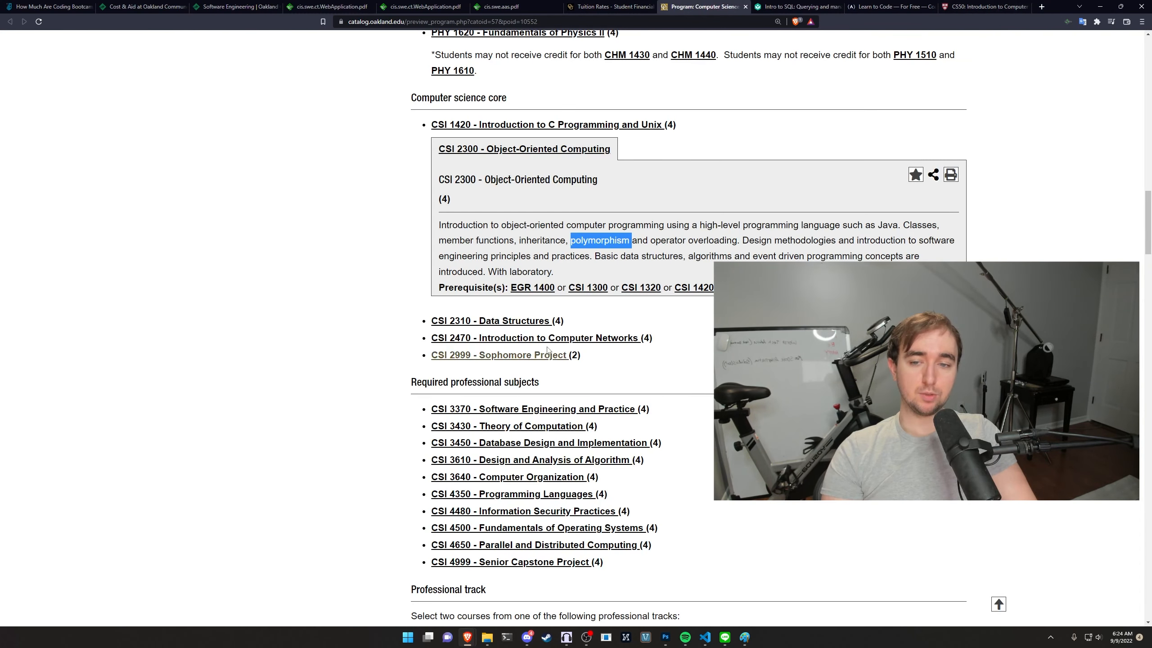
left_click(697, 225)
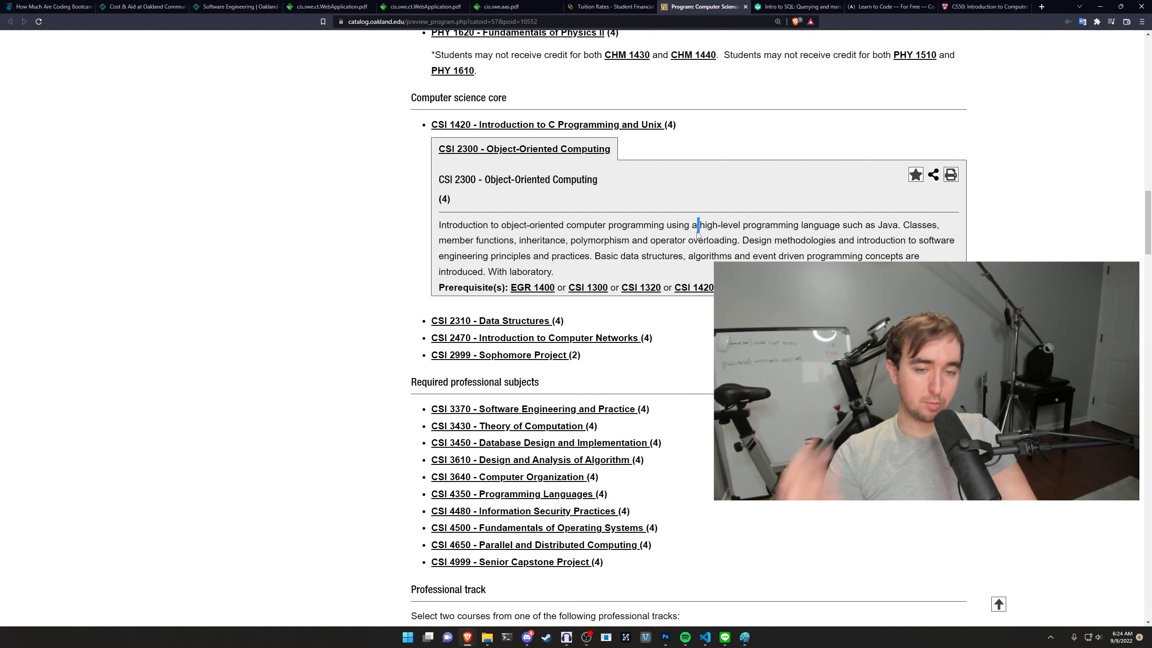
mouse_move(557, 275)
type("oakland university CSI 2300")
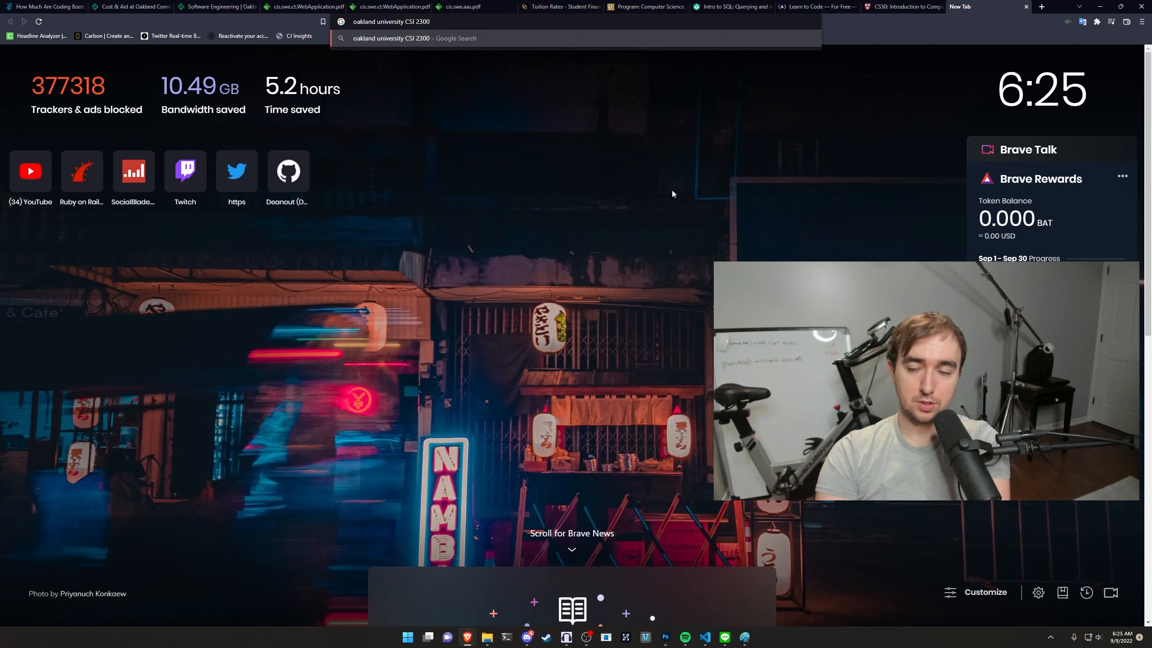
Search Google for the Oakland University CSI 2300 syllabus and open the oakland.edu PDF
type("syll")
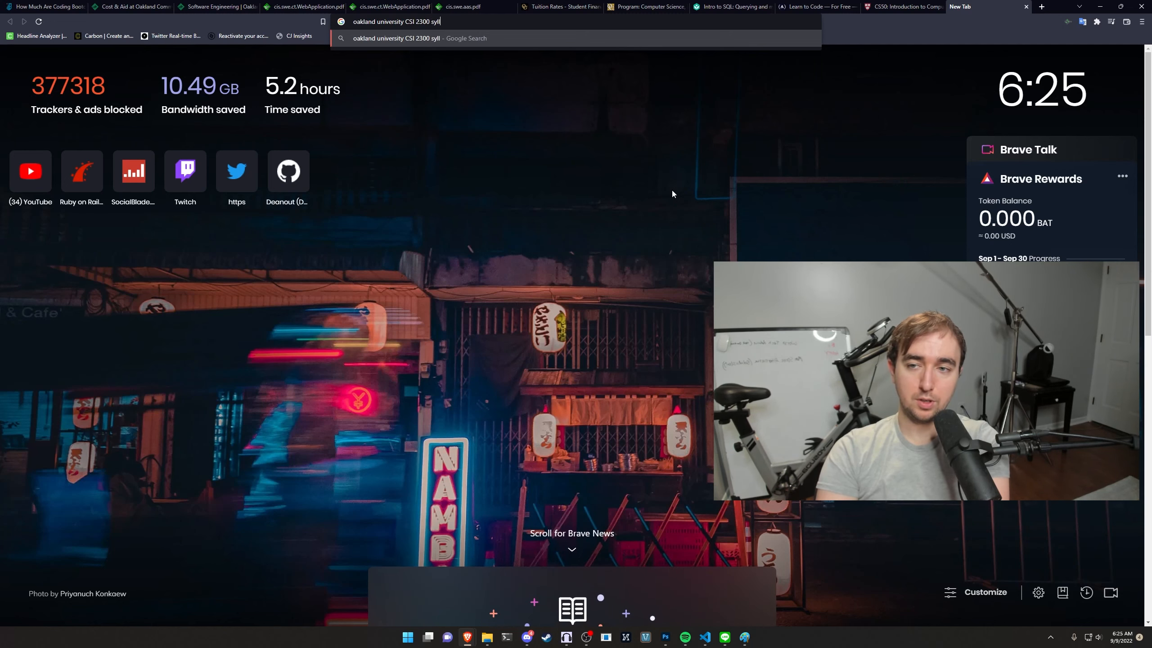
key("Return")
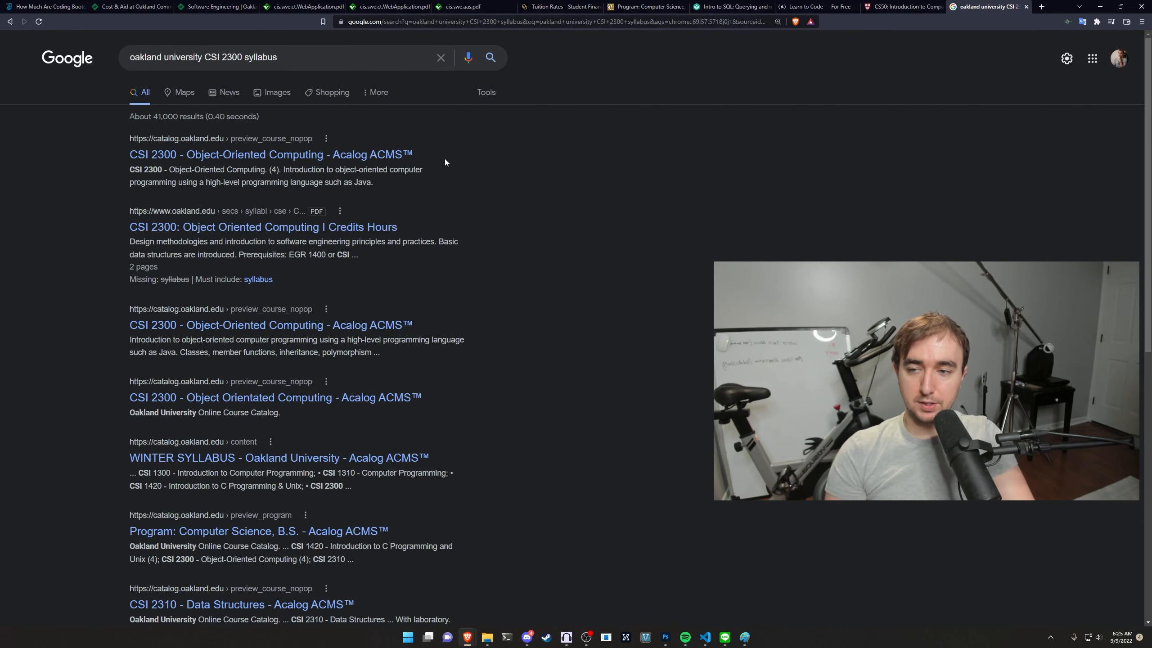
left_click(271, 154)
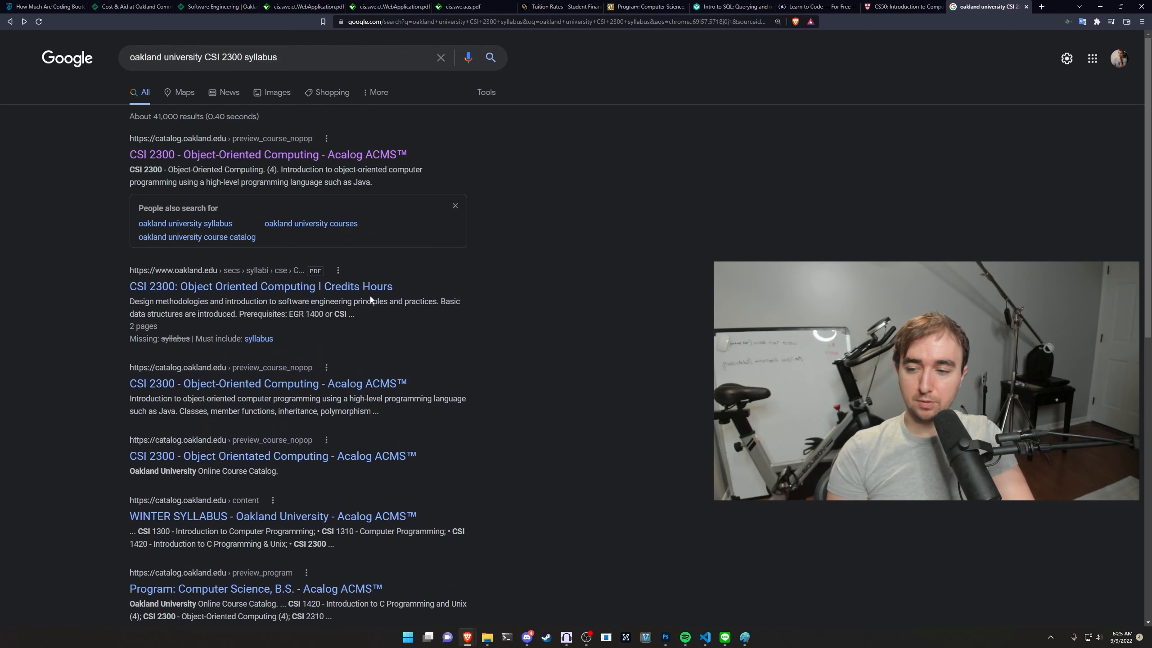
left_click(260, 287)
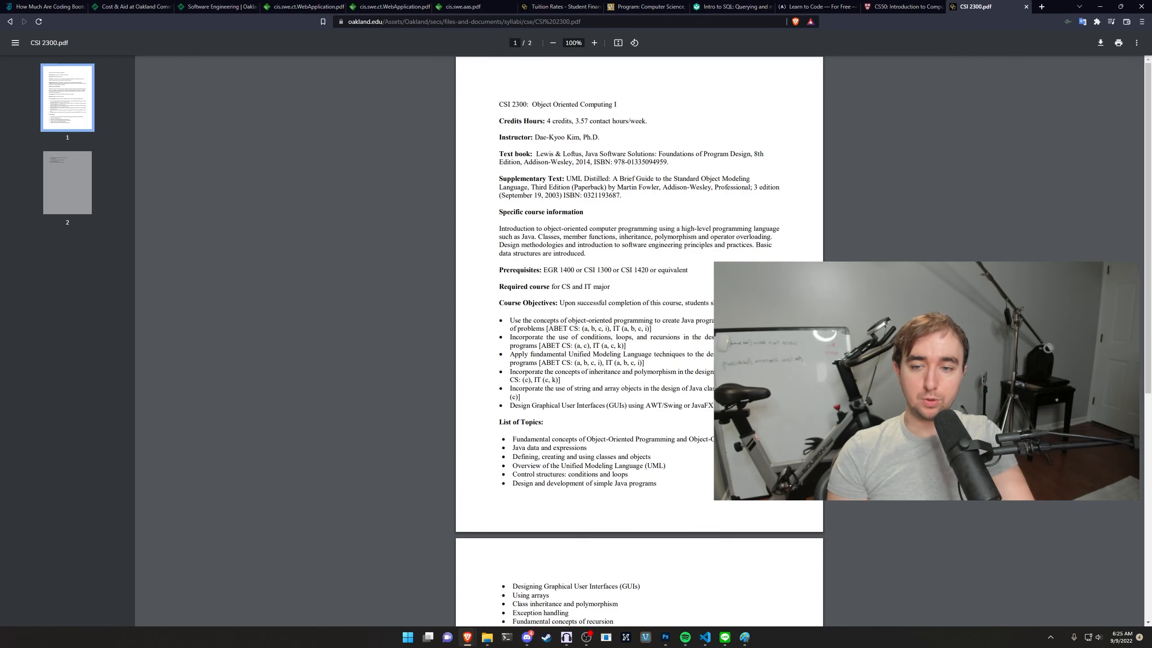
Zoom into the CSI 2300 syllabus, read its topics such as Using arrays, then close it
left_click(594, 43)
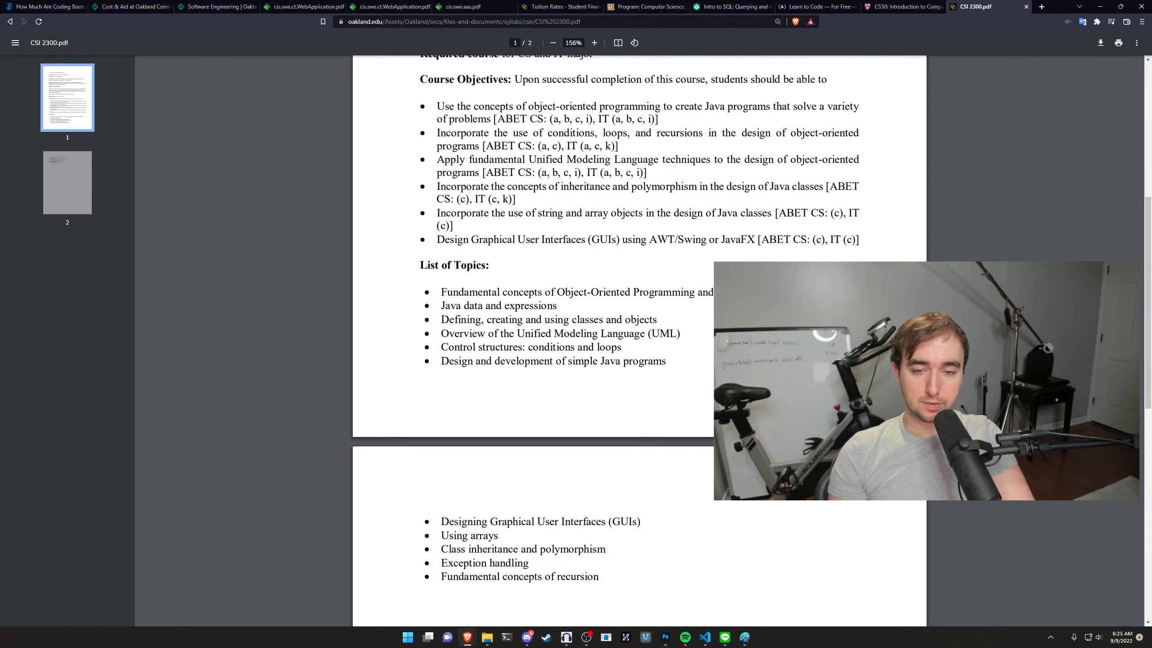
scroll("down", 3)
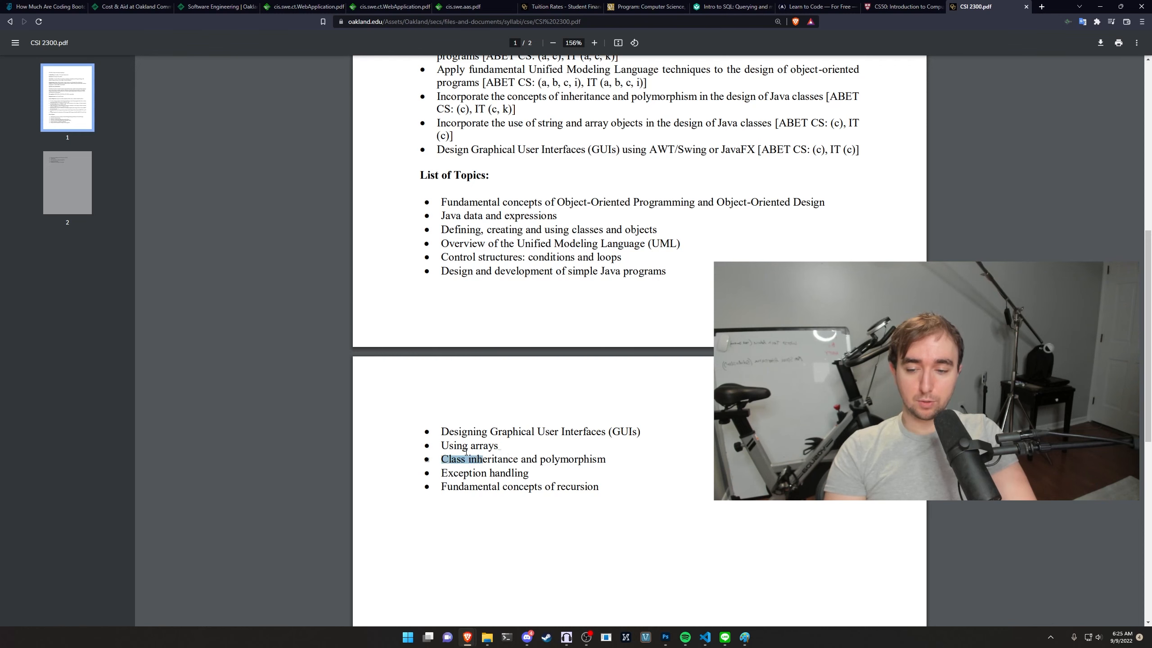
double_click(468, 445)
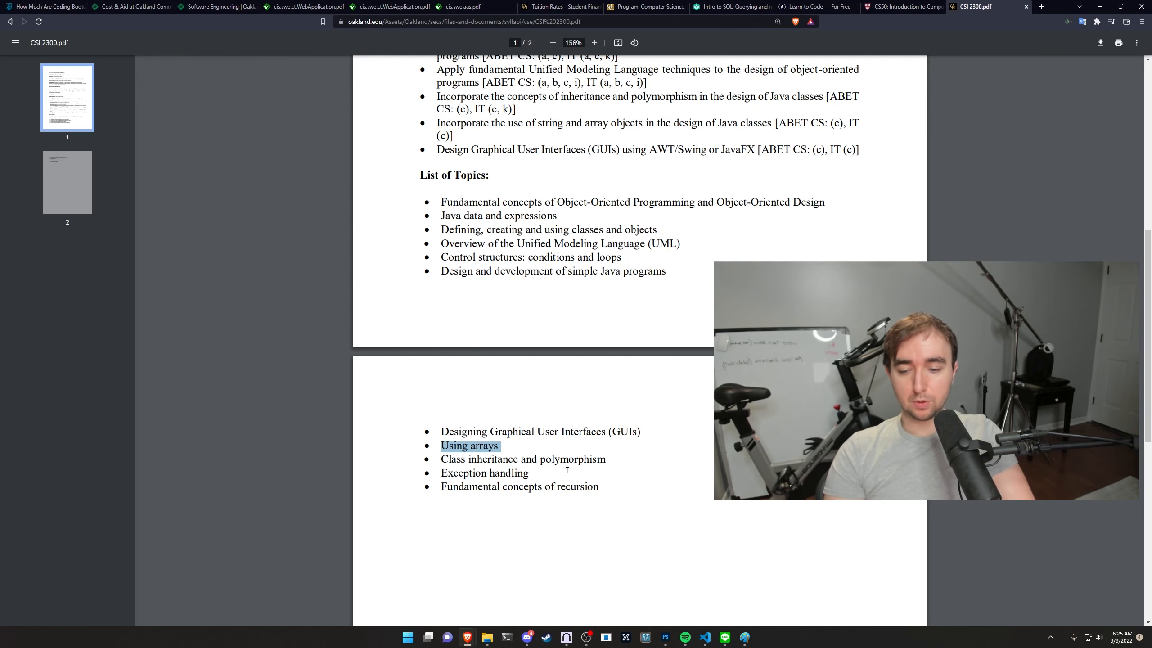
scroll("up", 3)
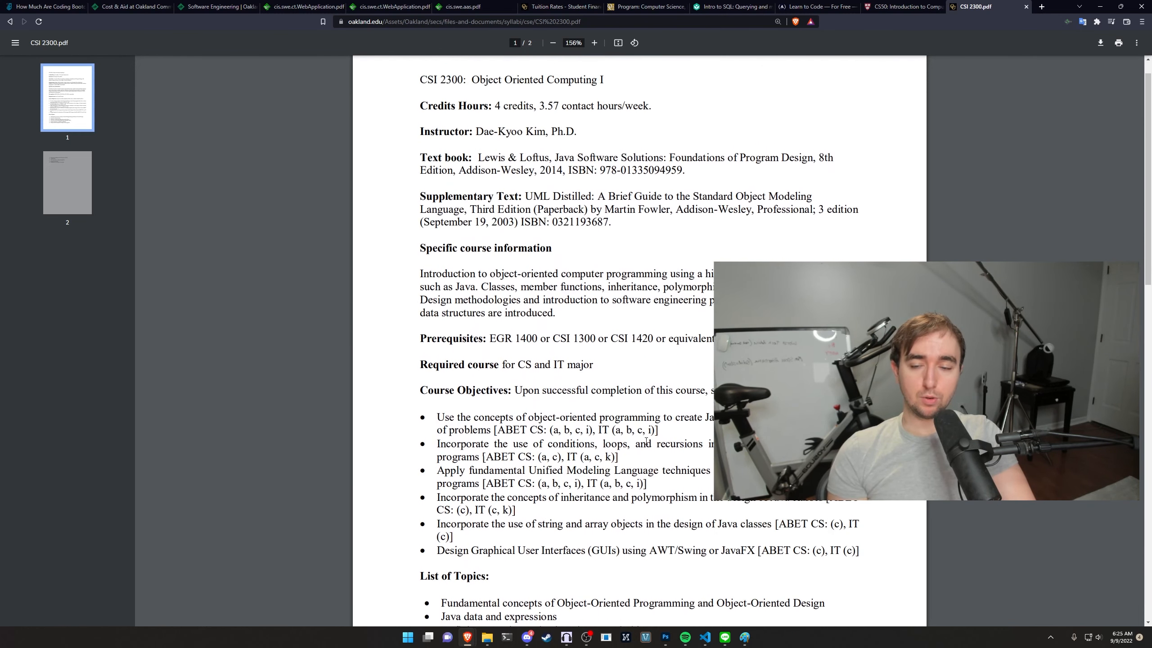
scroll("up", 3)
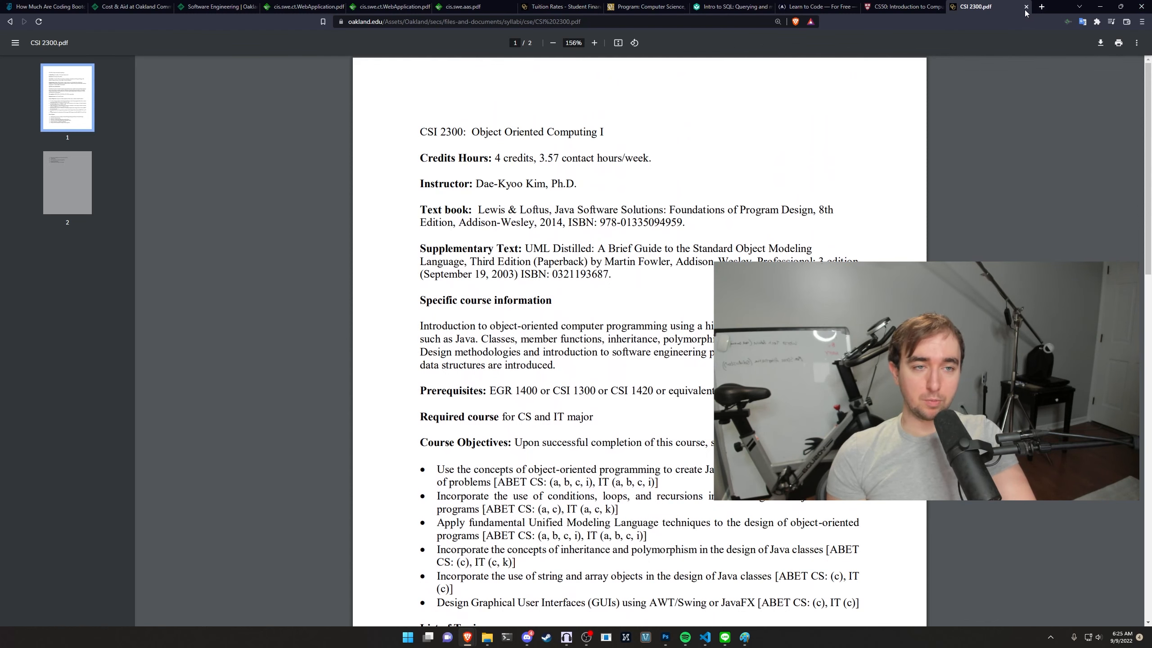
left_click(1026, 7)
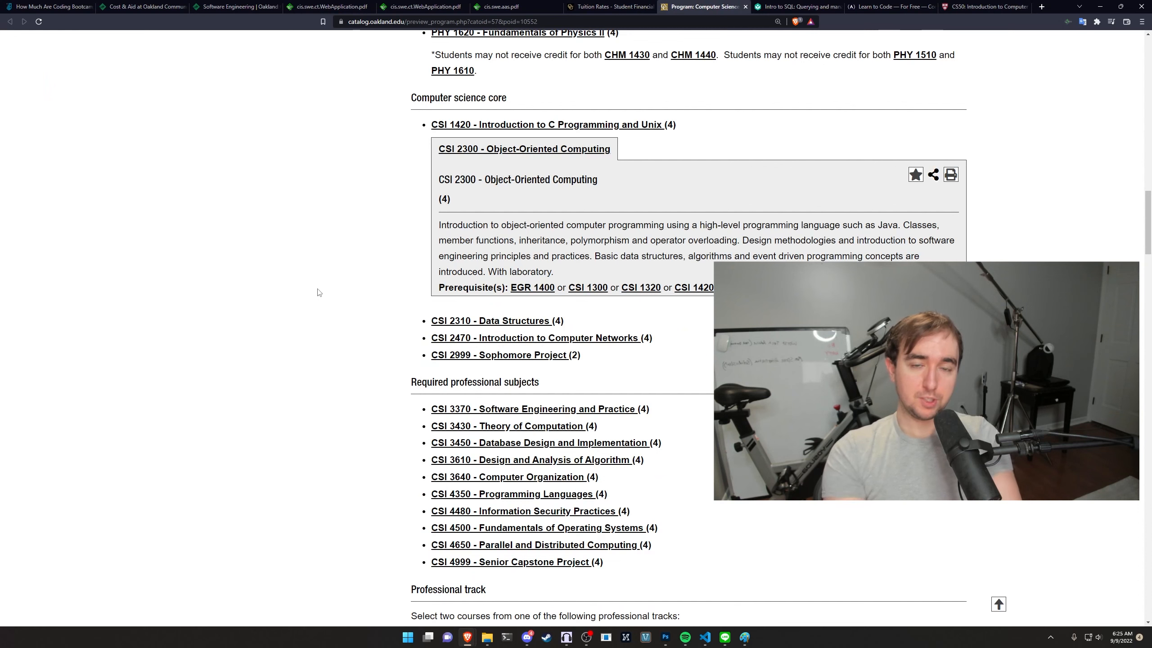
mouse_move(233, 282)
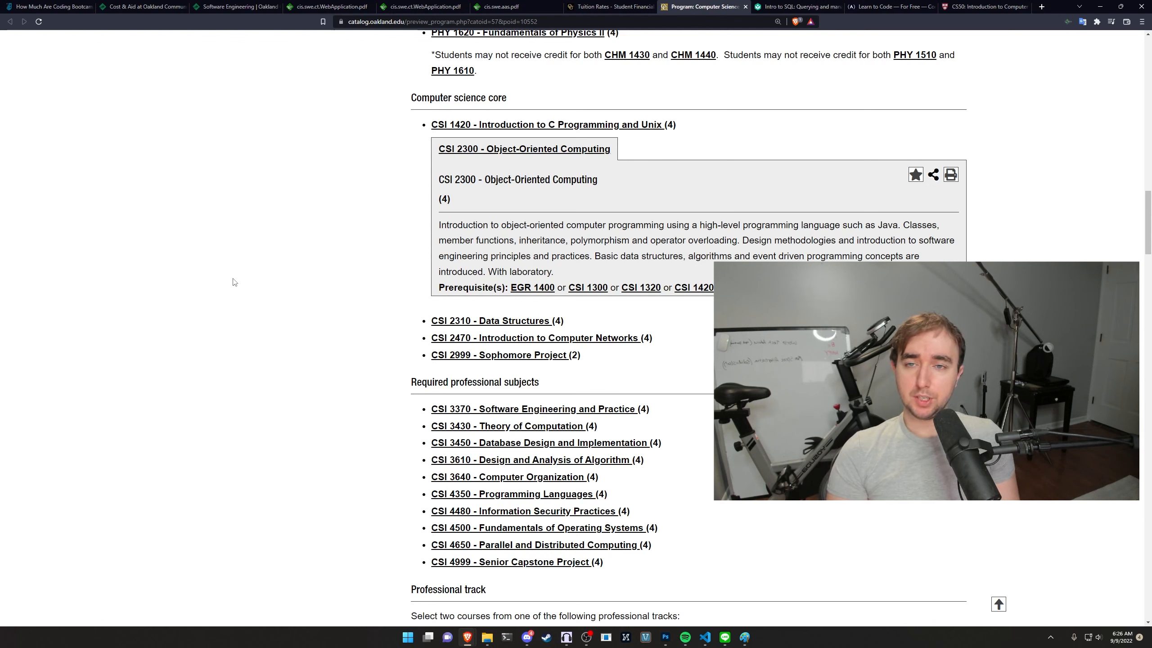
mouse_move(136, 144)
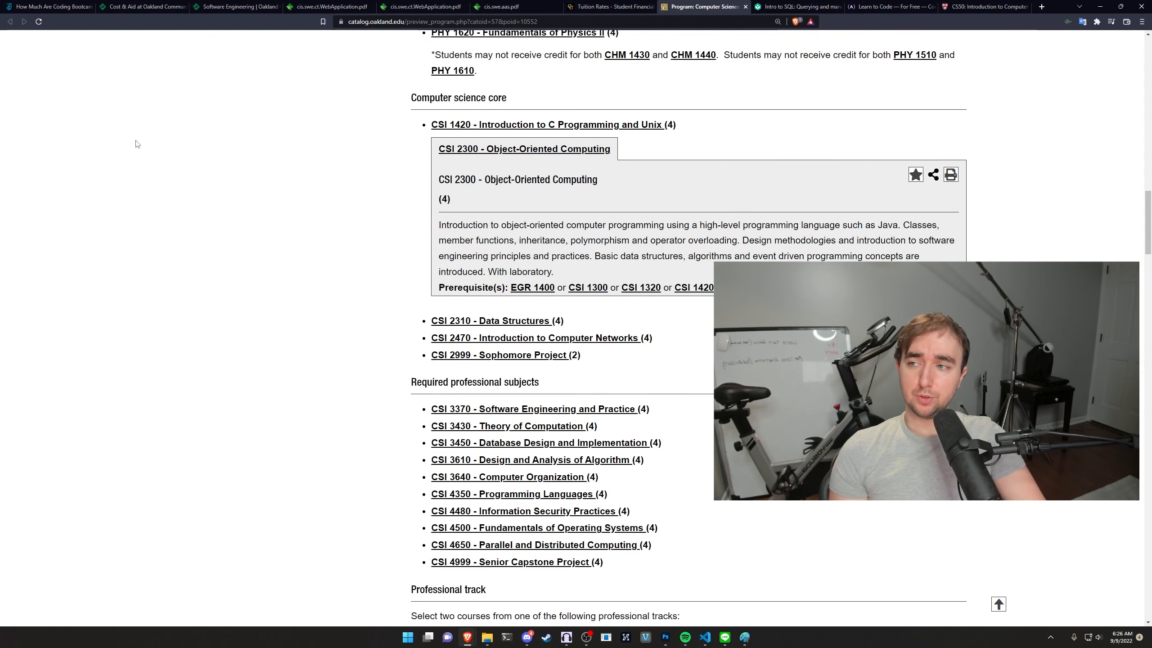
Show Oakland Community College's Cost & Aid page with $99 in-district tuition per credit hour
left_click(142, 7)
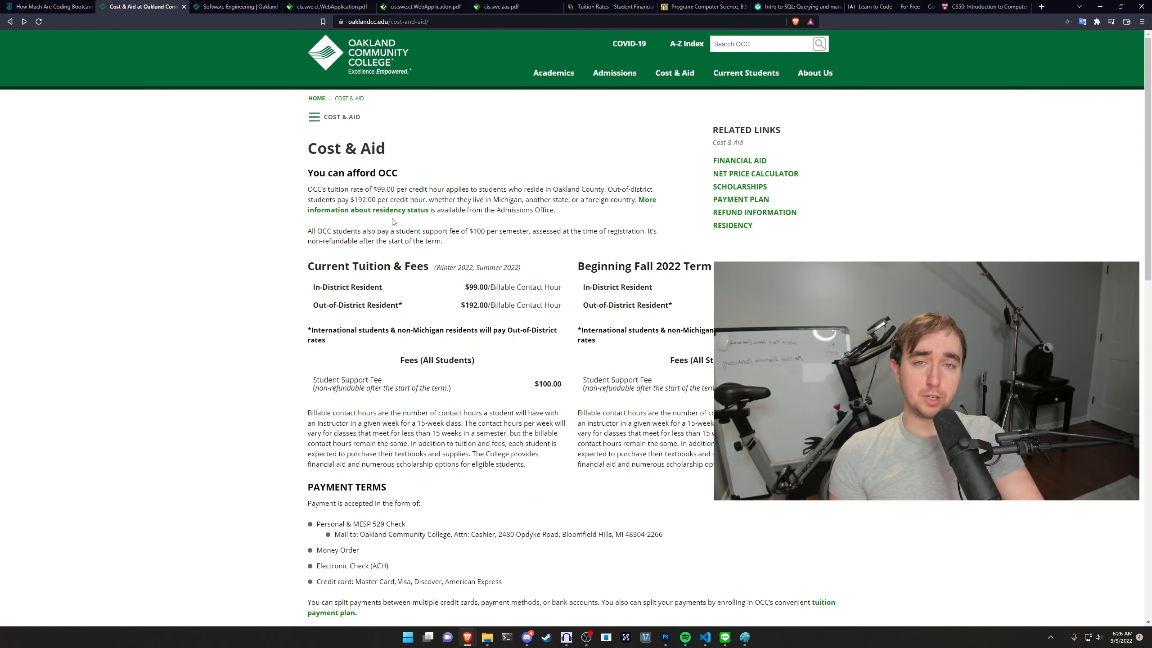
Highlight the $99.00 in-district tuition rate, then go to OCC's Software Engineering program page
double_click(476, 287)
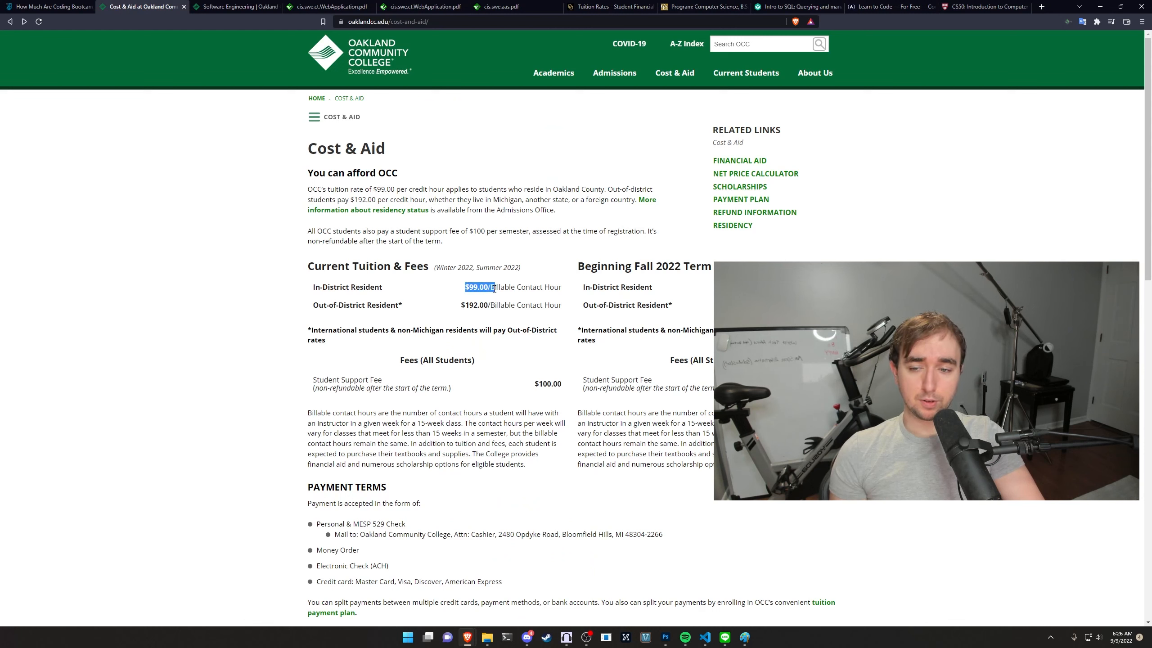
left_click(478, 286)
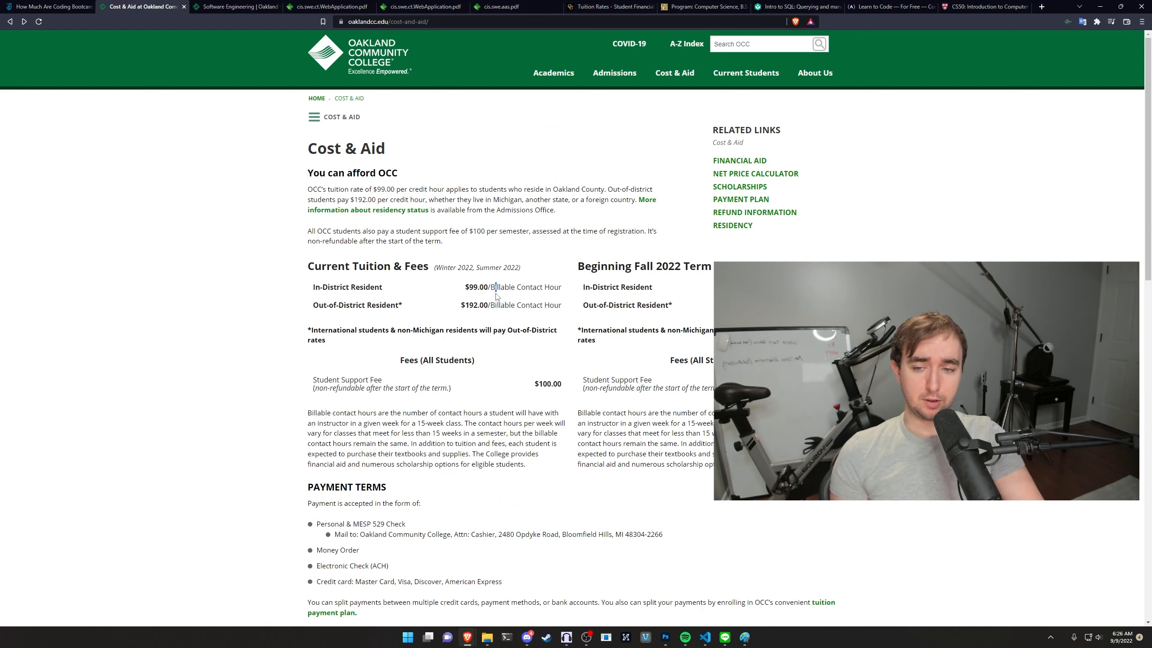
double_click(477, 286)
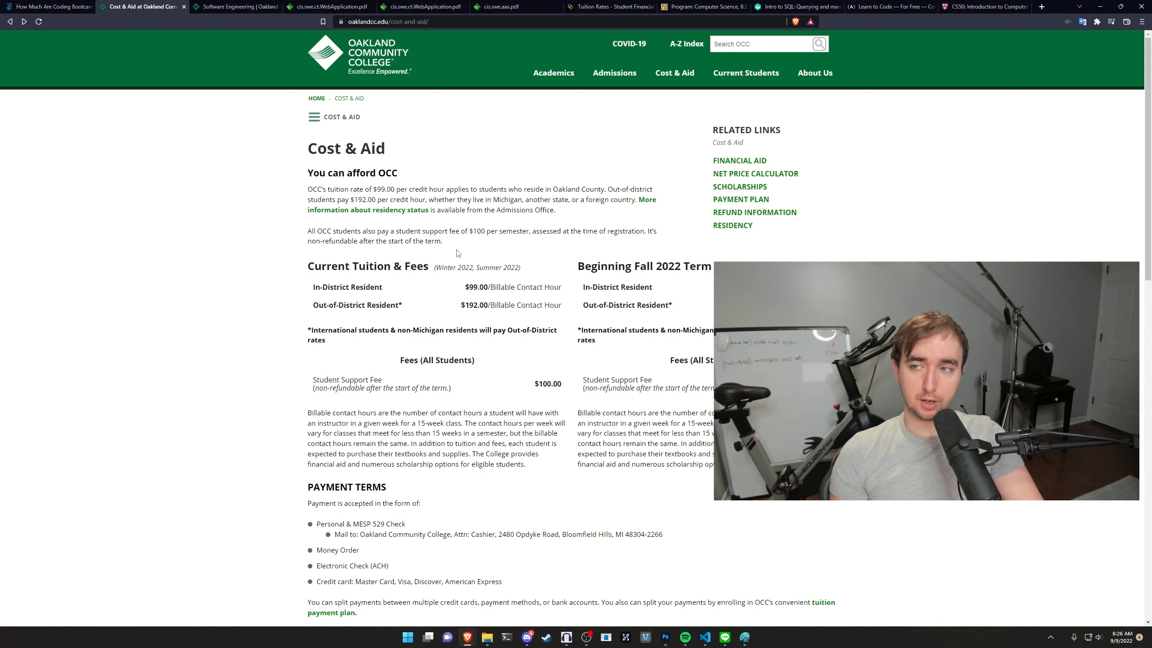
mouse_move(320, 7)
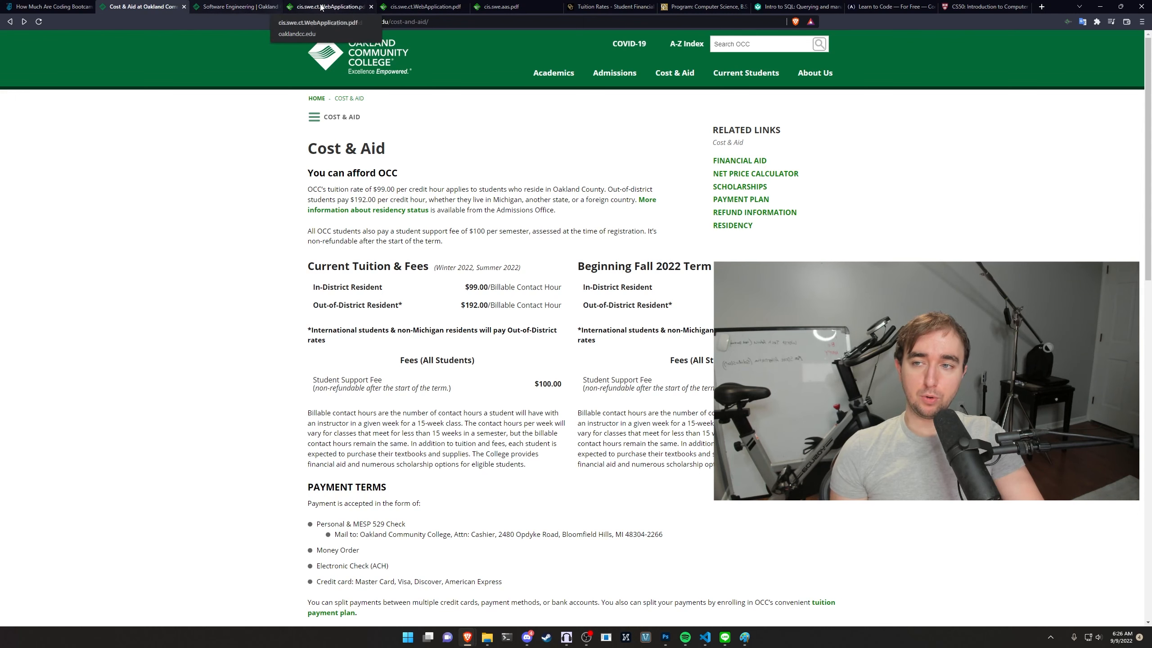
left_click(235, 7)
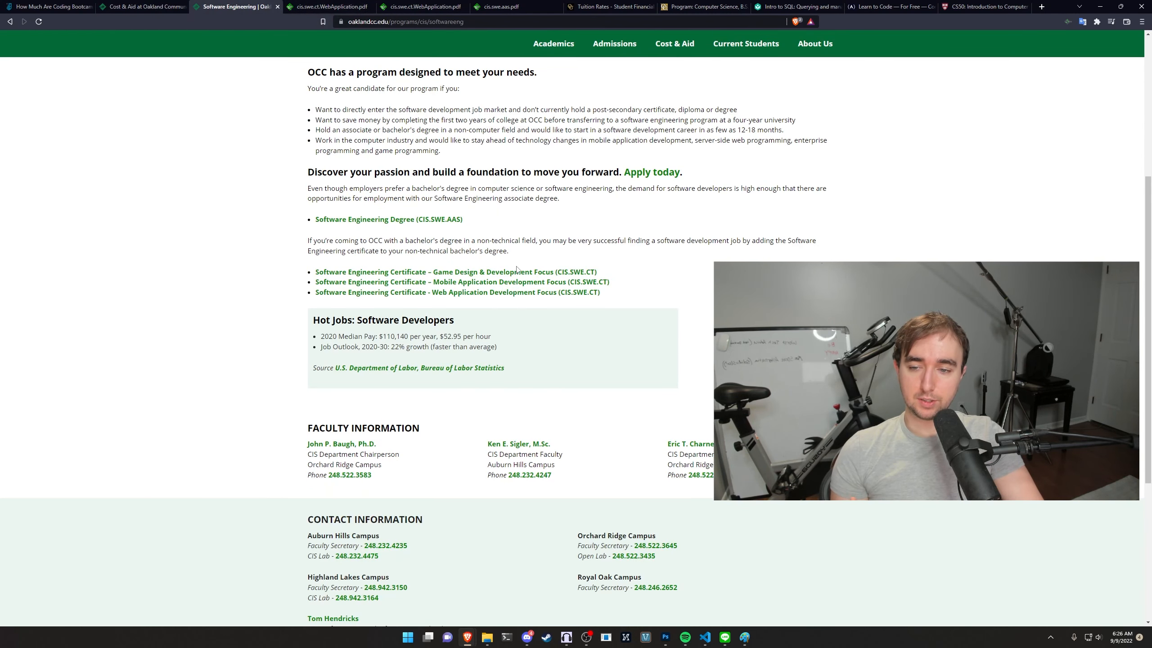
Open the 34-credit Web Application Development certificate plan of study PDF
double_click(389, 219)
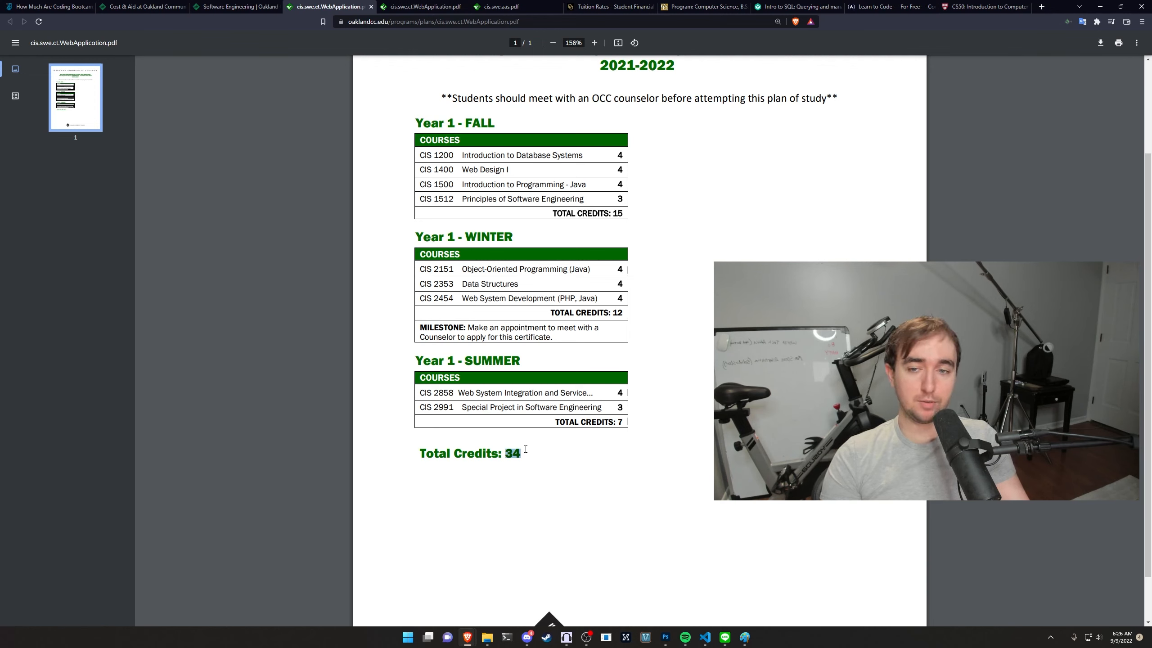
mouse_move(685, 337)
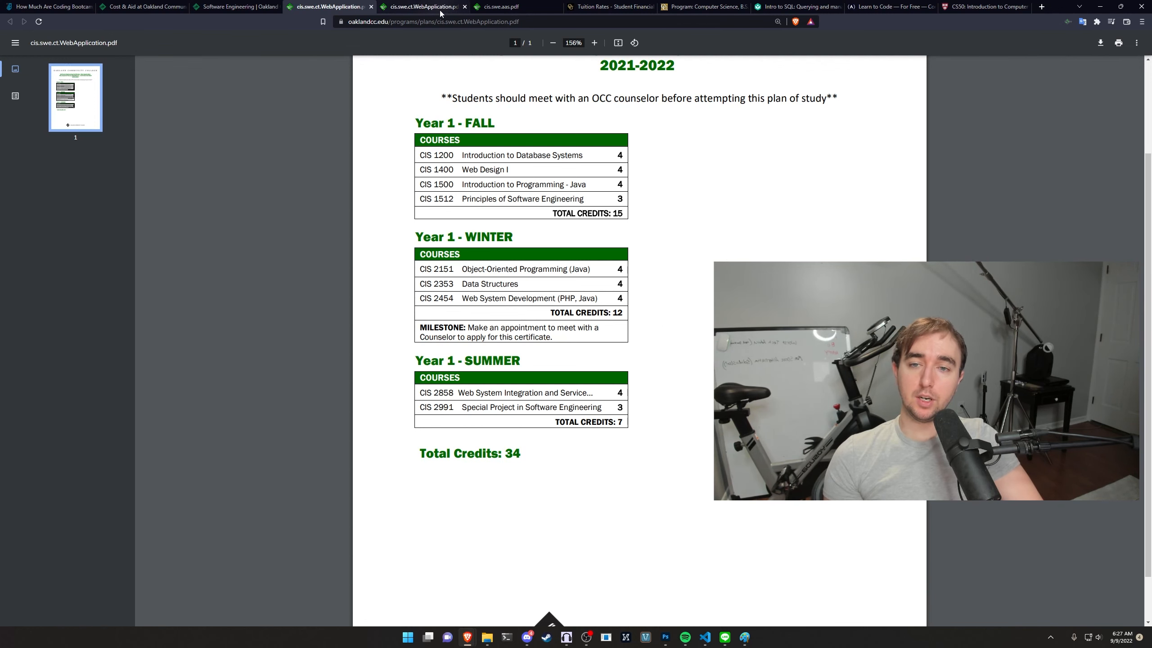
mouse_move(423, 6)
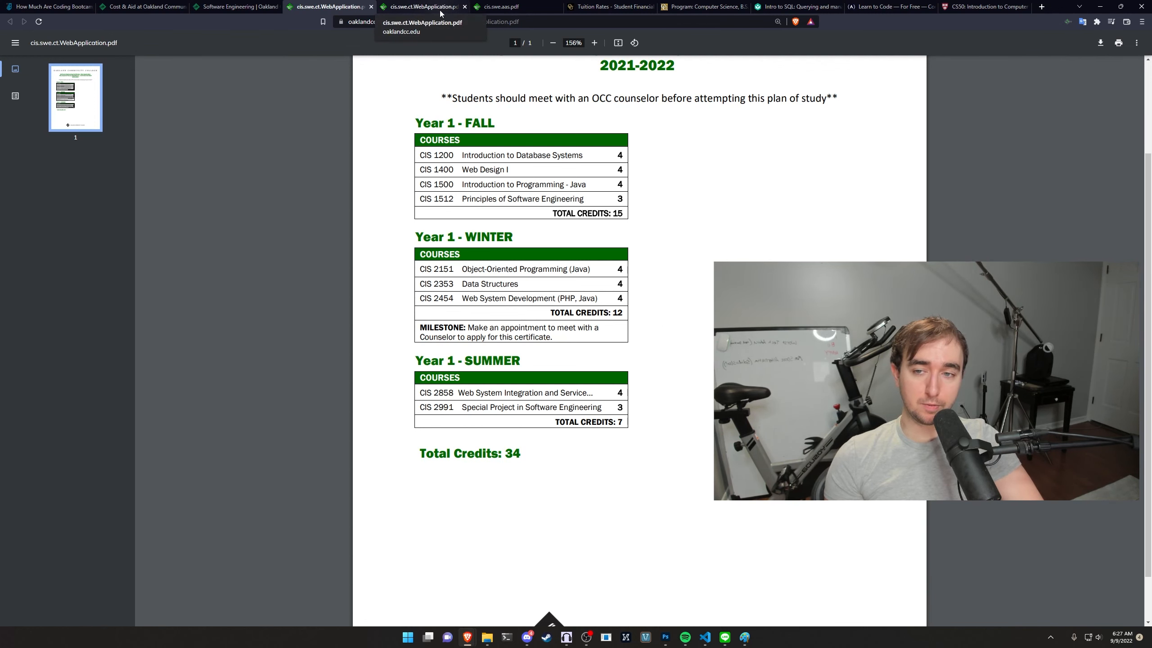
Switch from the certificate plan copy to the CIS.SWE.AAS associate degree plan PDF
left_click(594, 42)
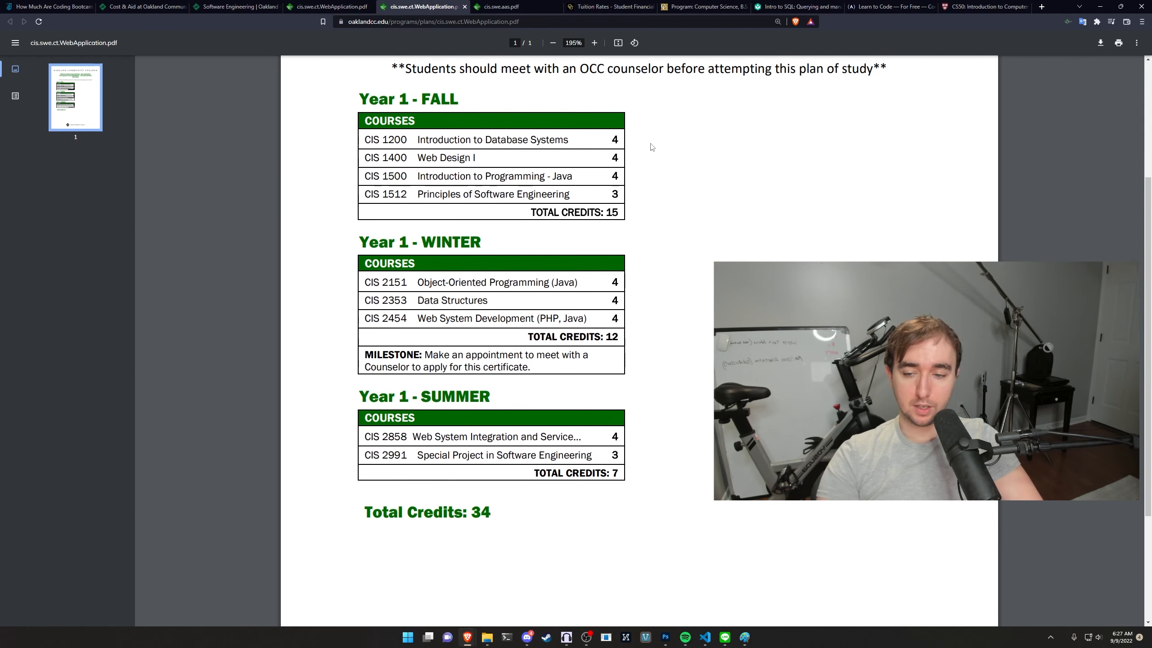
left_click(500, 6)
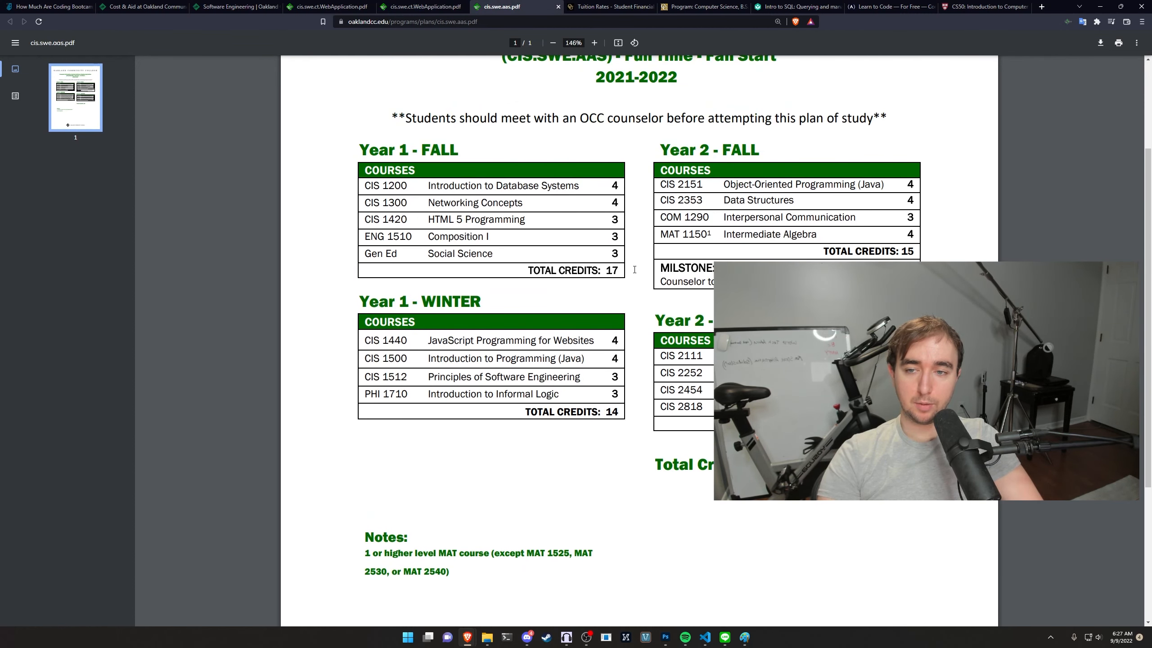
Zoom the associate degree plan out and back in, then go to Oakland's tuition rates
left_click(553, 42)
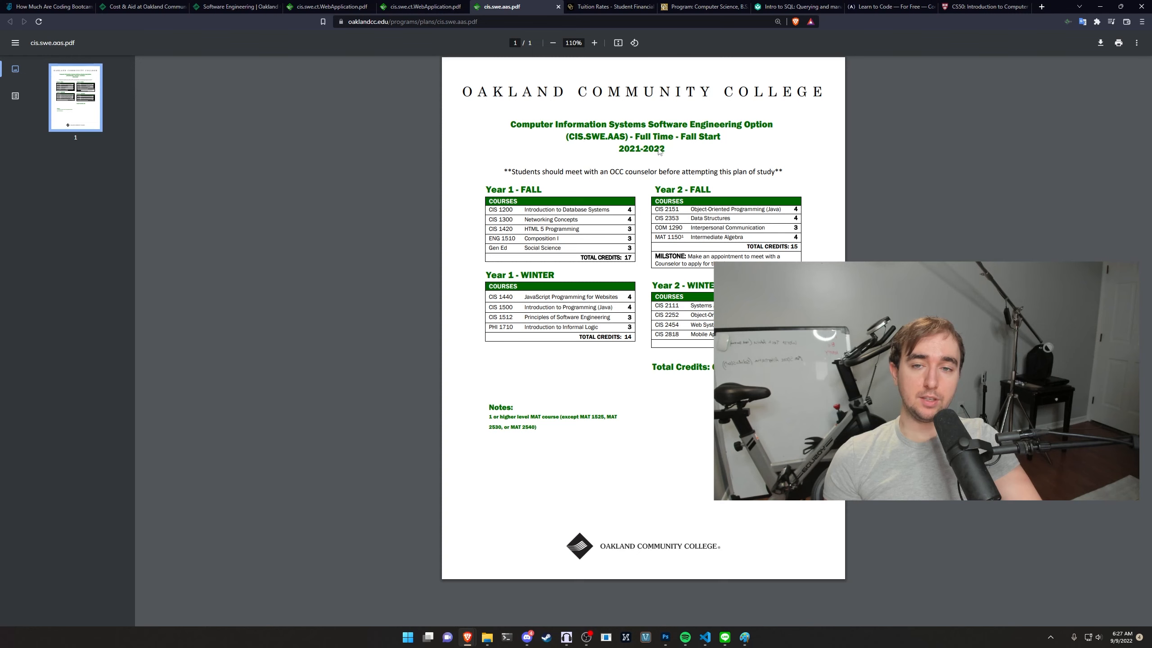
mouse_move(684, 153)
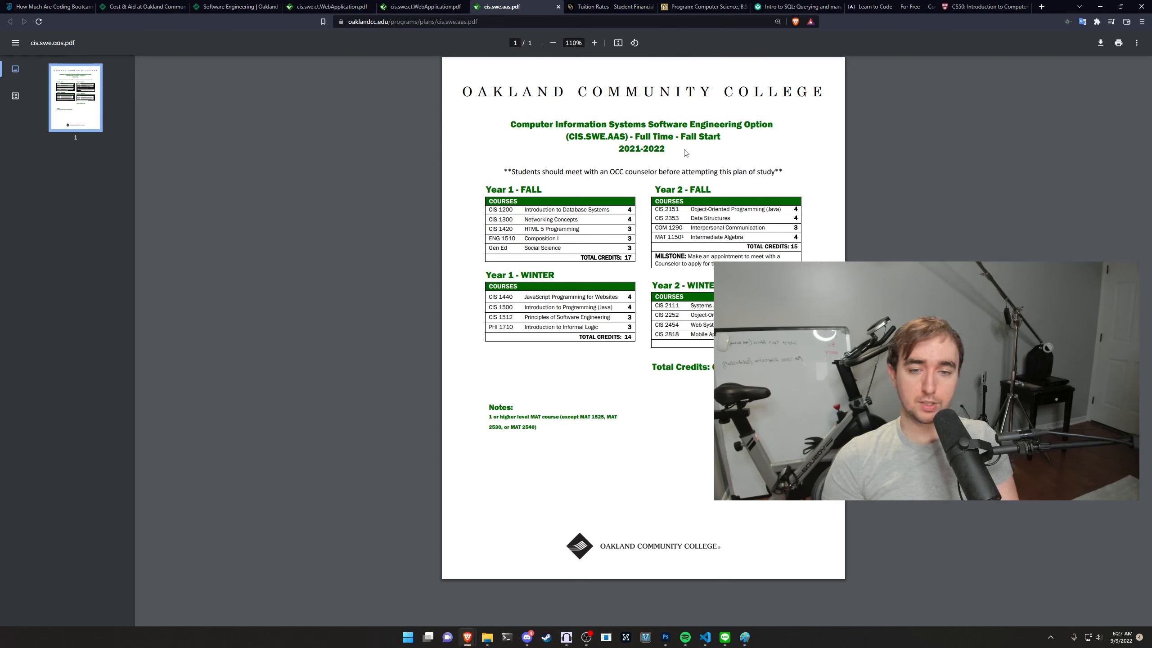
left_click(594, 43)
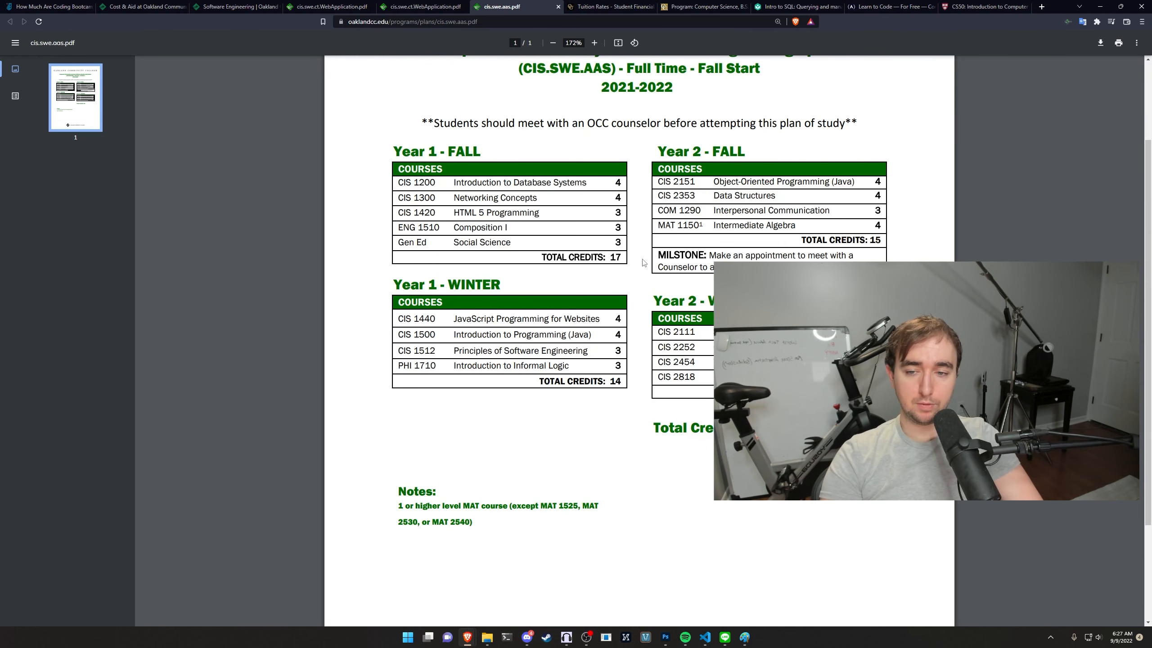
mouse_move(506, 230)
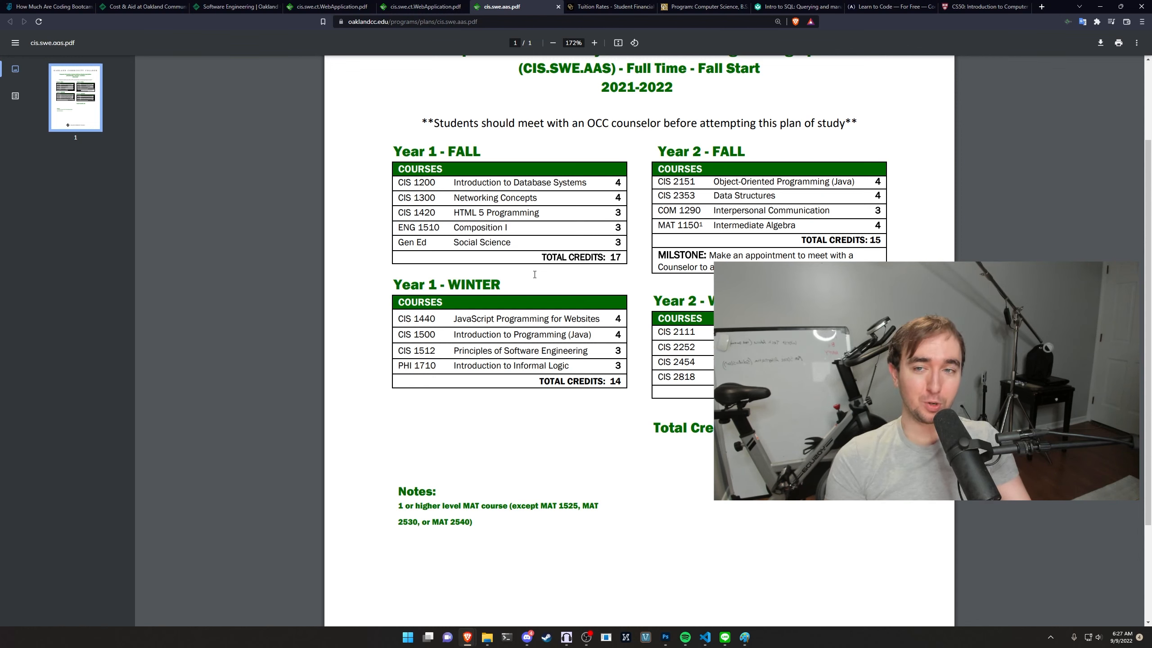
mouse_move(866, 202)
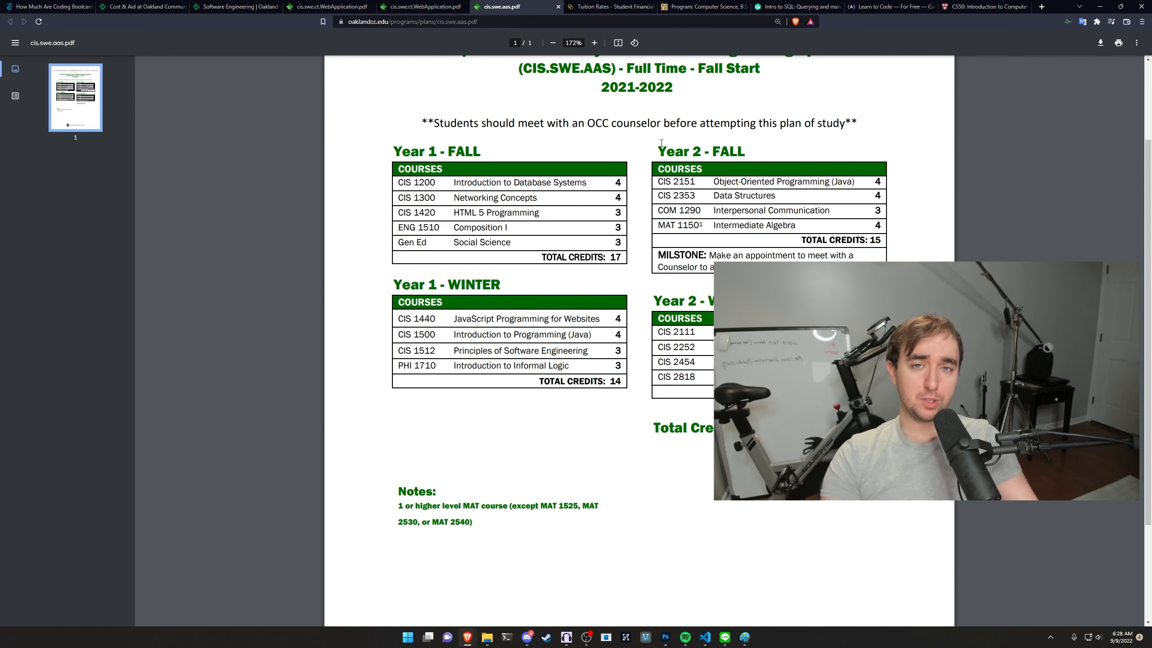
mouse_move(605, 251)
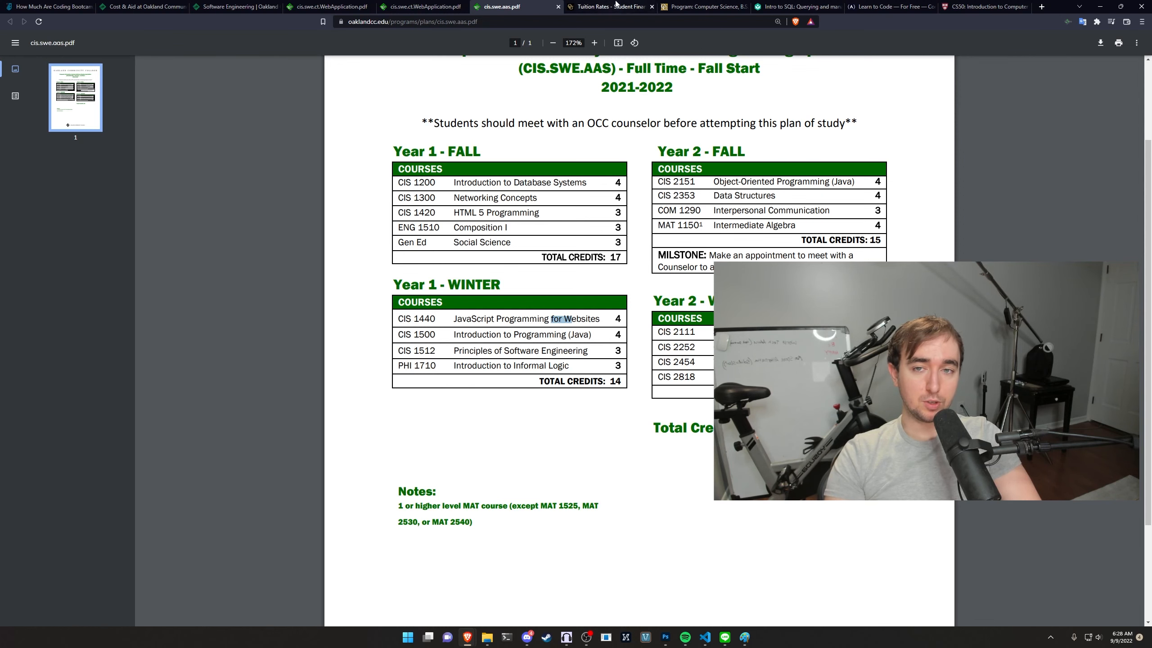
left_click(610, 7)
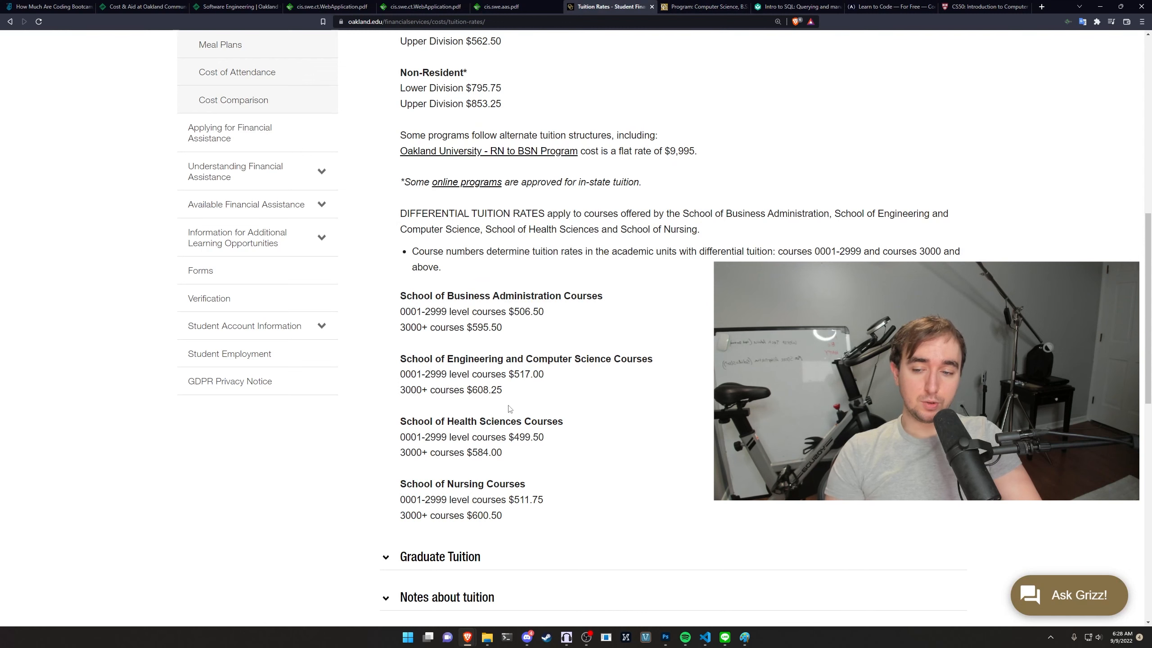
mouse_move(587, 388)
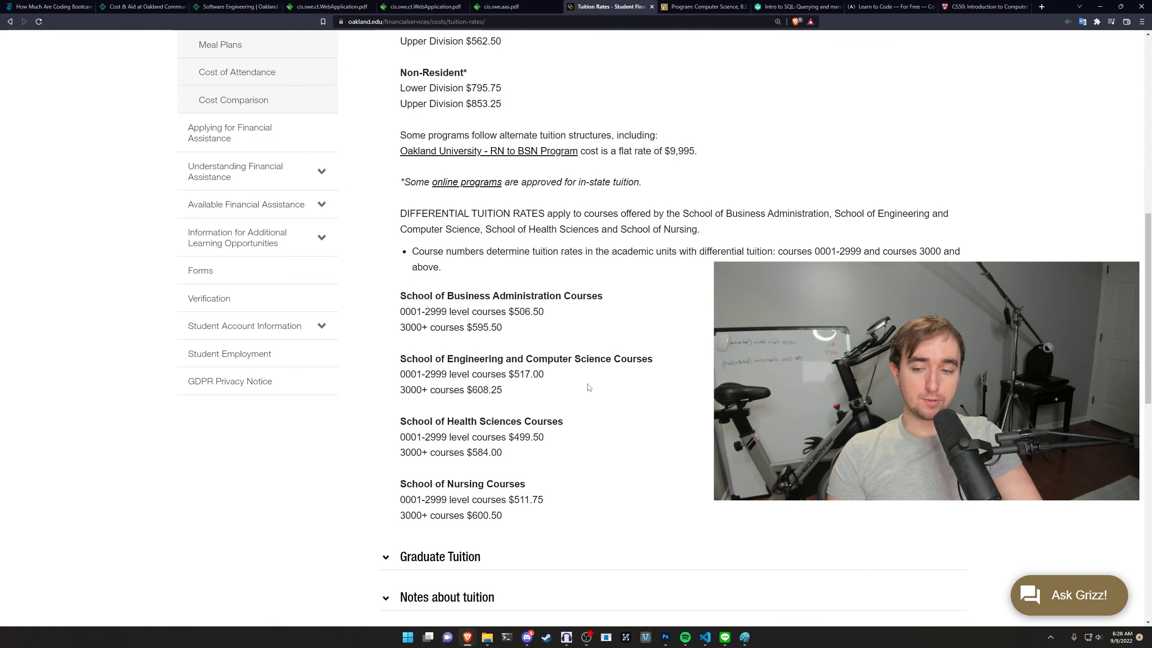
double_click(531, 374)
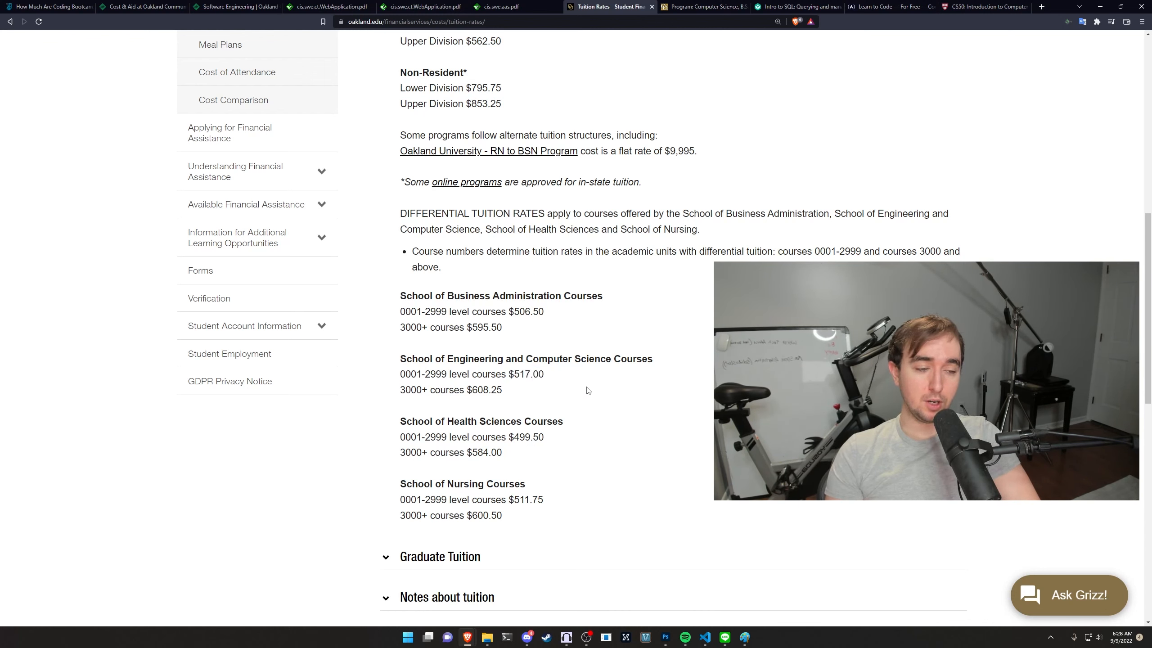
mouse_move(595, 393)
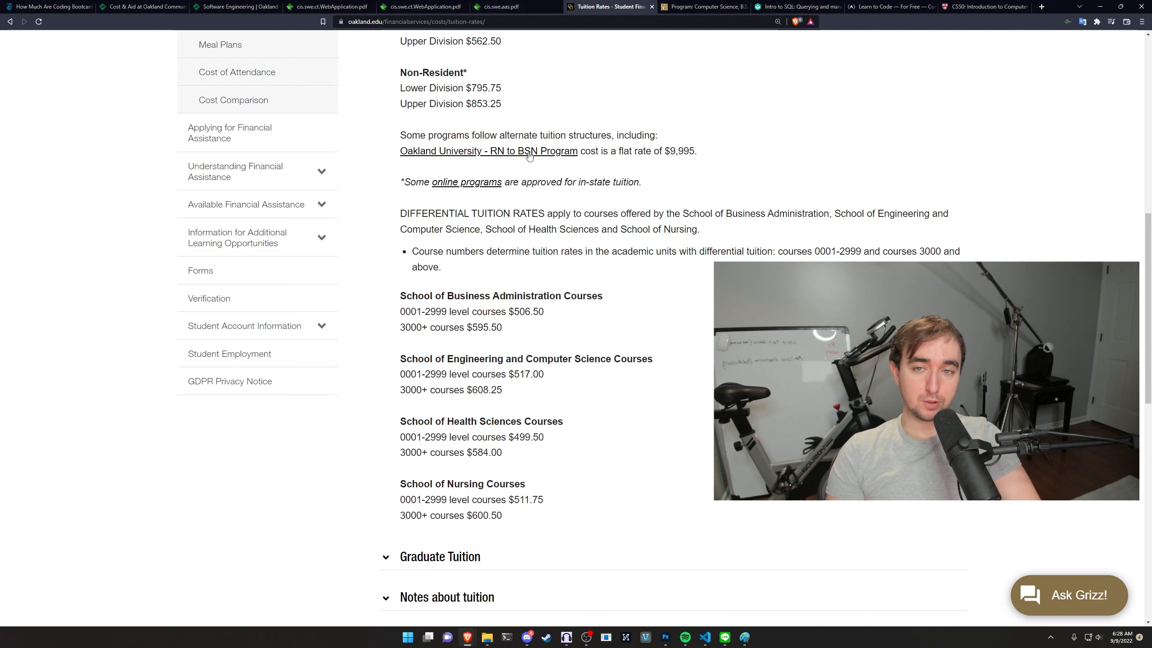
scroll("down", 3)
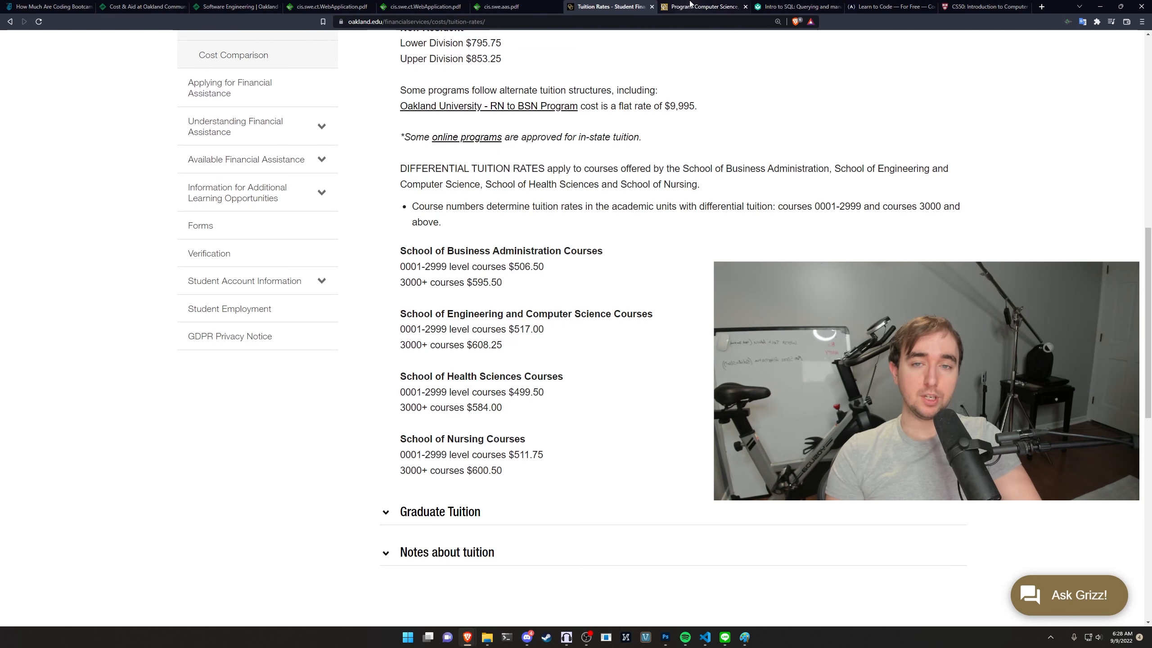
Open Oakland's Computer Science BS page and scroll to the required professional subjects
left_click(702, 7)
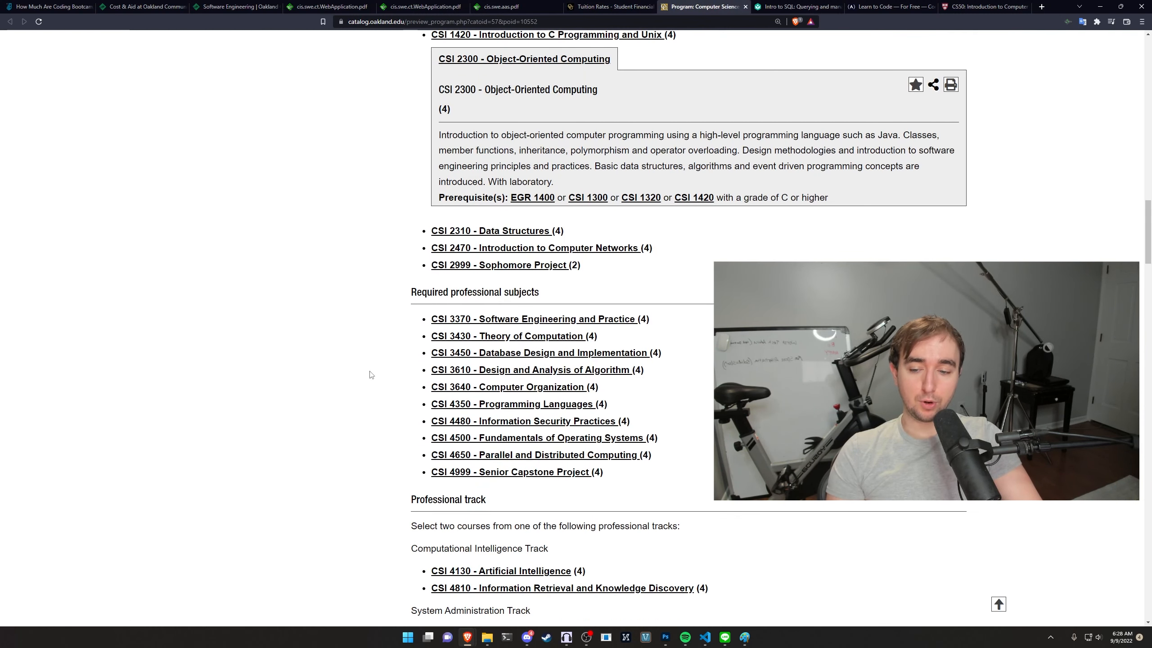
mouse_move(687, 473)
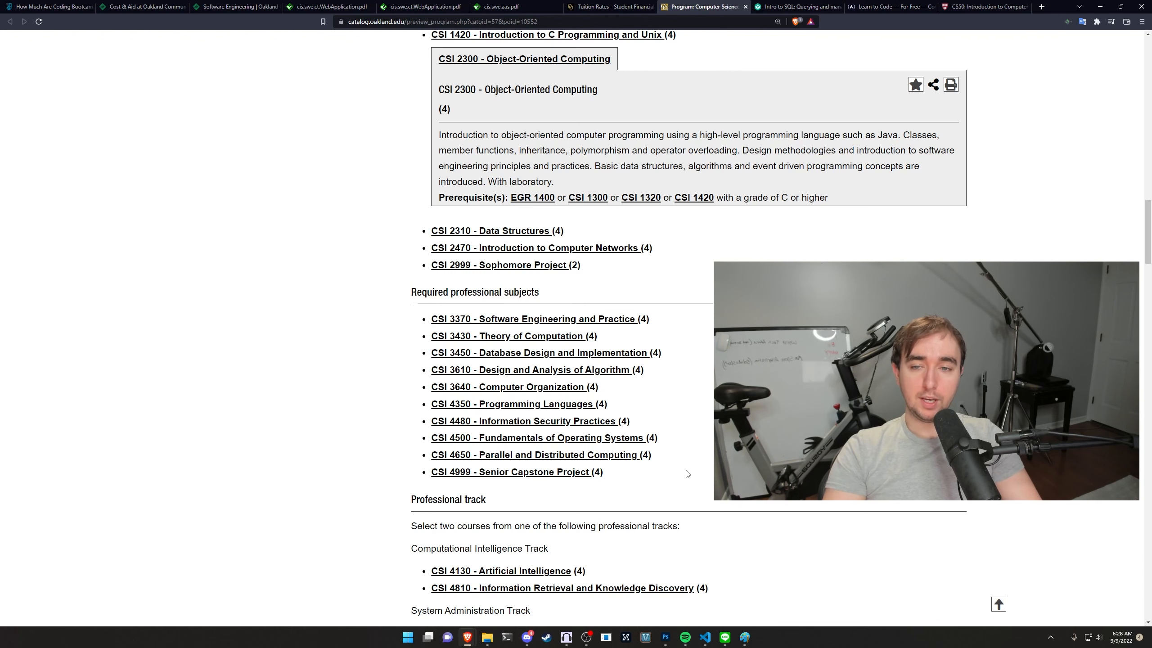
mouse_move(629, 131)
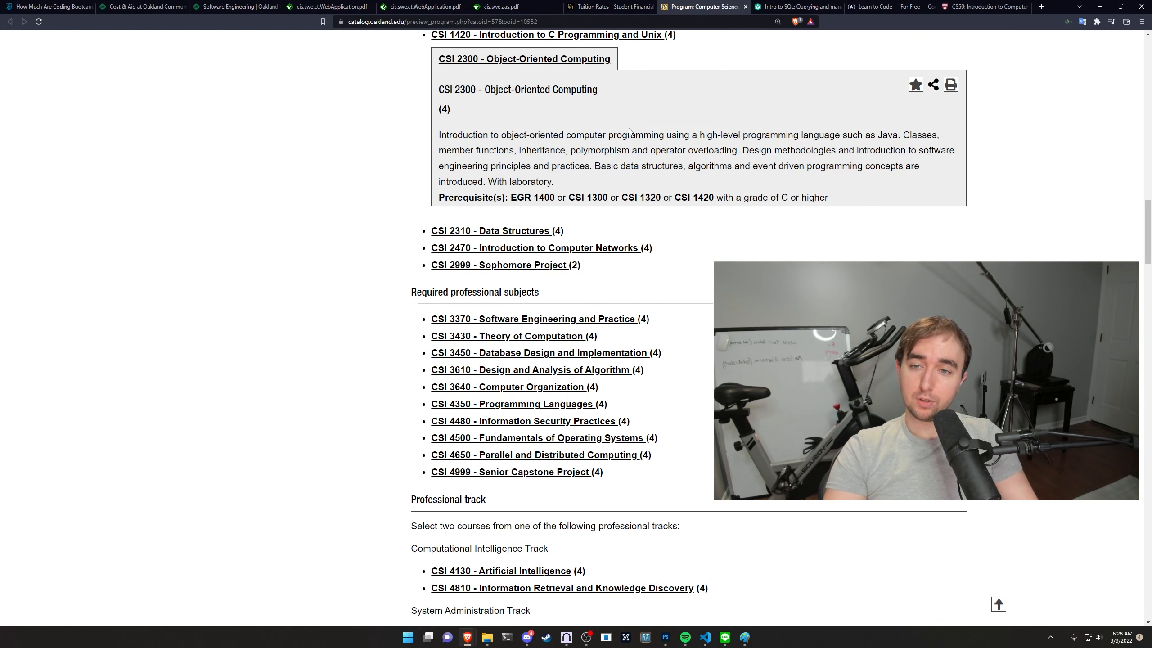
mouse_move(688, 266)
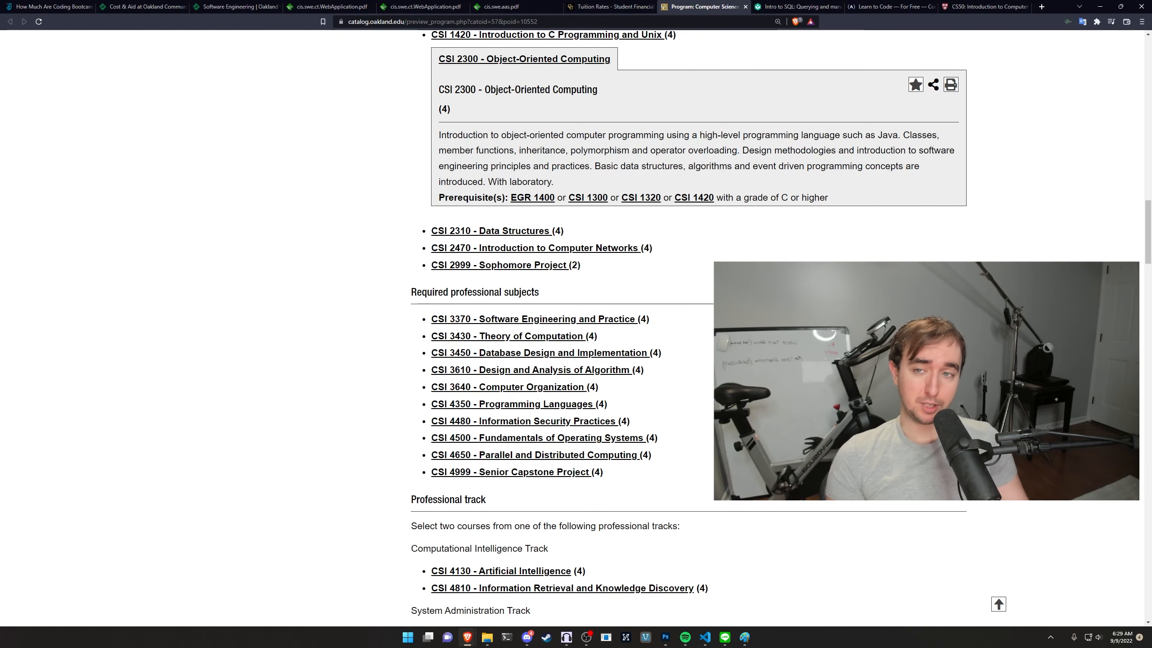
scroll("up", 3)
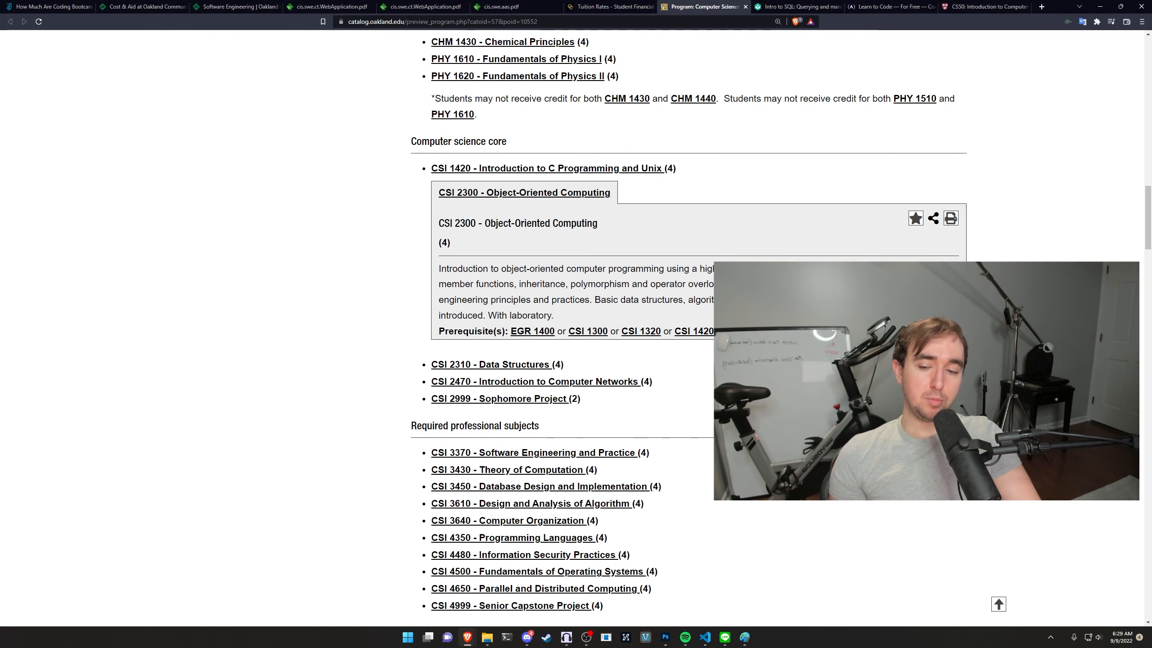
scroll("down", 3)
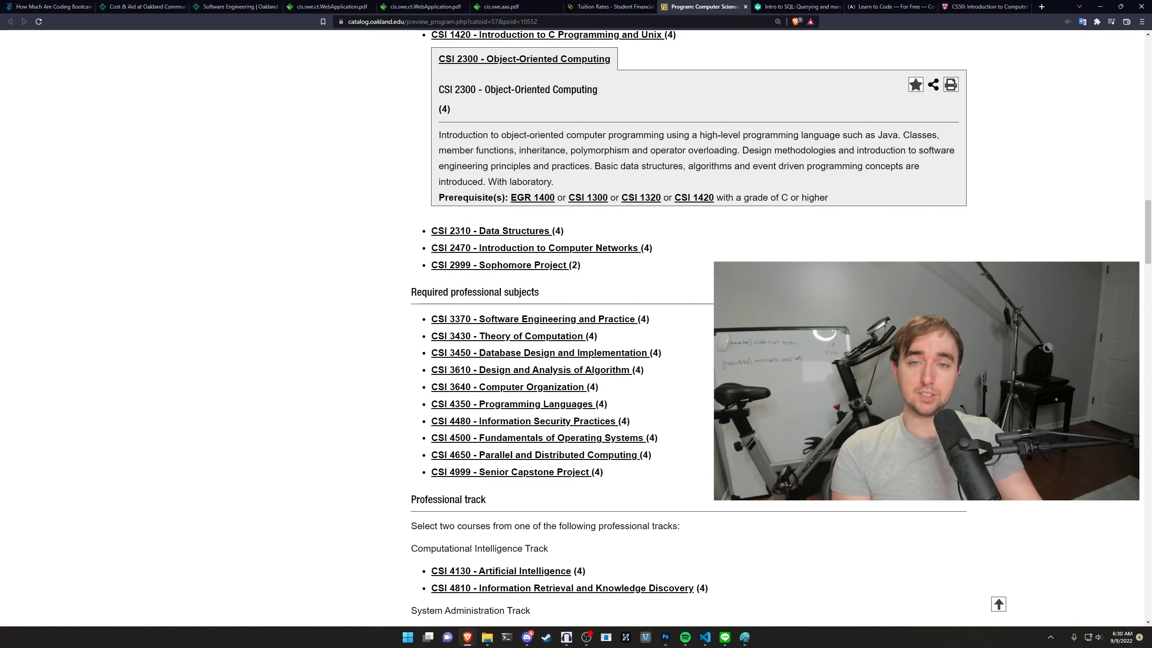
mouse_move(48, 6)
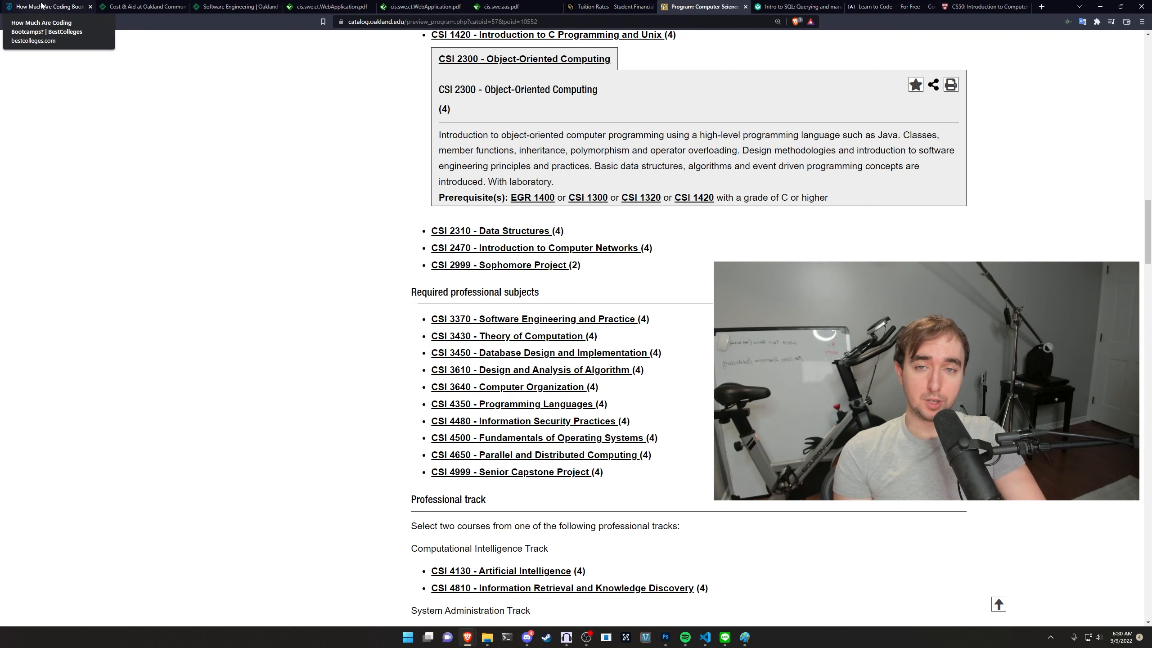
mouse_move(135, 221)
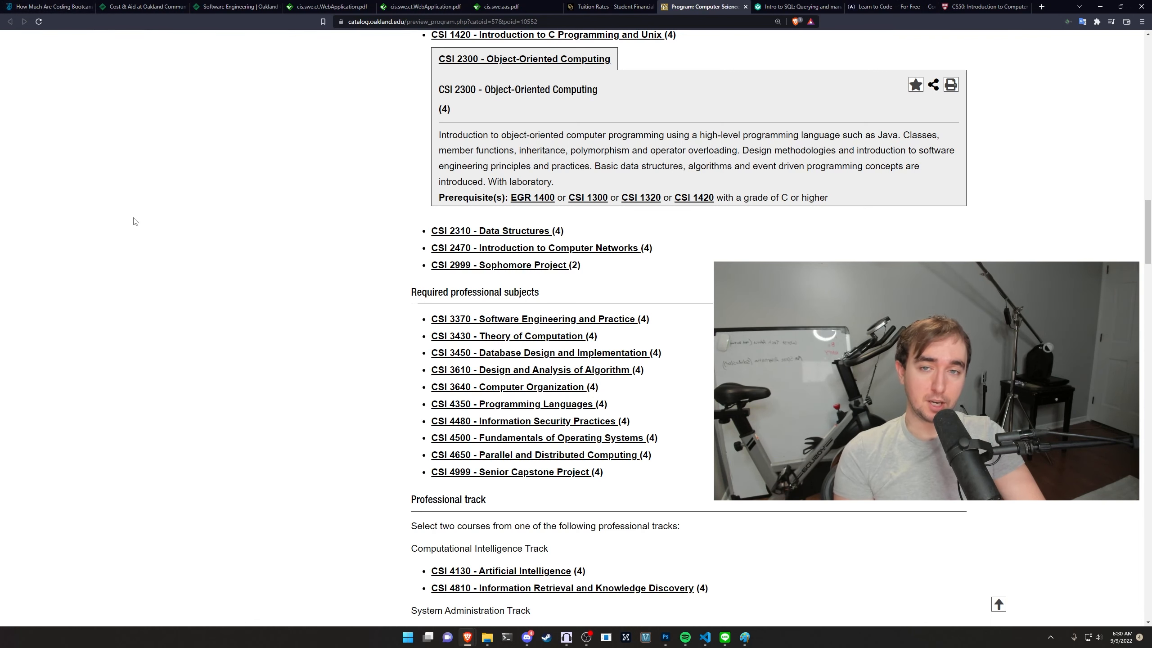
mouse_move(110, 55)
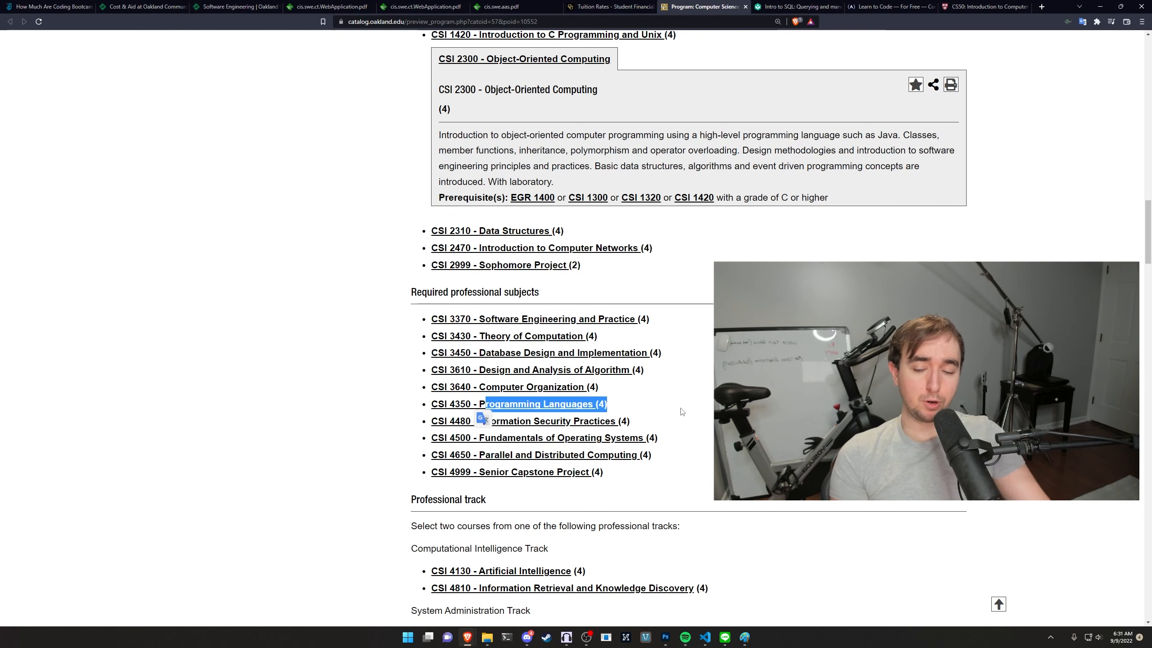
Expand CSI 4350 Programming Languages, skim it, then switch to the bootcamp cost article
left_click(517, 403)
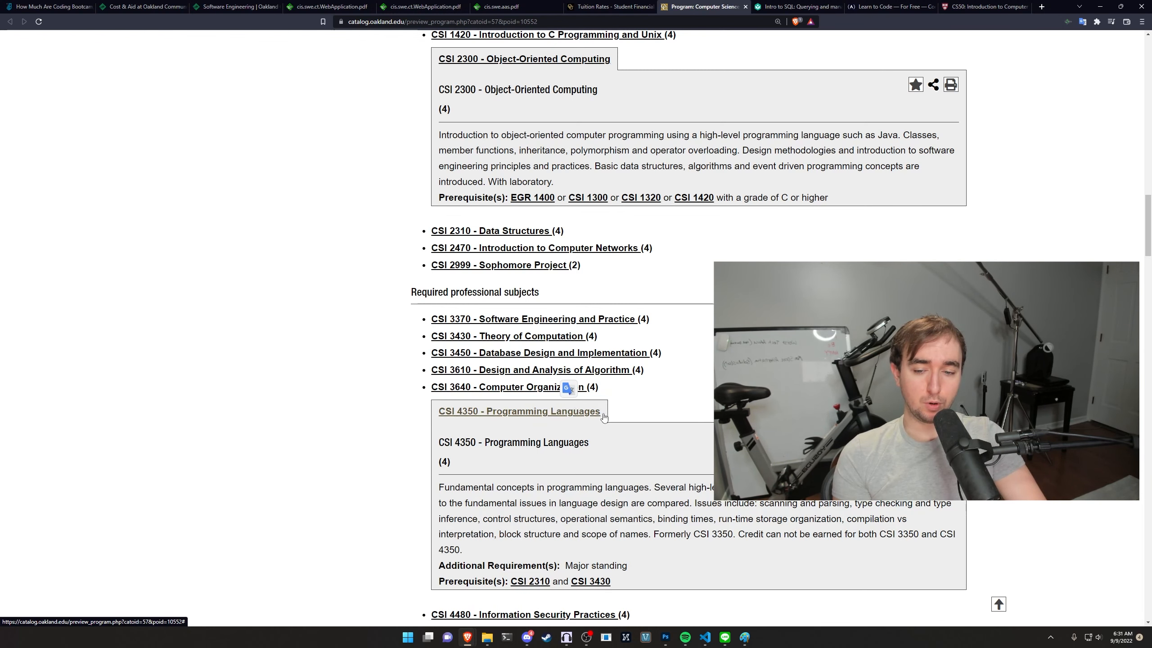
scroll("down", 3)
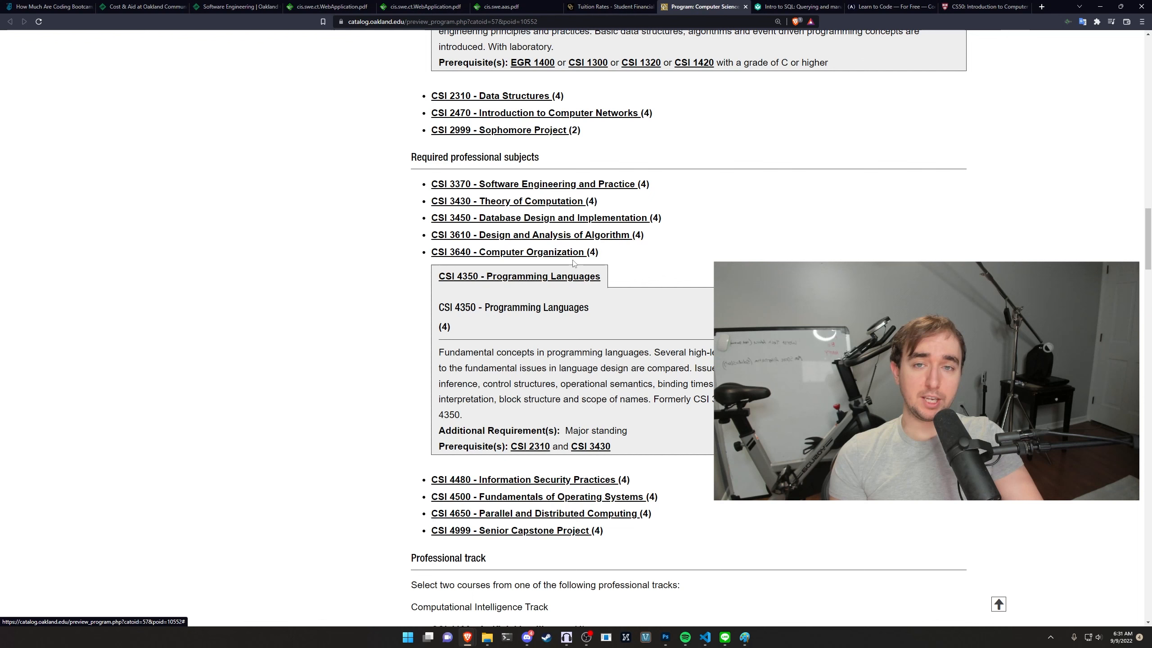
mouse_move(519, 276)
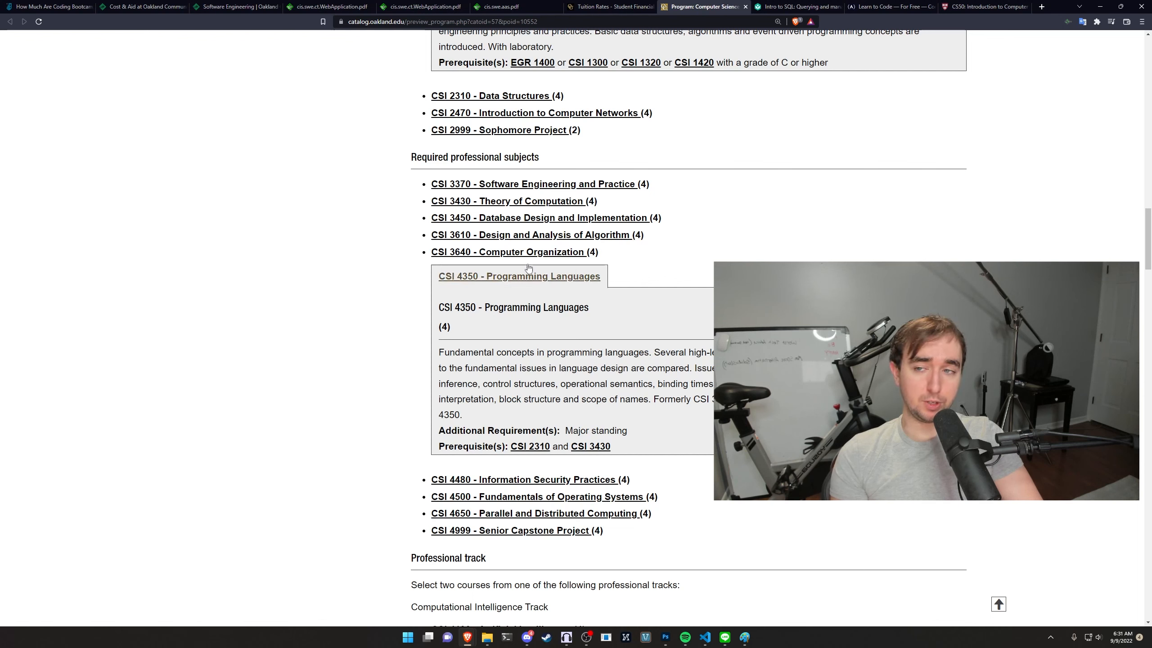
mouse_move(252, 195)
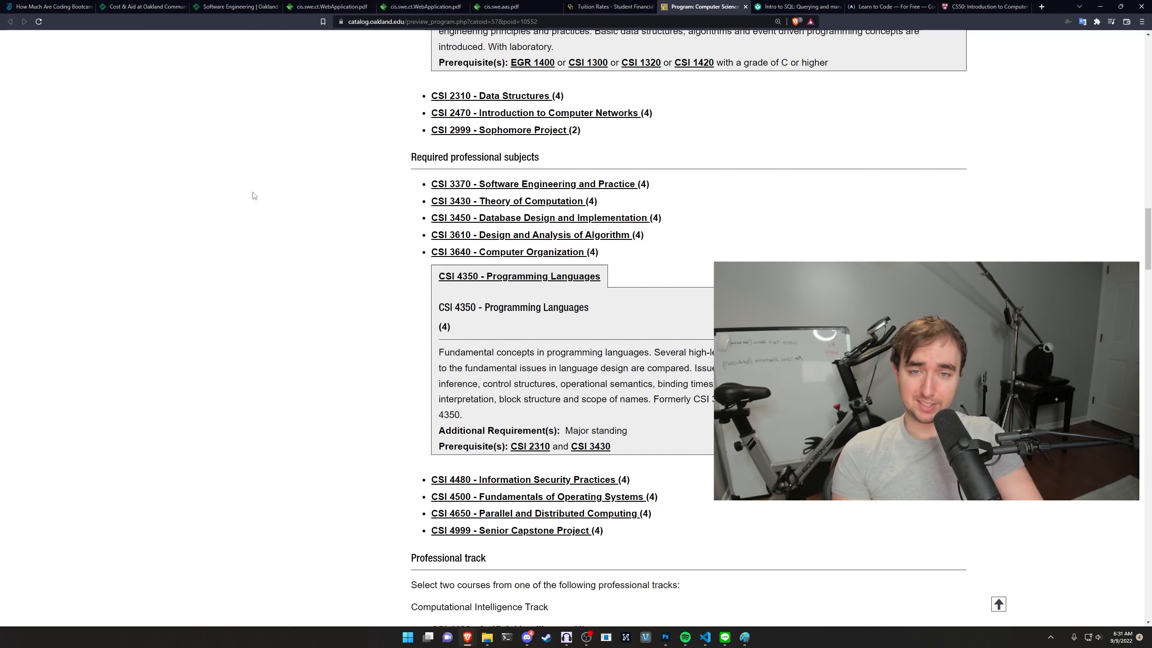
mouse_move(269, 90)
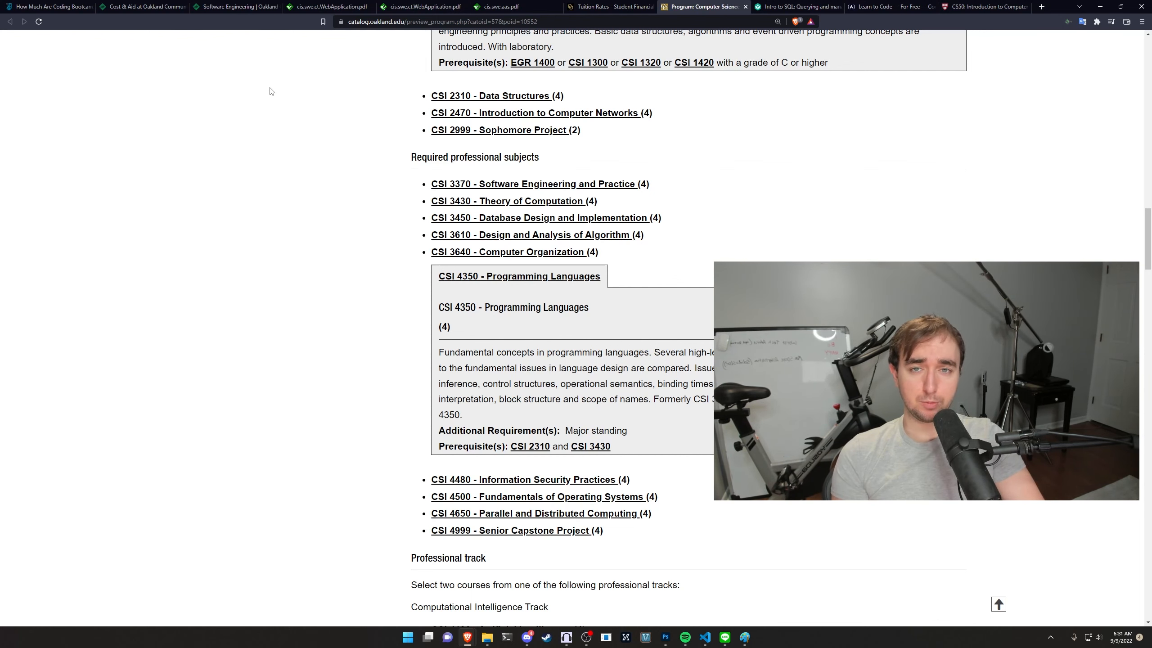
scroll("up", 3)
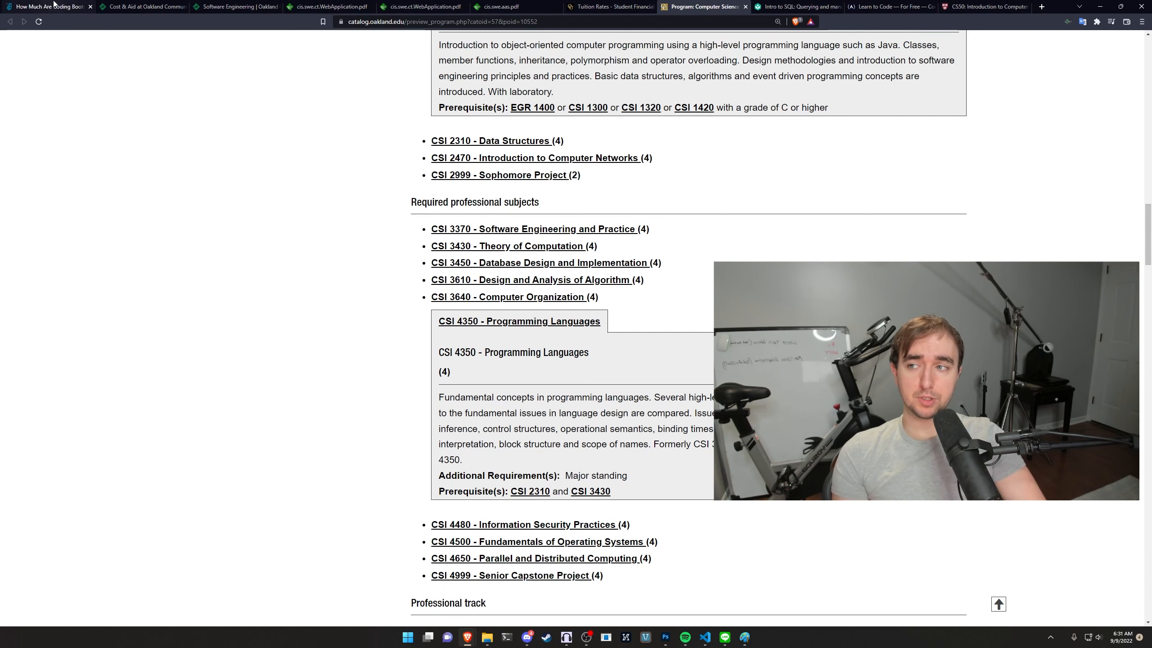
left_click(48, 6)
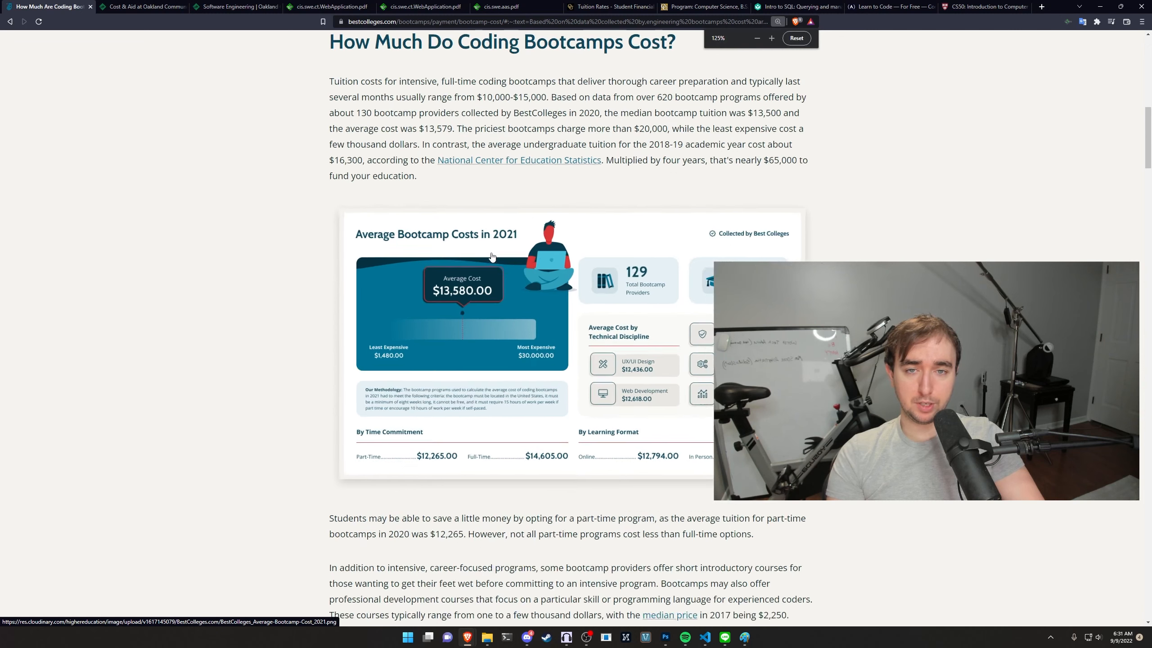
Zoom in on BestColleges' Average Bootcamp Costs in 2021 infographic
left_click(772, 38)
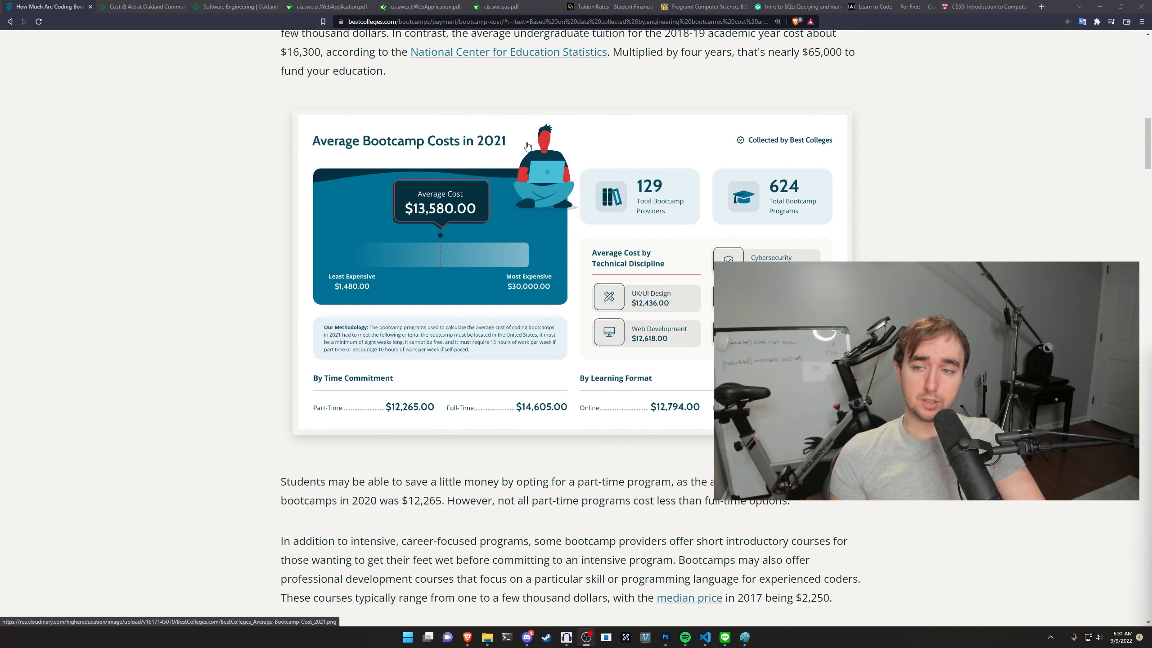
scroll("up", 3)
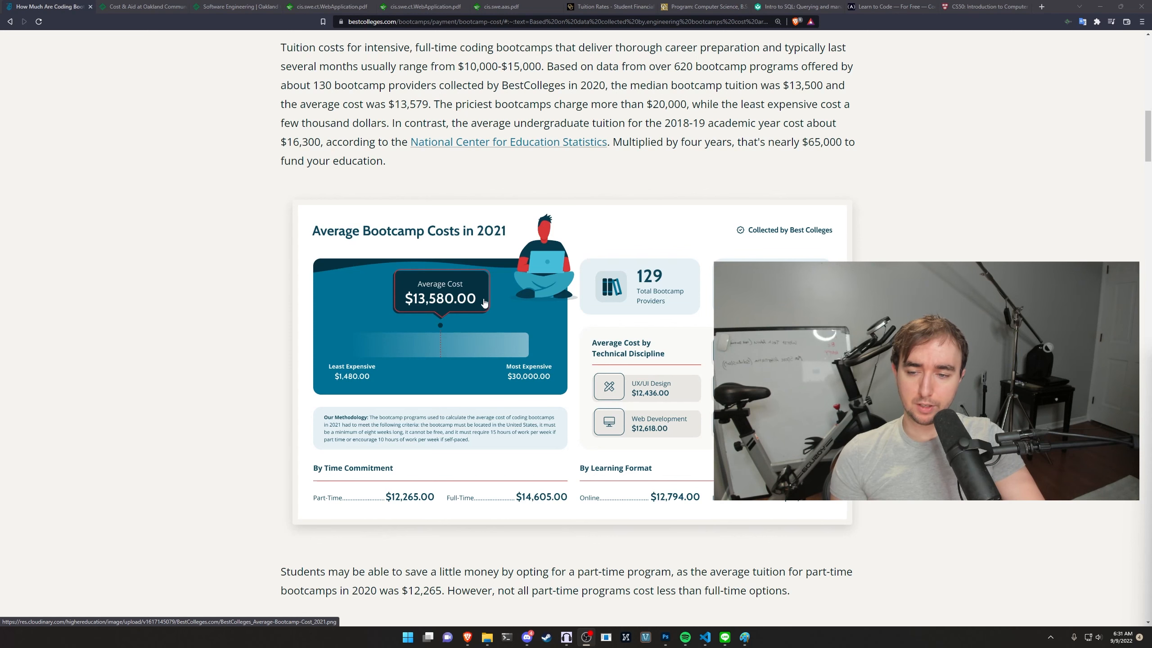
mouse_move(430, 303)
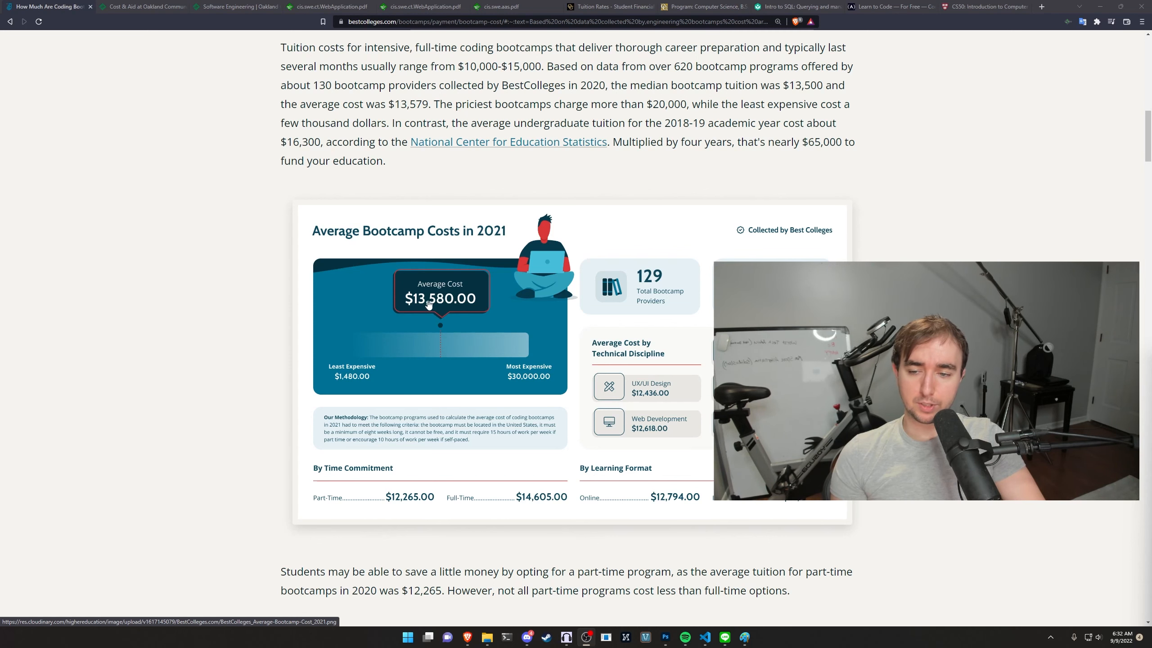
mouse_move(429, 303)
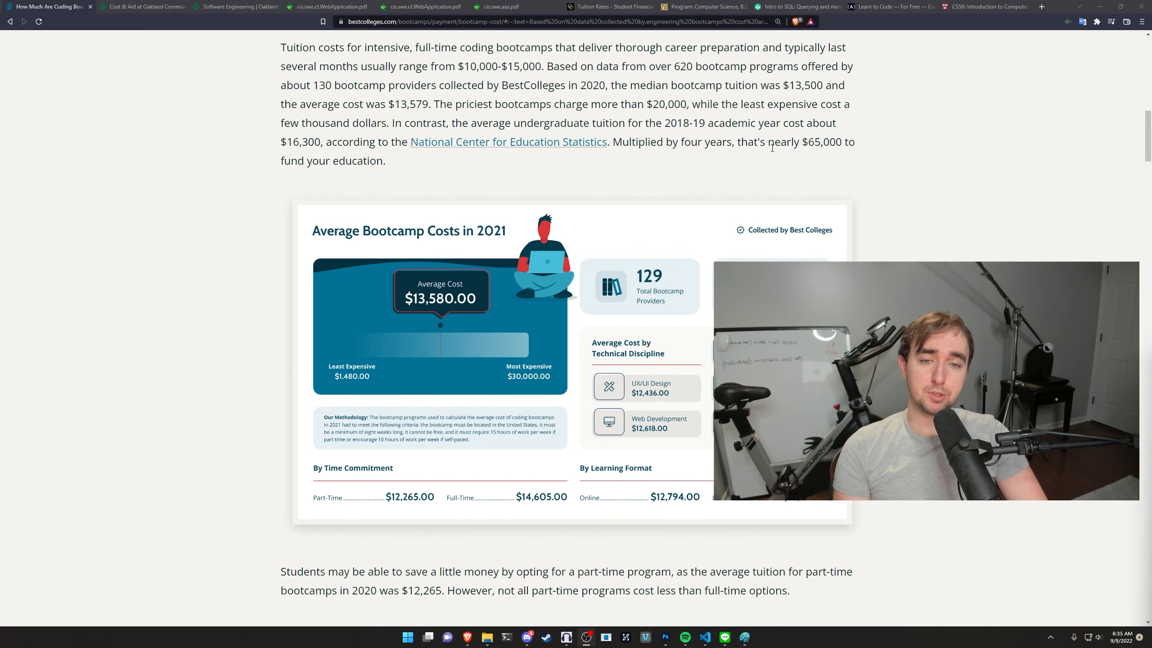
mouse_move(743, 166)
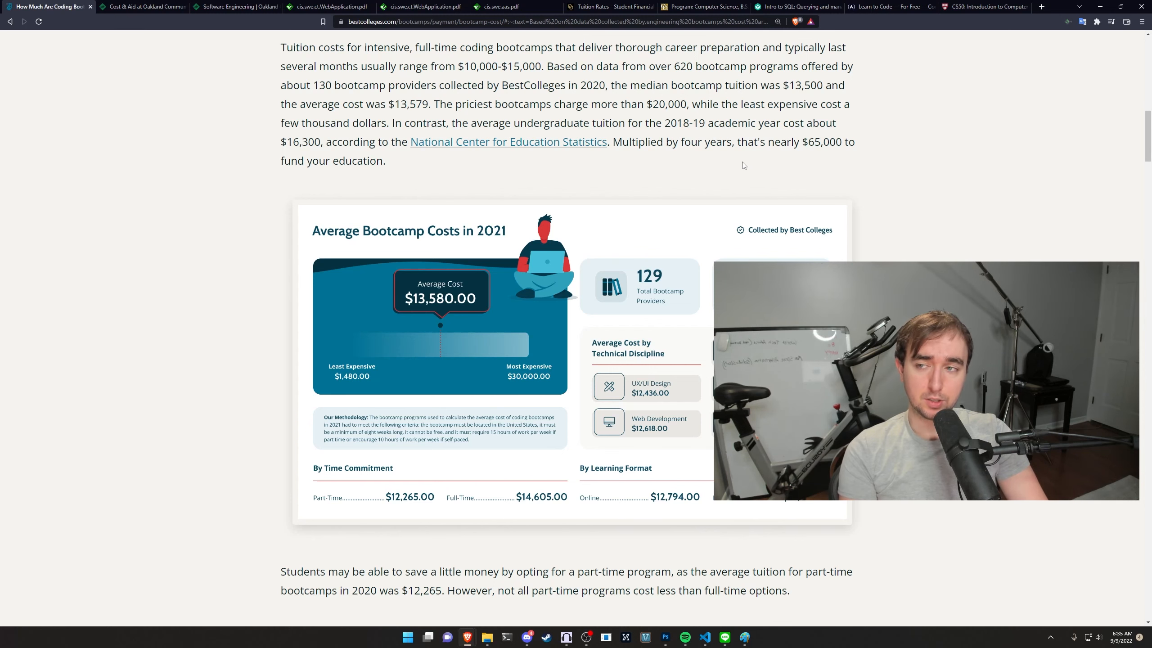
Visit the Oakland Community College Cost & Aid tab, then Oakland University's tuition rates
left_click(143, 7)
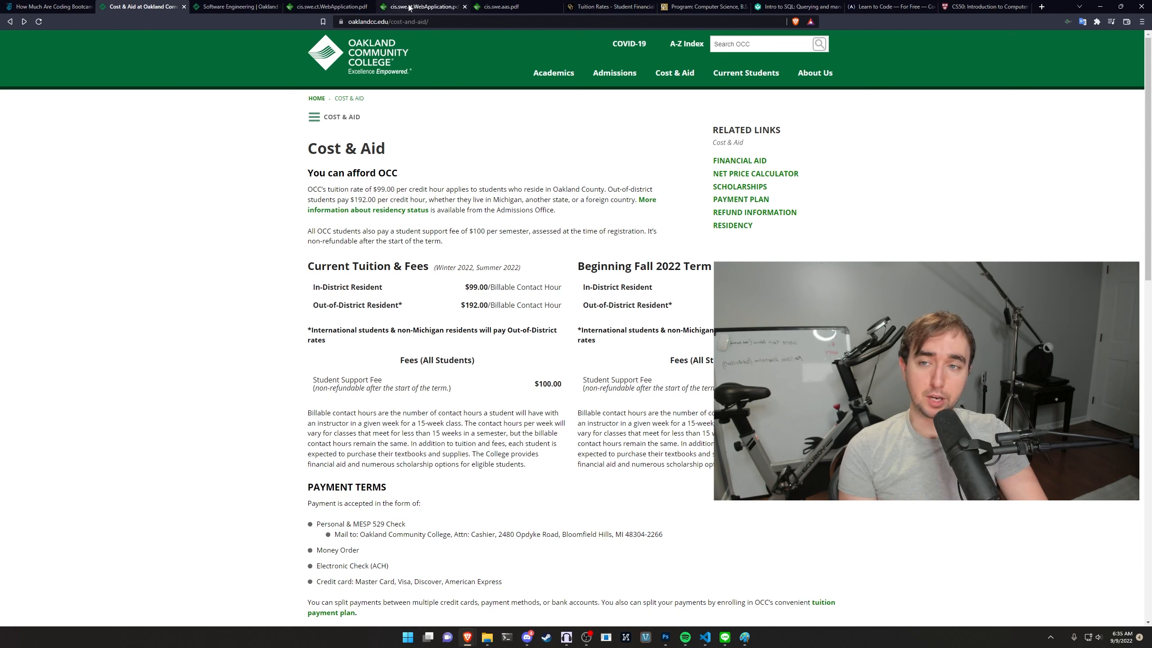
left_click(610, 6)
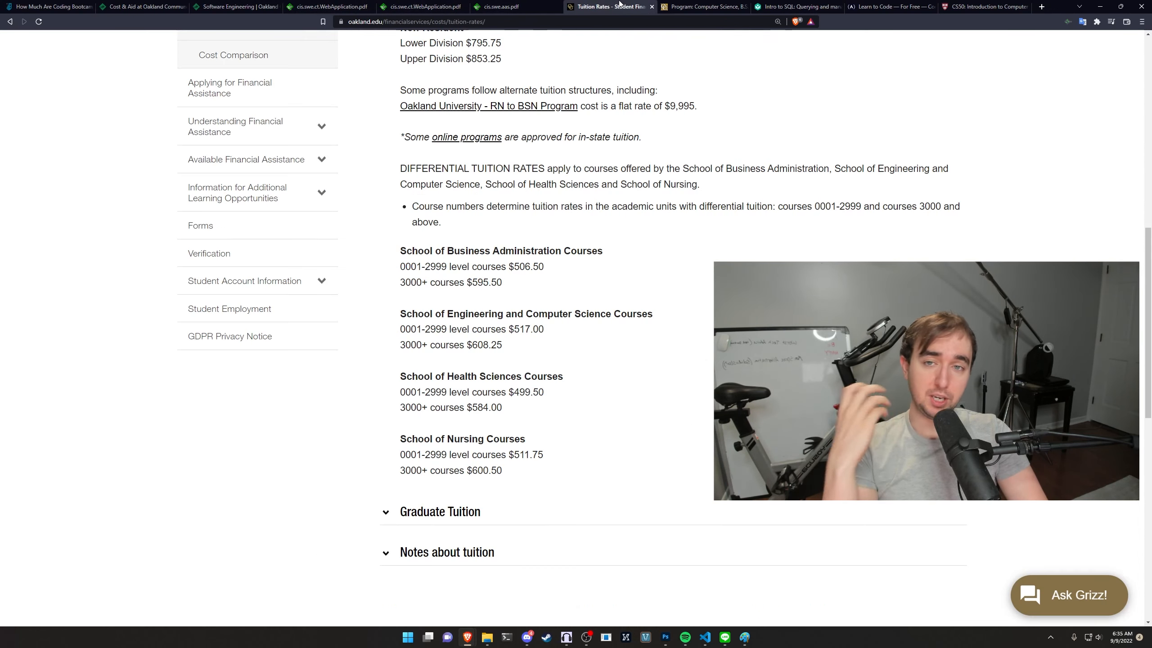
mouse_move(580, 353)
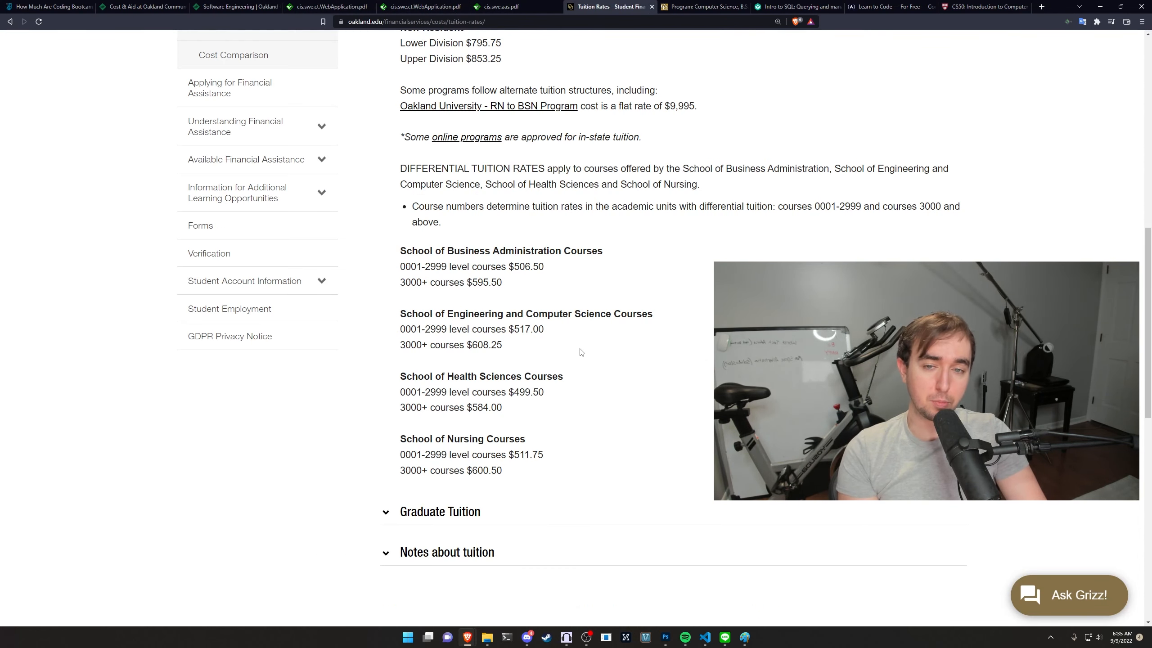
mouse_move(607, 334)
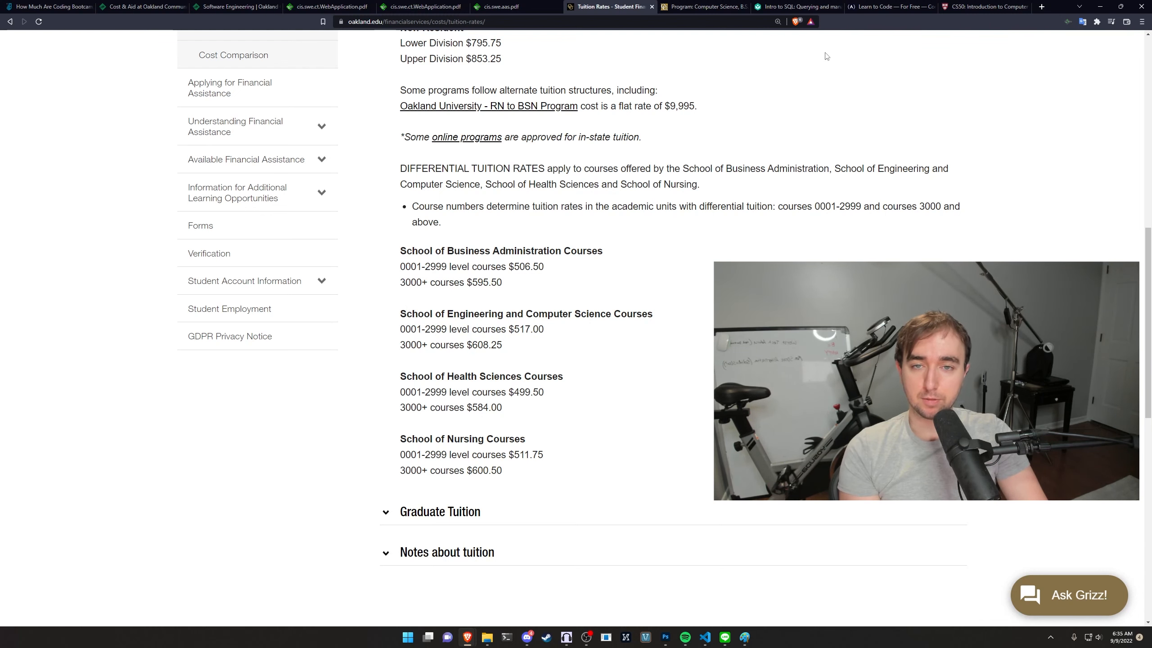
Switch to the Harvard CS50 Introduction to Computer Science tab
left_click(985, 7)
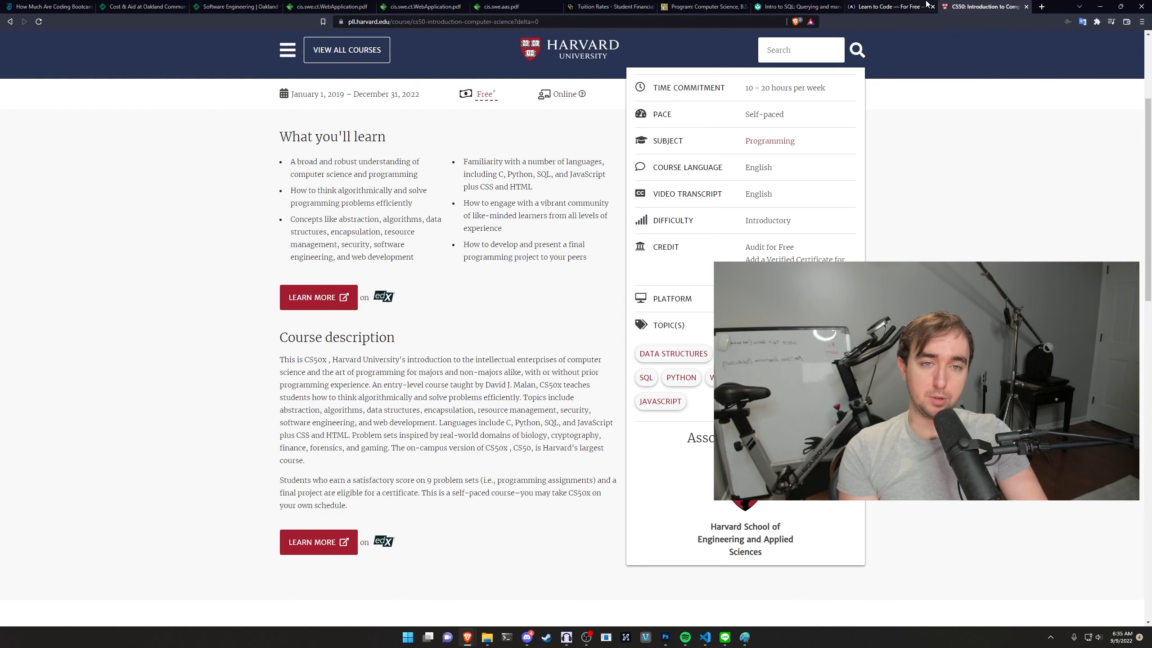
mouse_move(1001, 134)
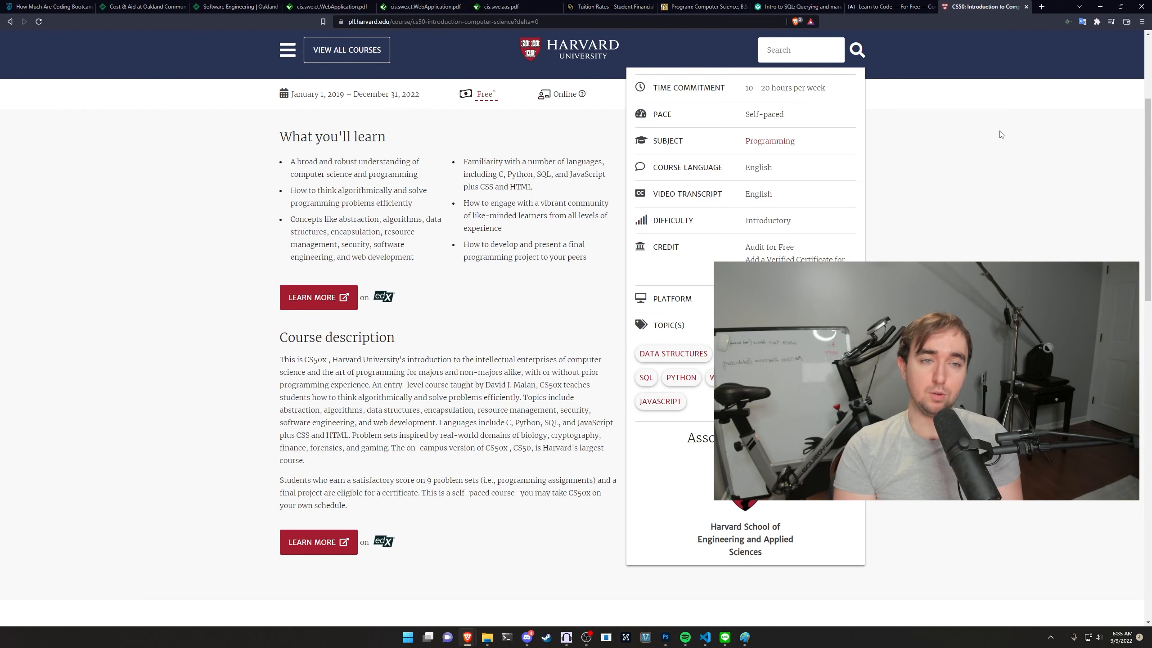
Search udemy.com in a new tab and open the Udemy home page
left_click(1041, 7)
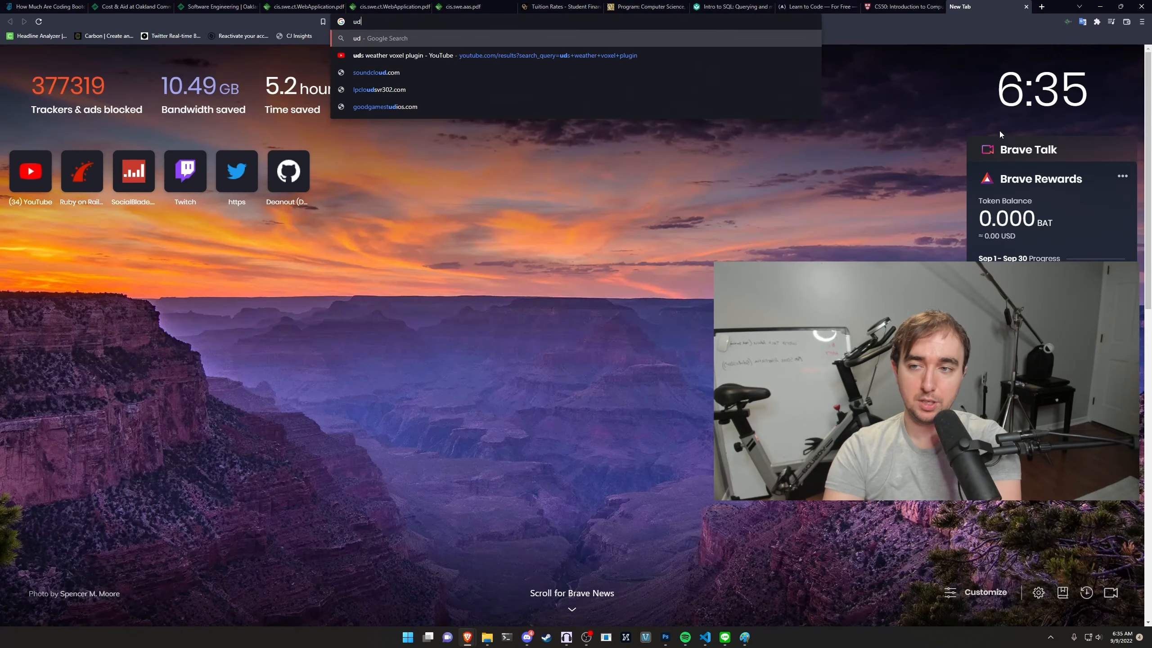
key("Return")
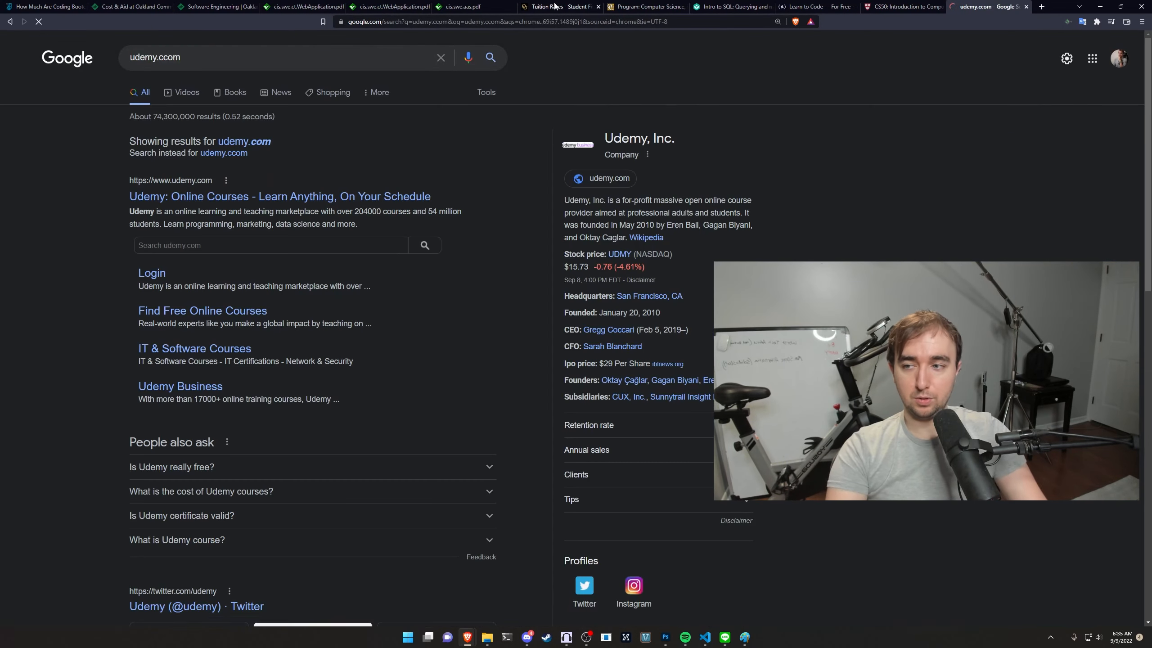
left_click(280, 196)
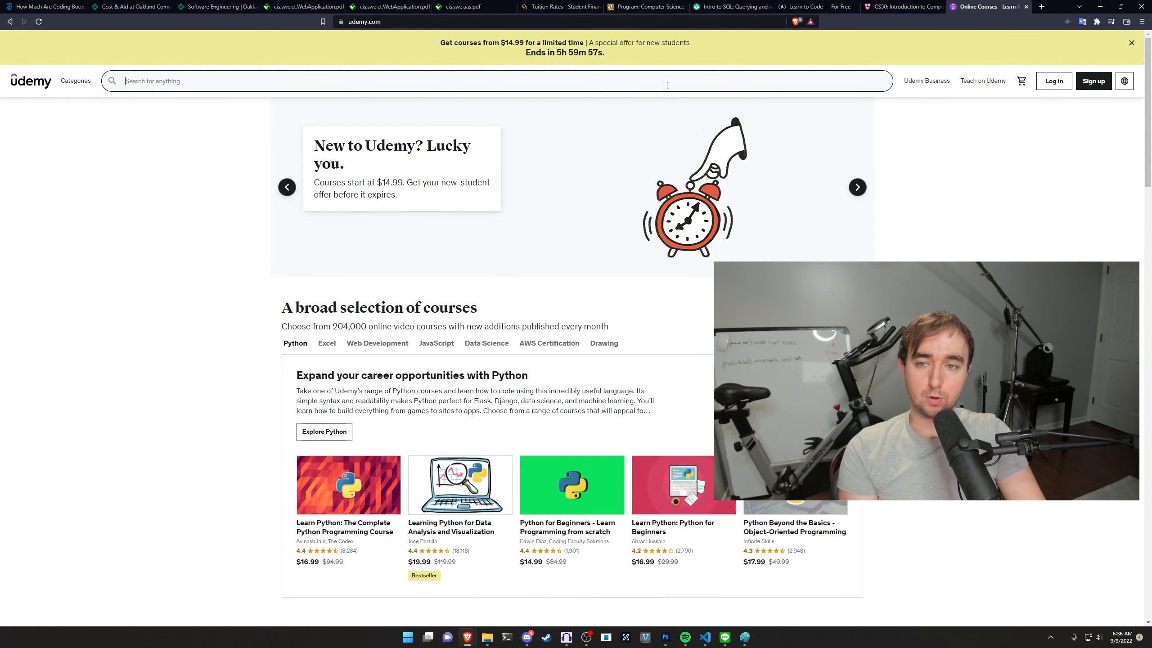
mouse_move(833, 237)
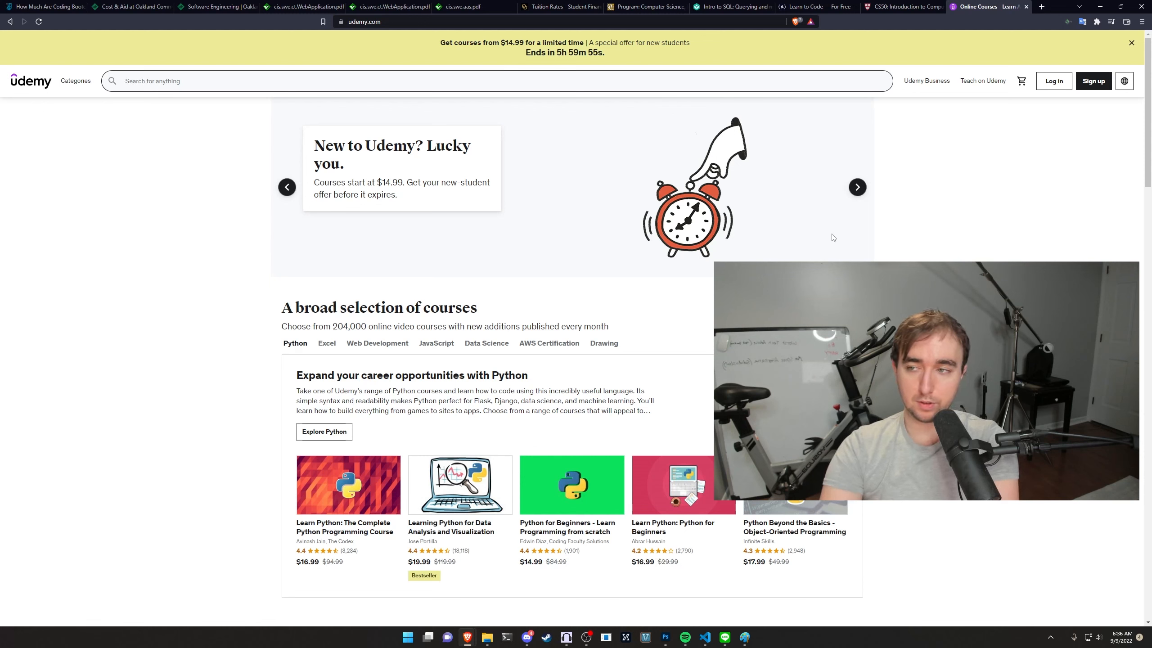
type("object or")
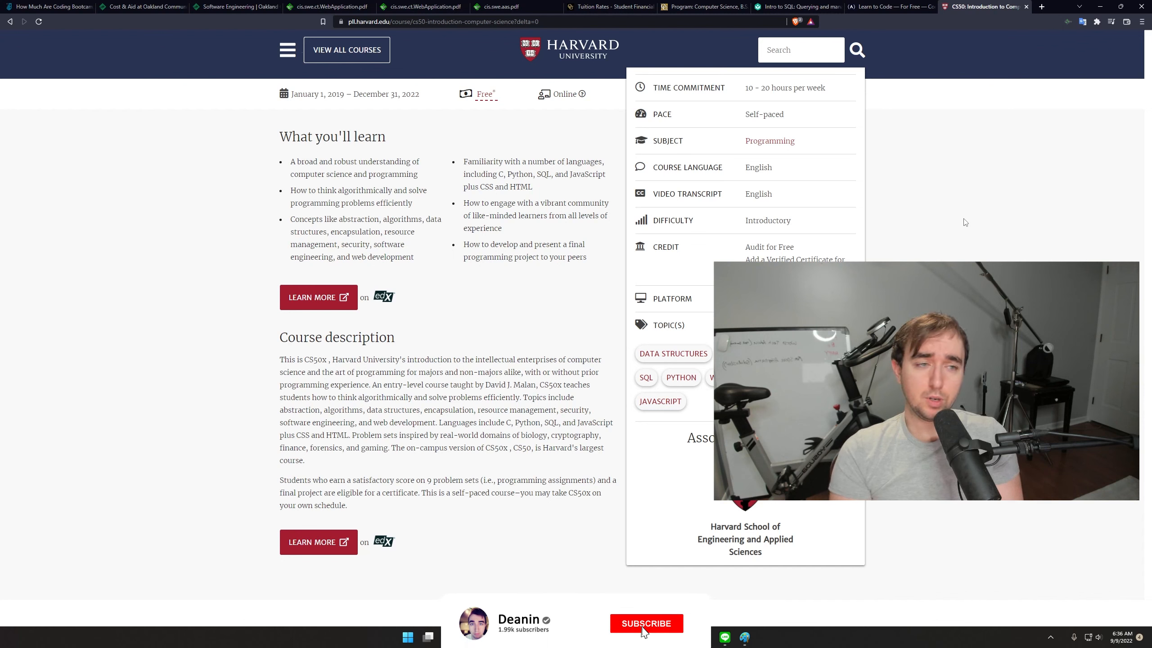
Return to the free, self-paced Harvard CS50 course page
left_click(645, 623)
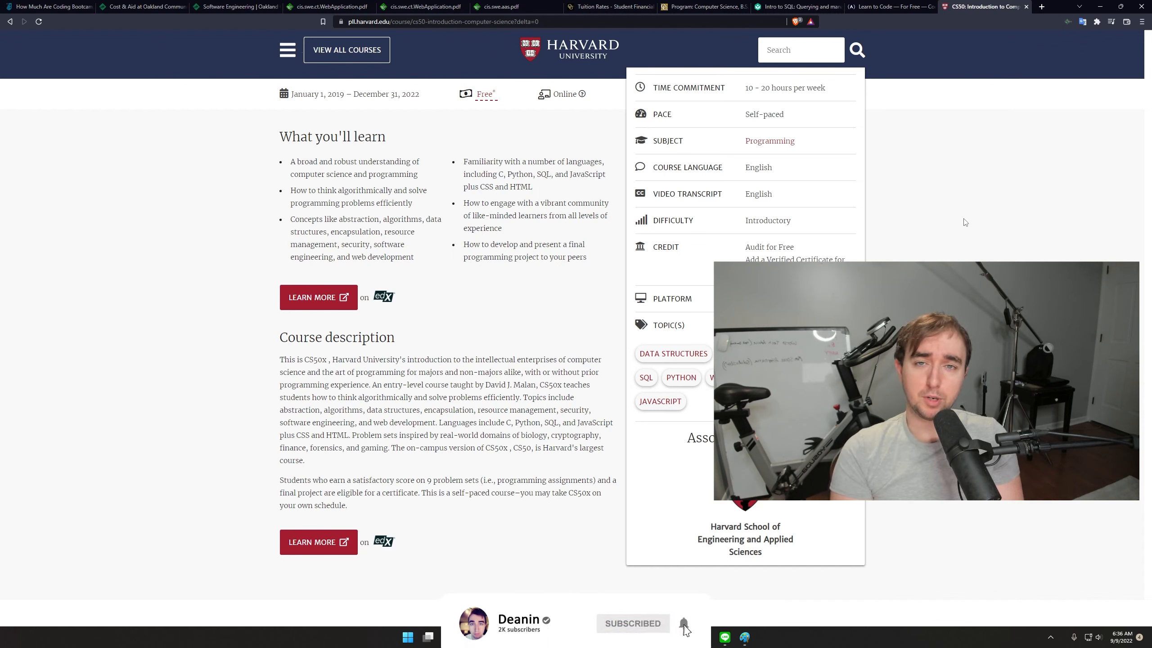